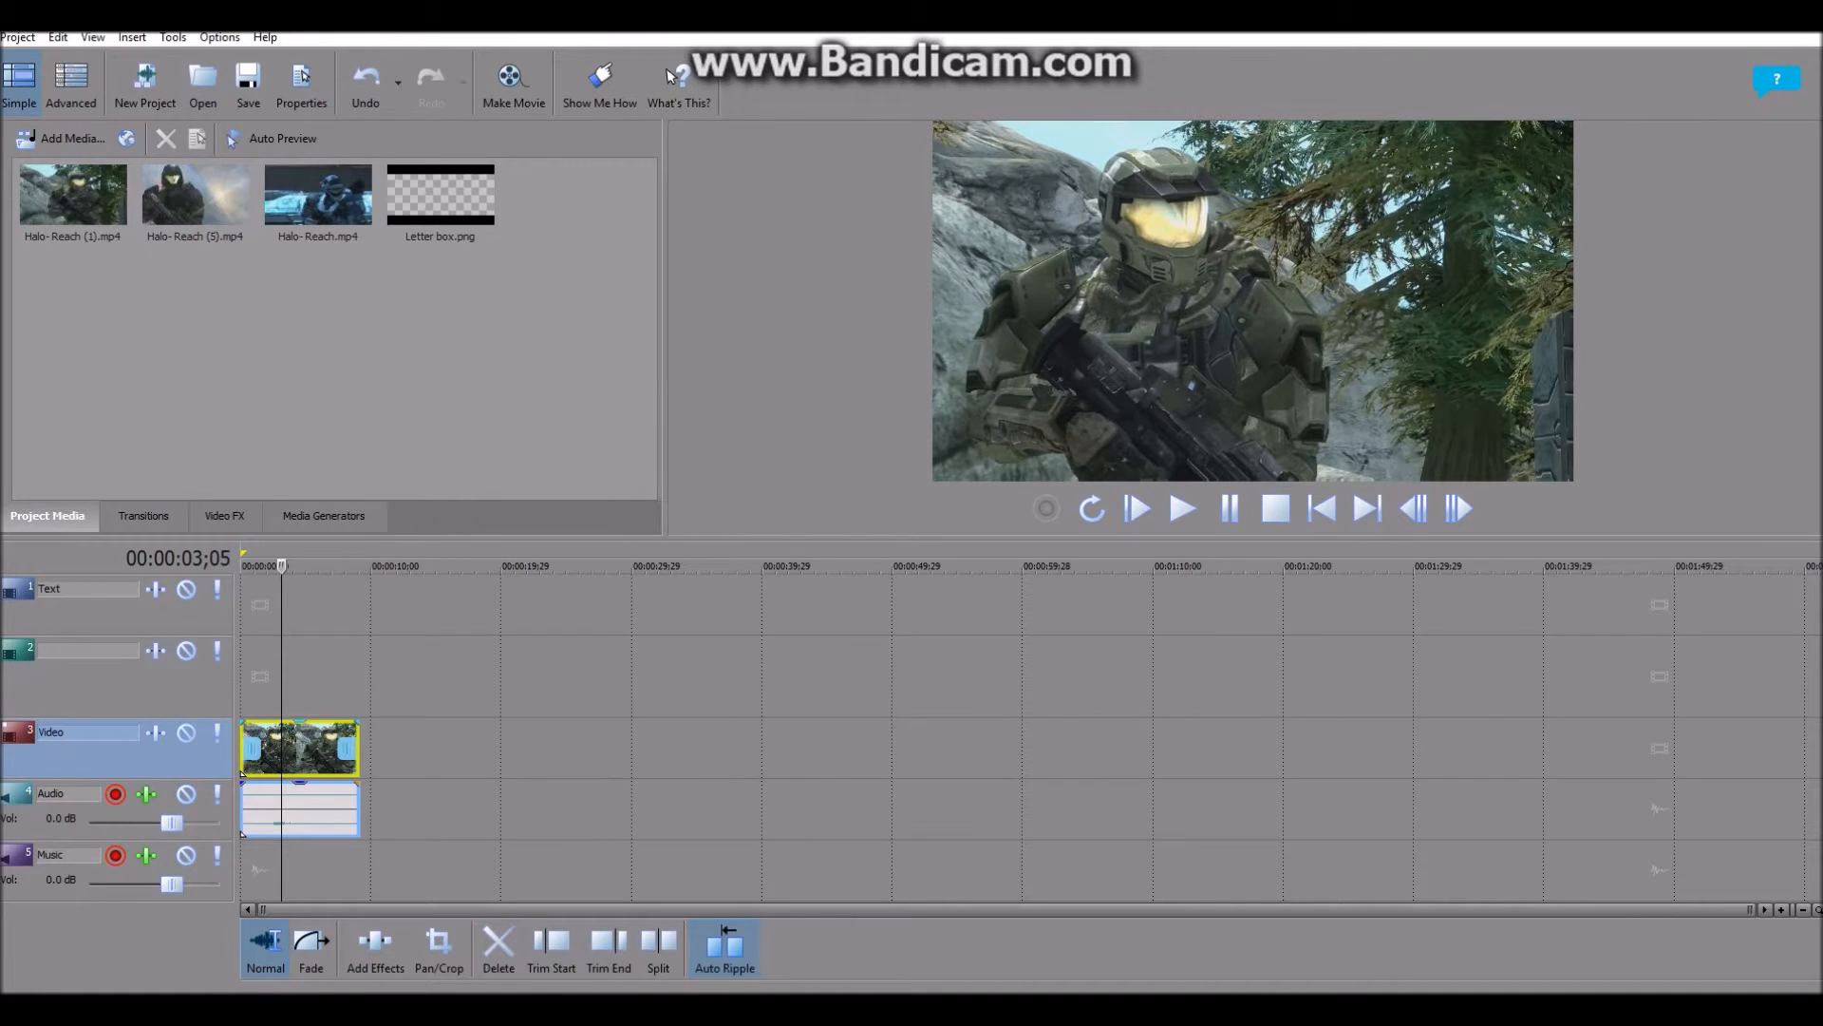
Bring up Video Event FX for the Halo clip from its right-click menu
right_click(298, 749)
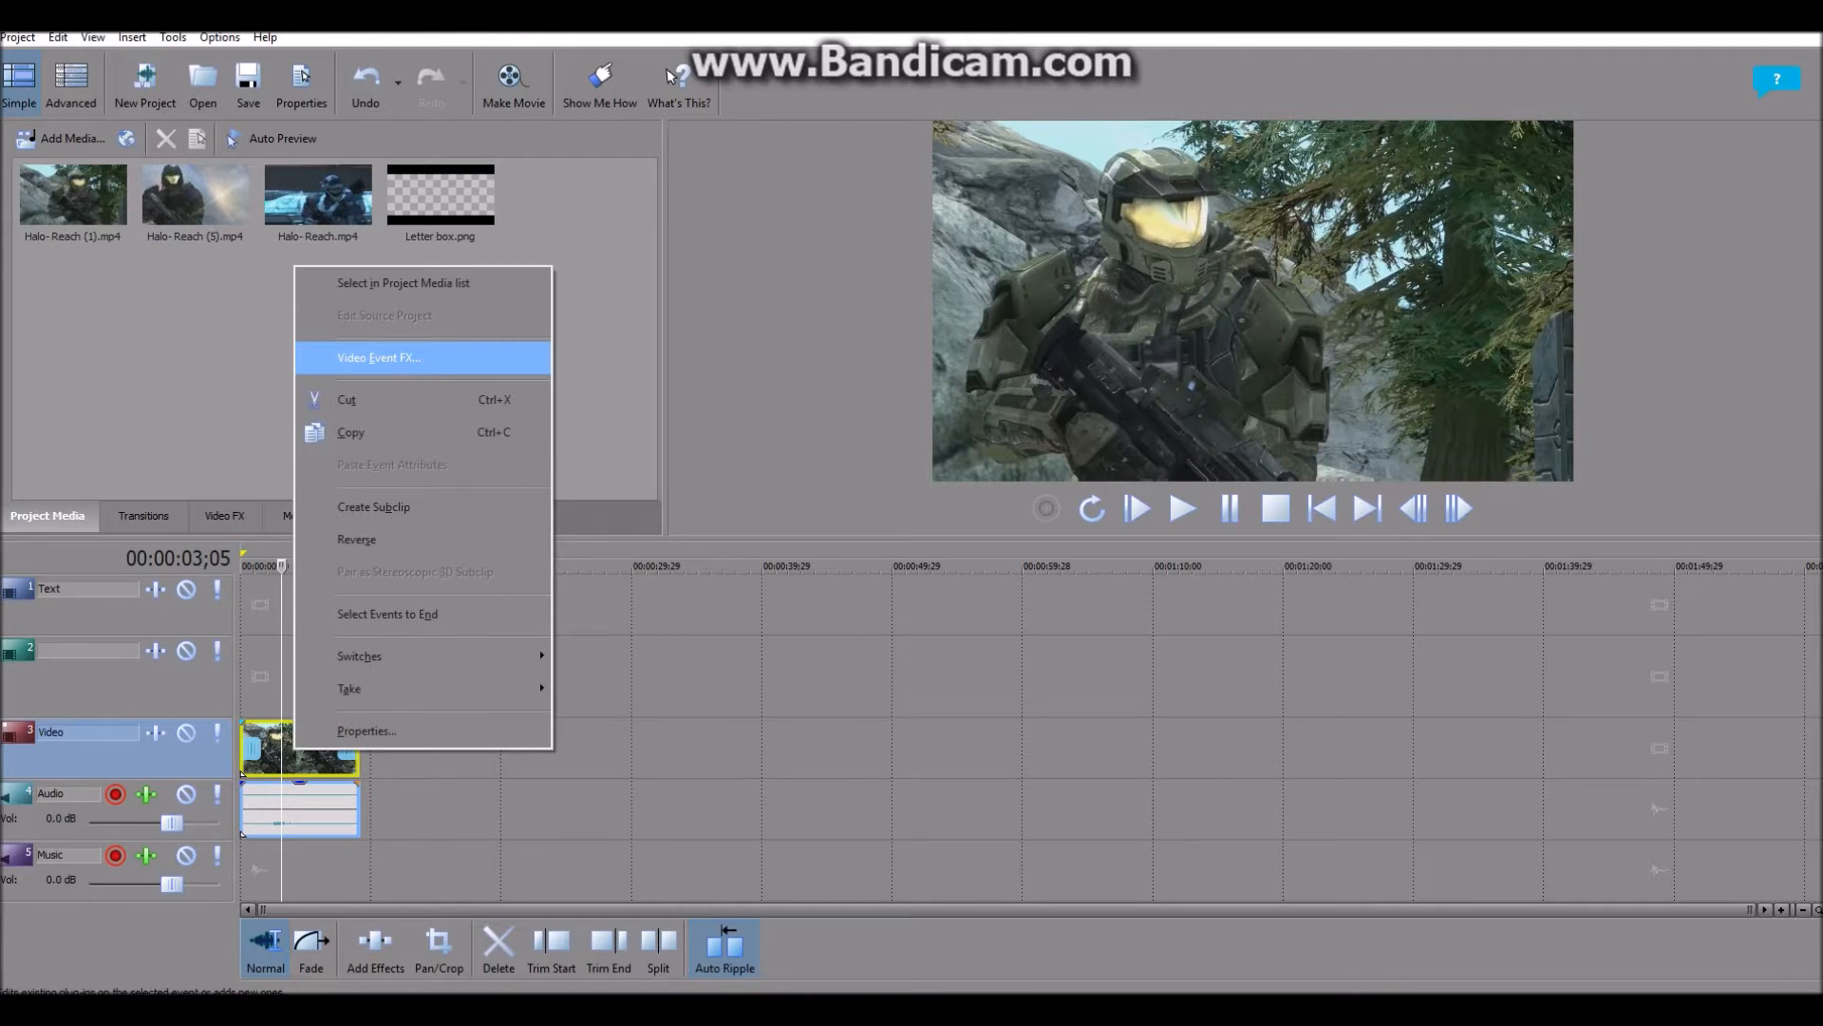
click(376, 357)
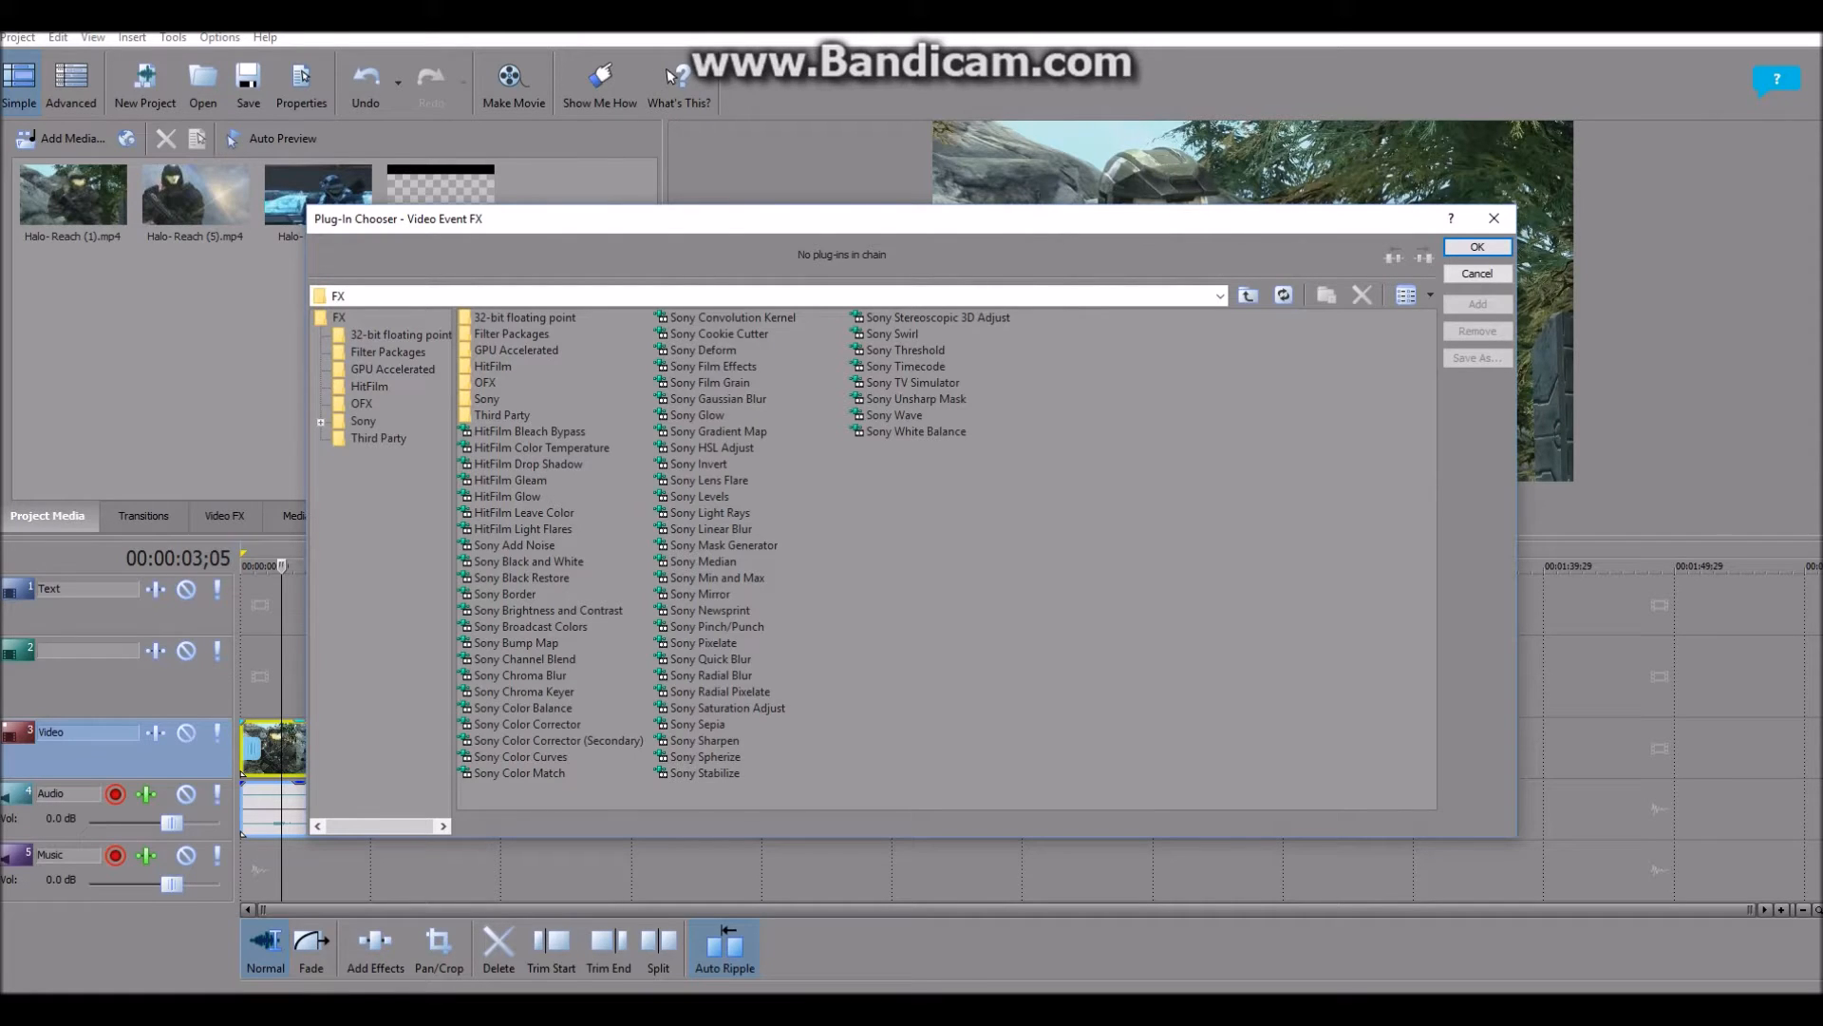
Add Color Balance, HitFilm Color Temperature, Brightness and Contrast and Black and White, then confirm
click(520, 707)
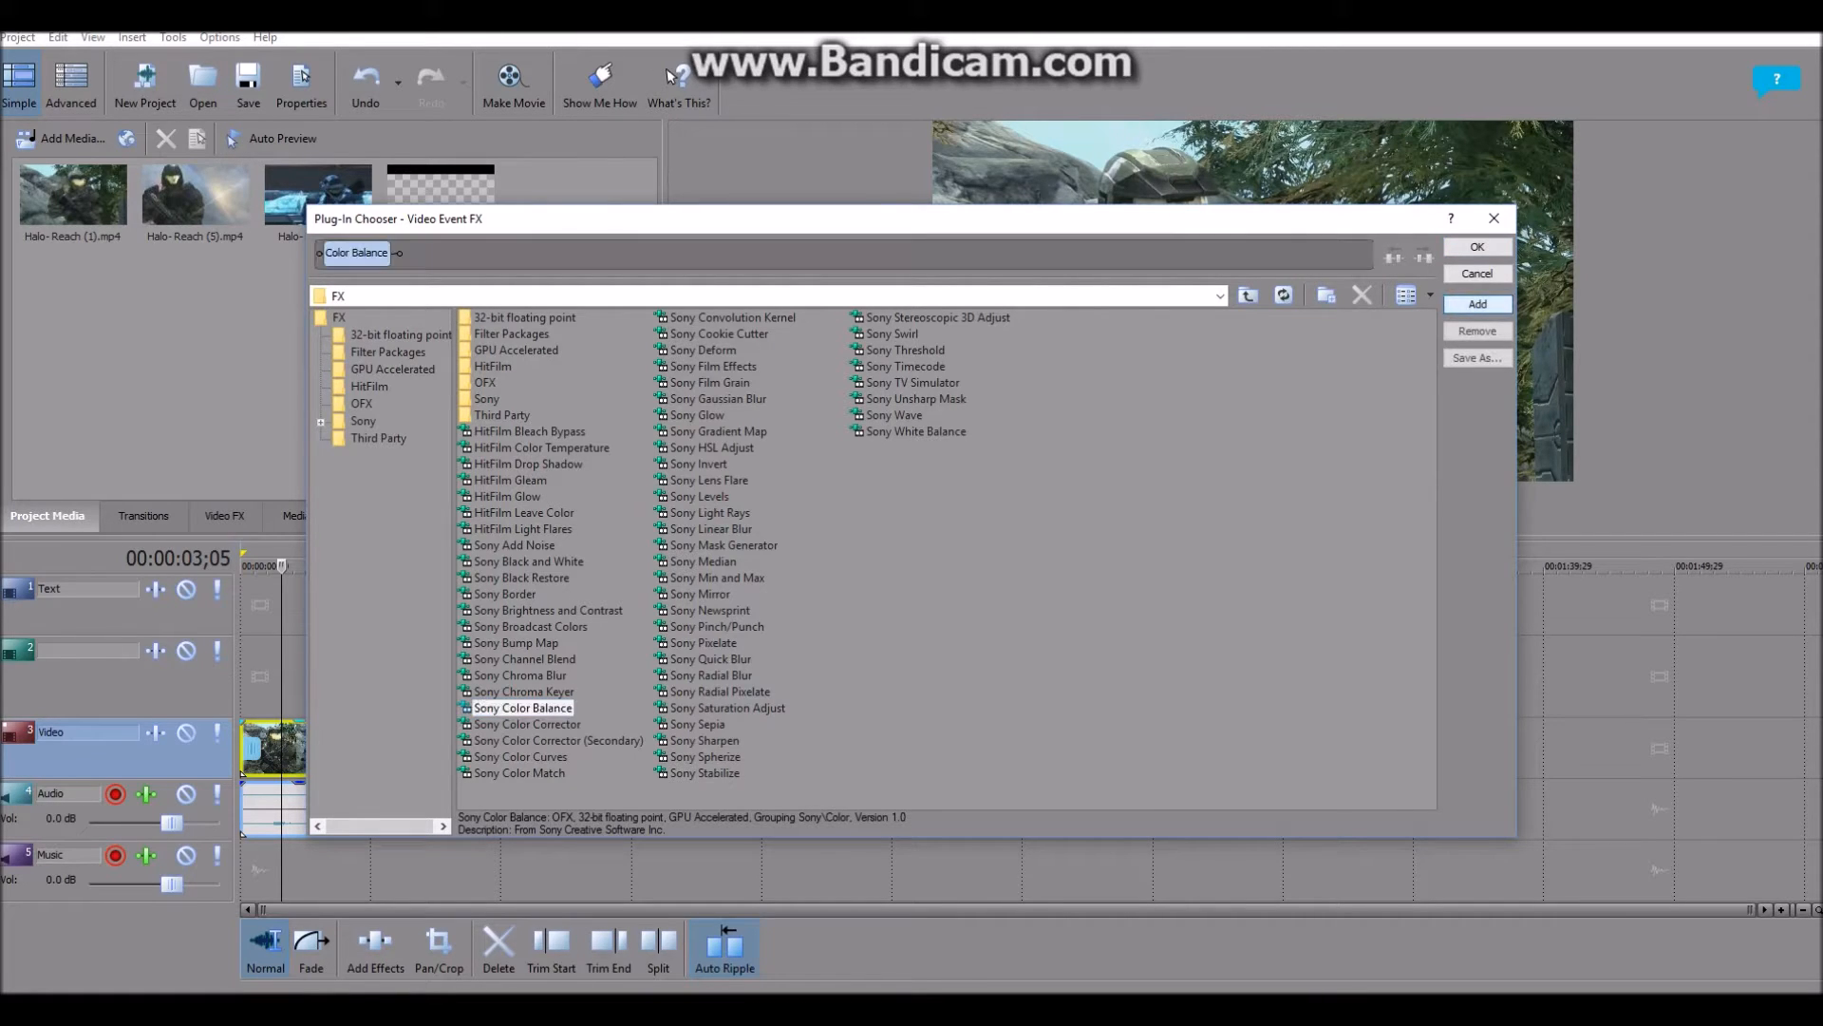
click(541, 448)
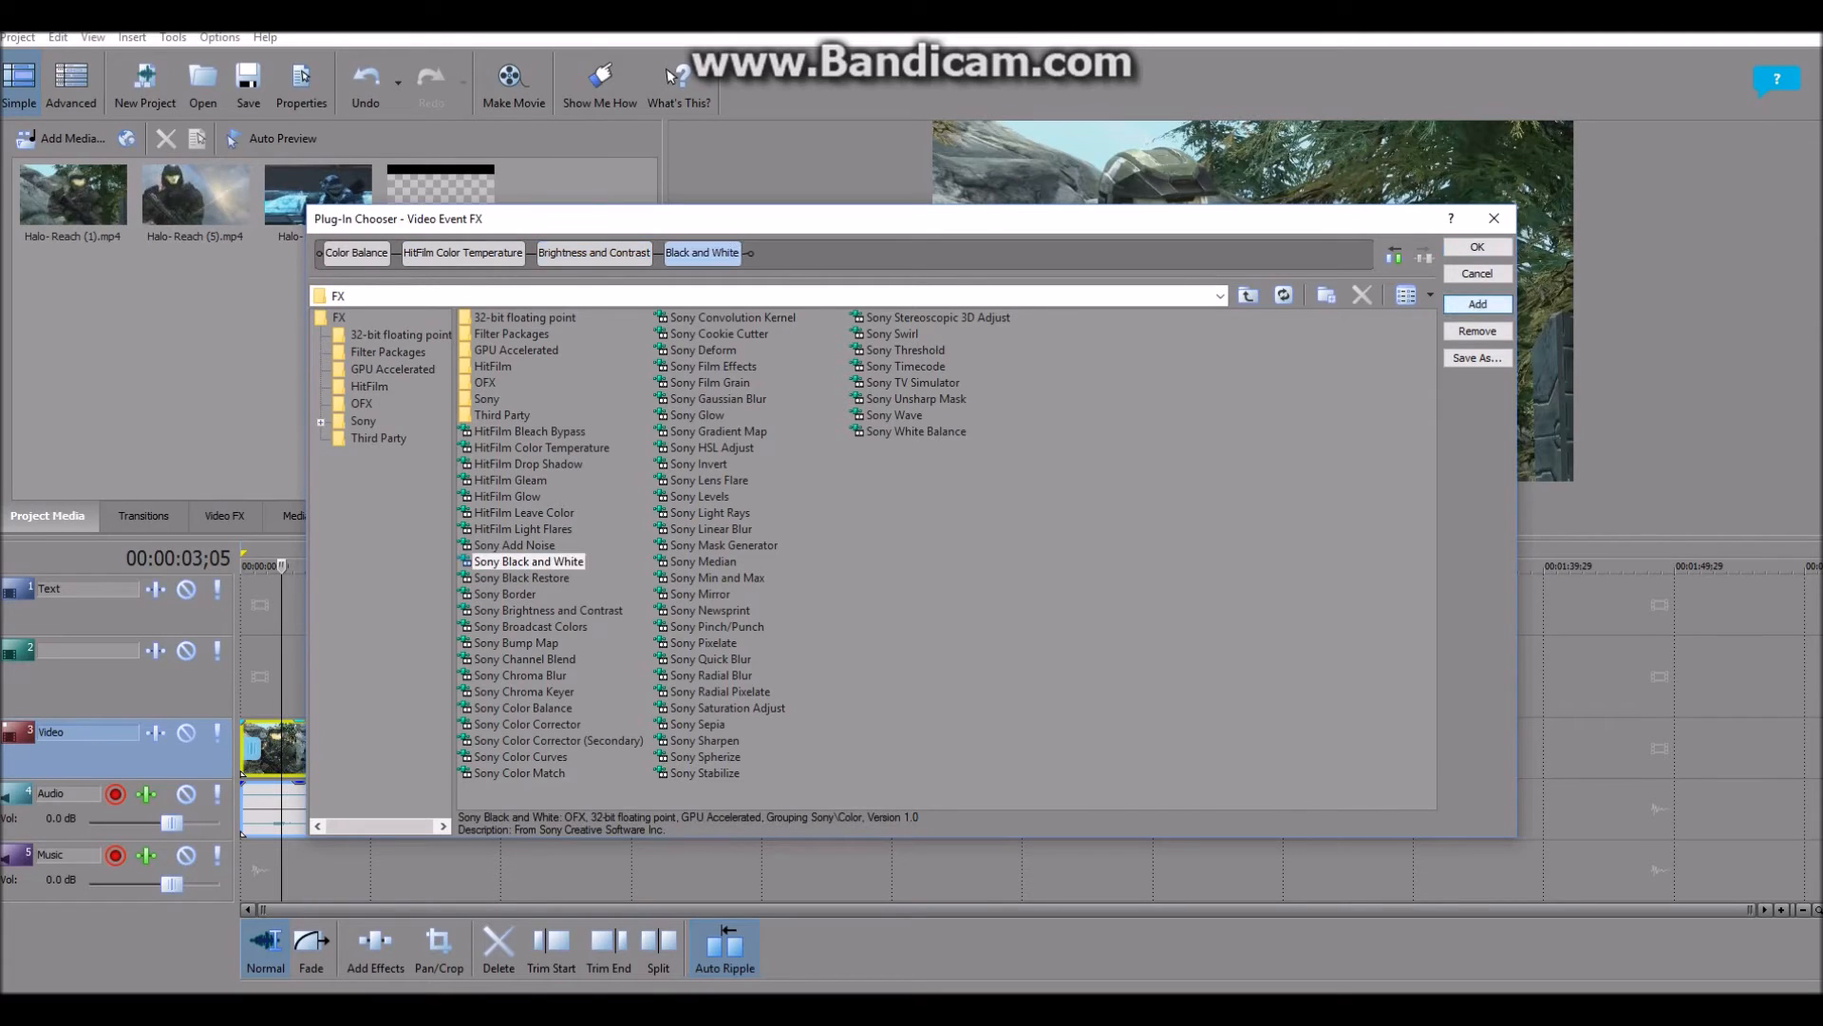
click(1476, 245)
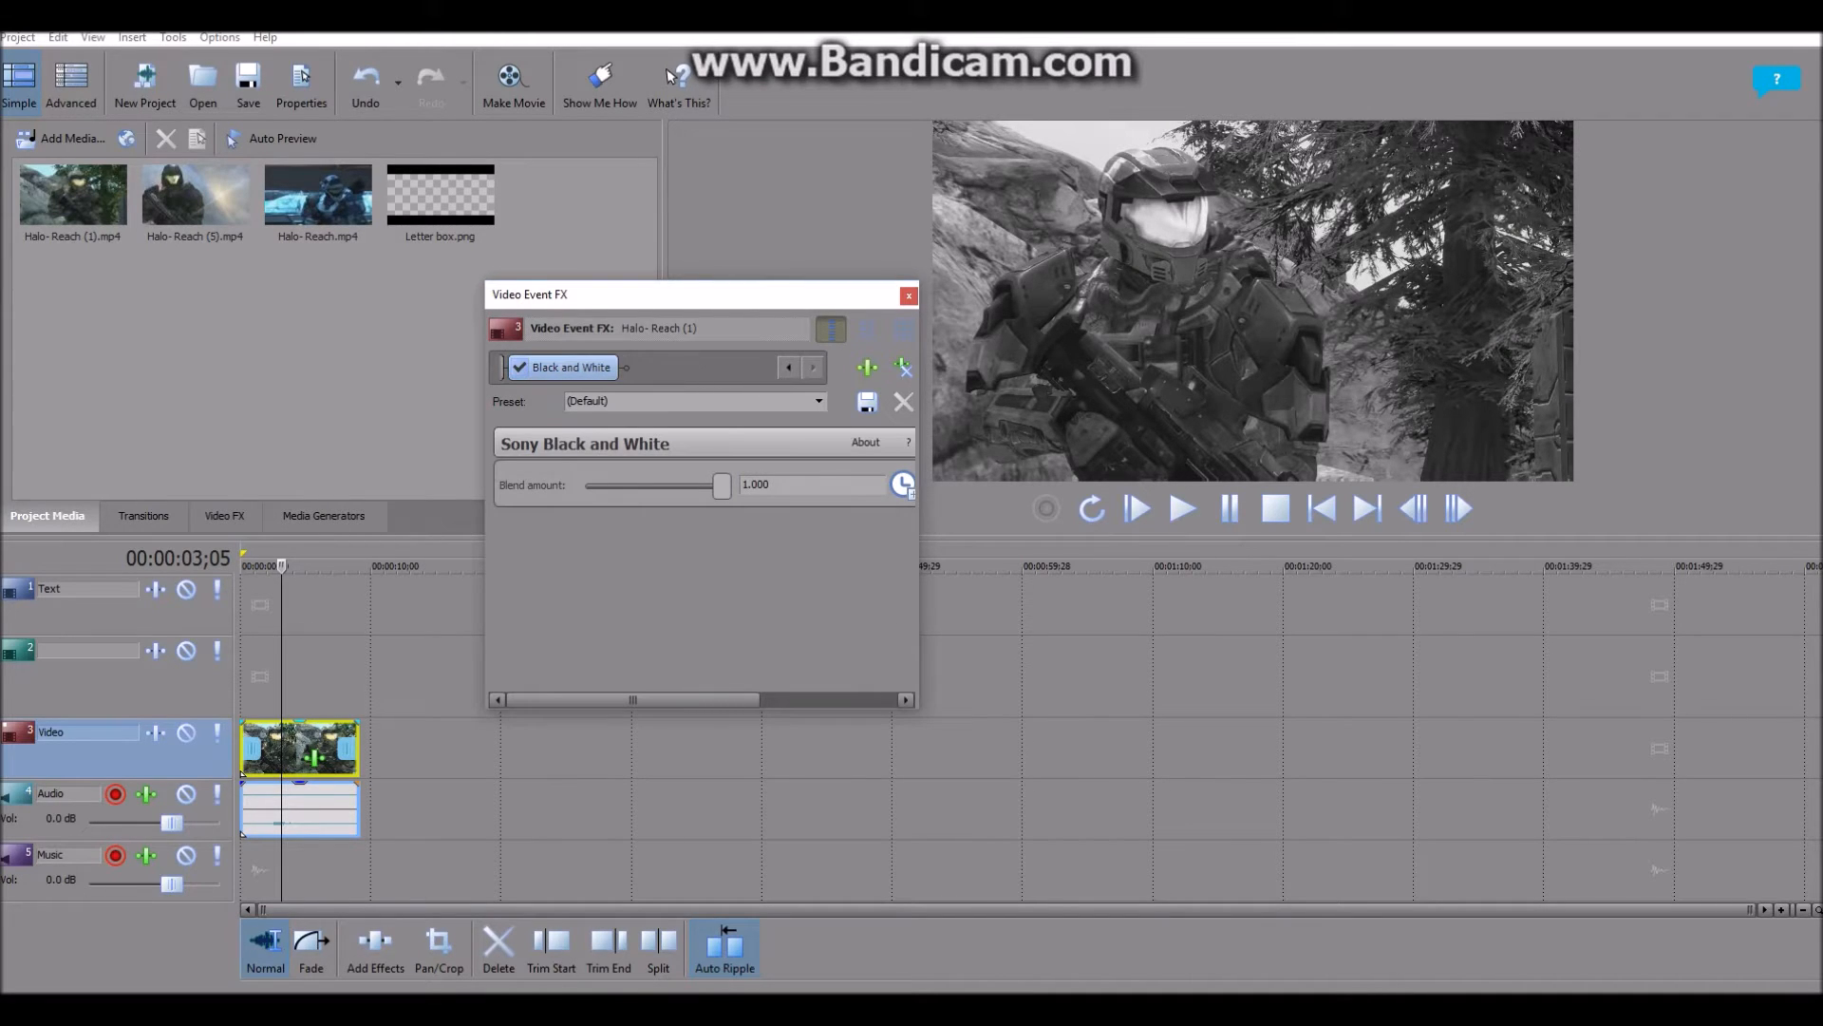
Drop the Black and White blend to 0 and switch to the Color Balance settings
drag(718, 485, 585, 484)
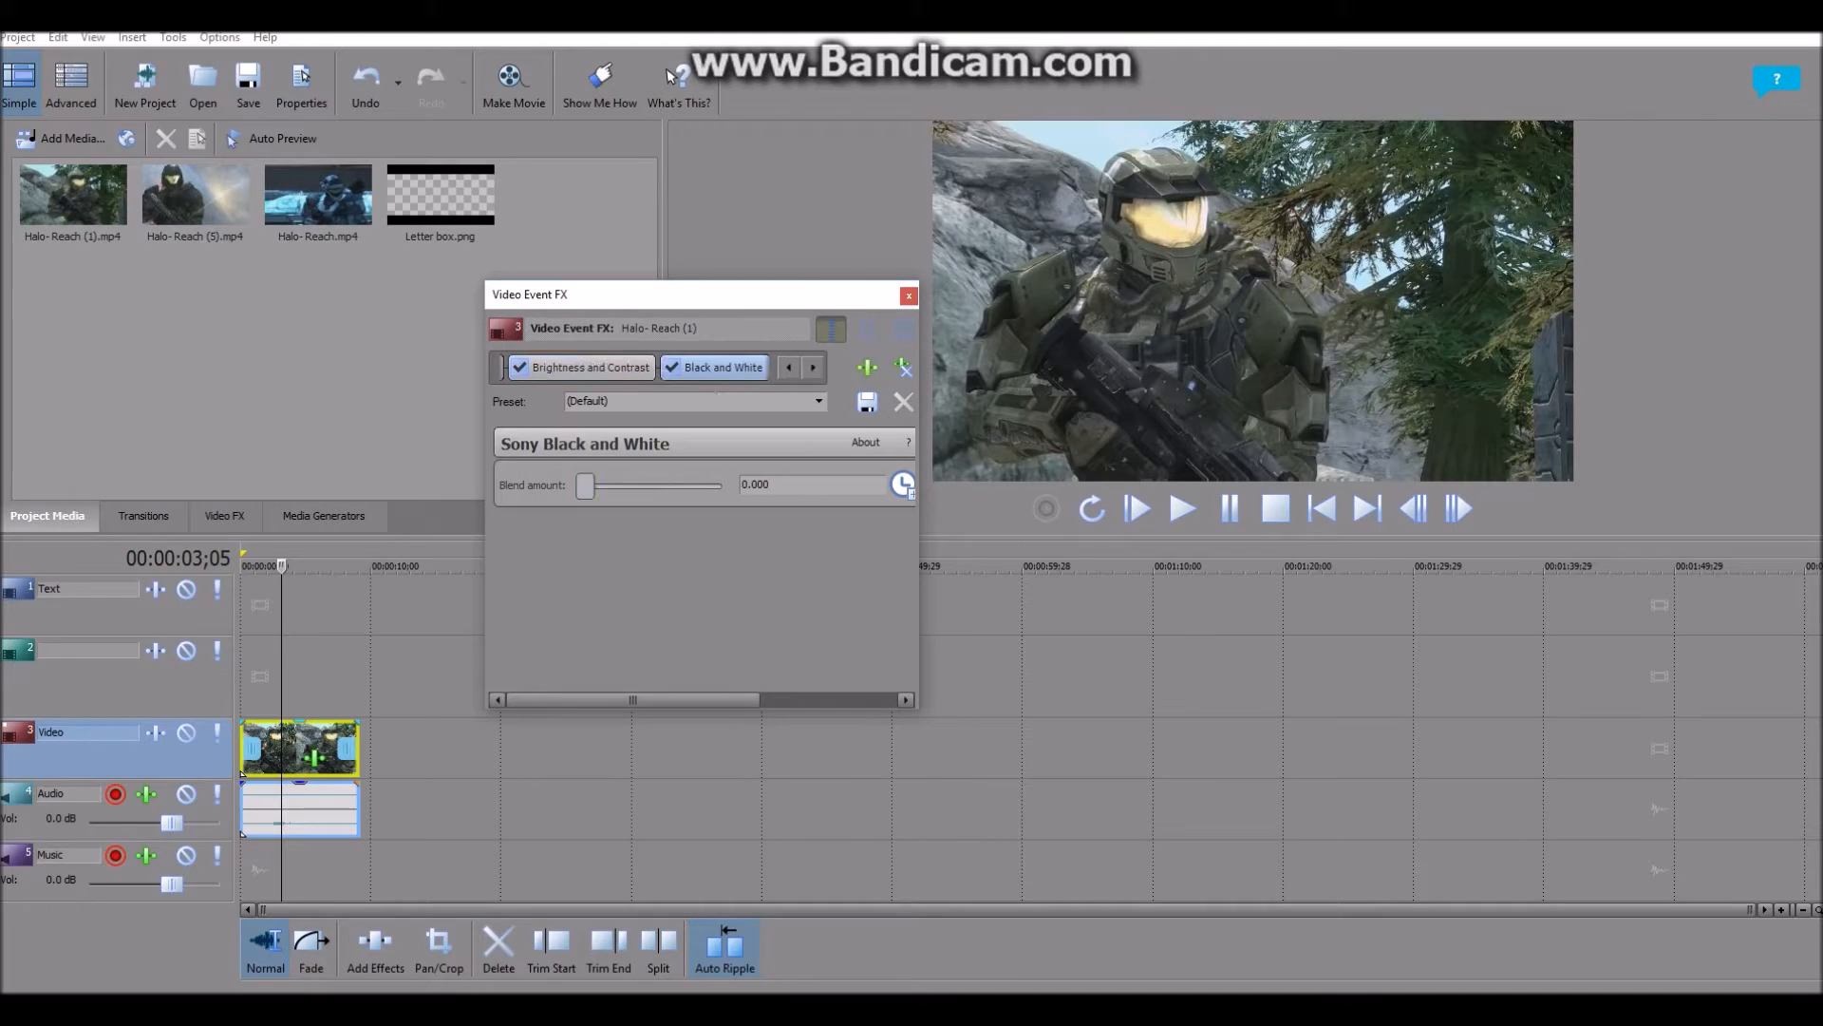
click(786, 366)
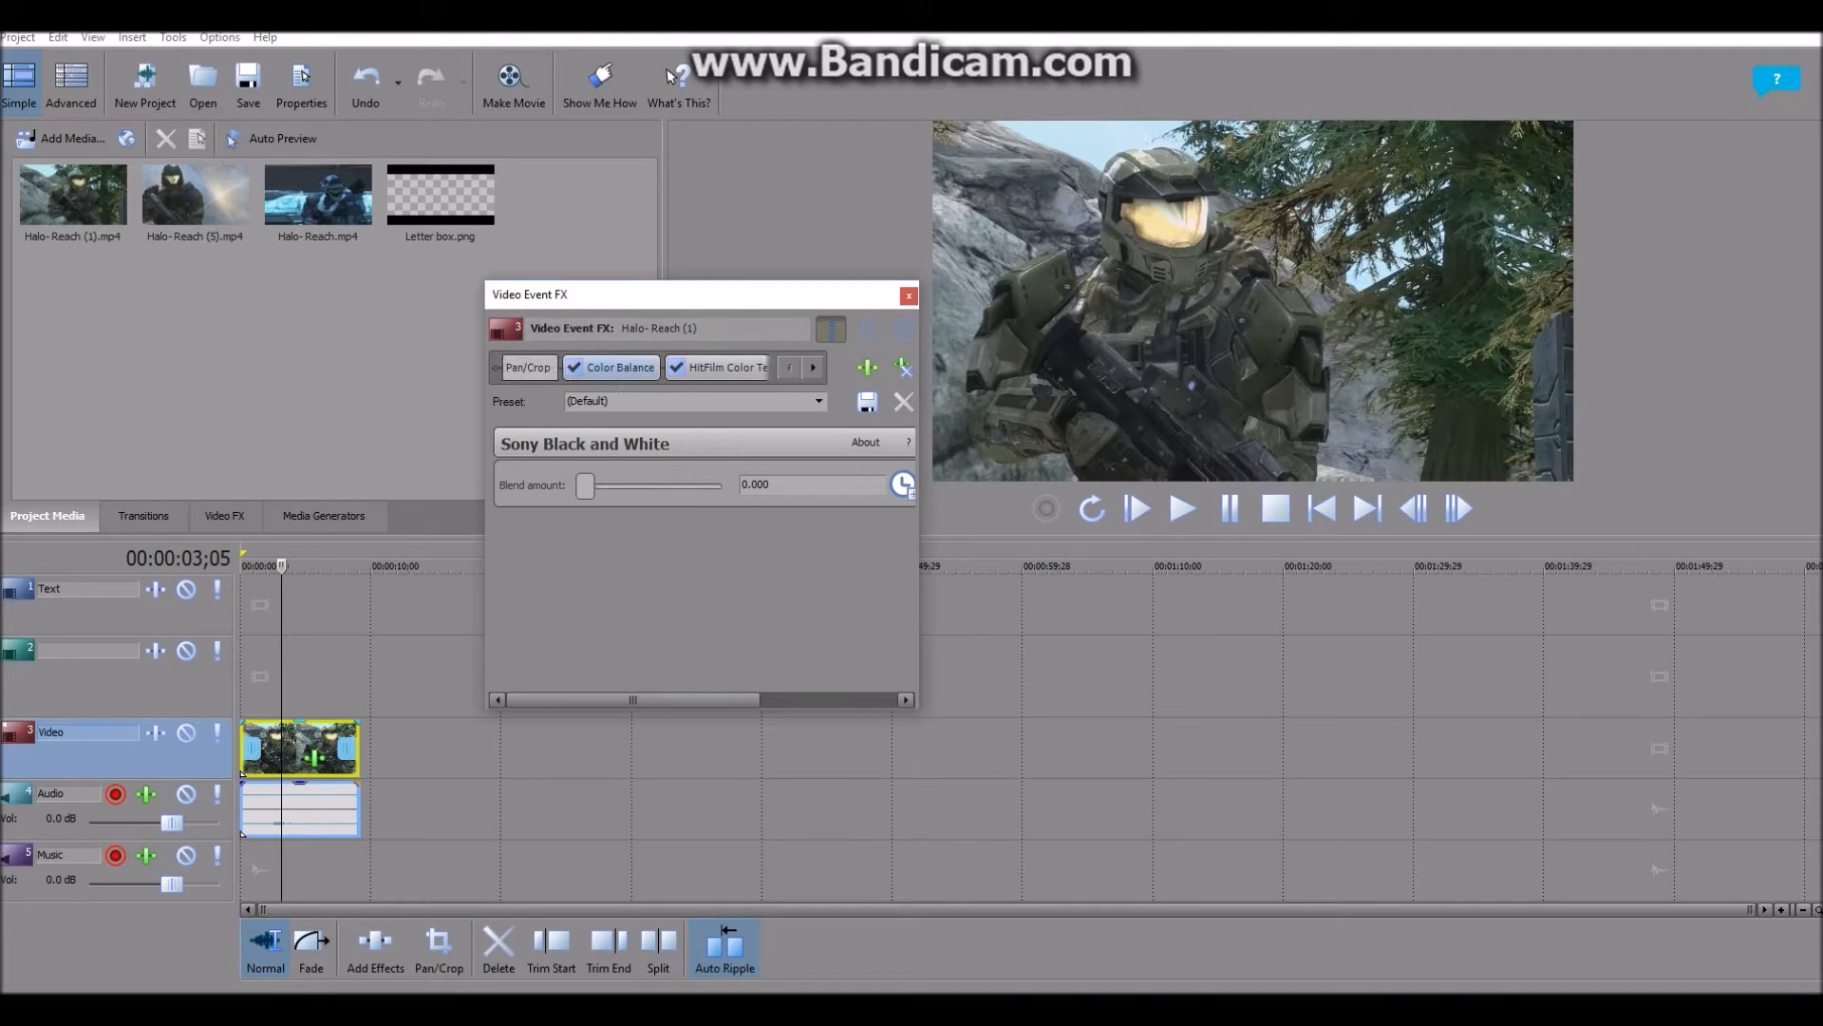
click(619, 367)
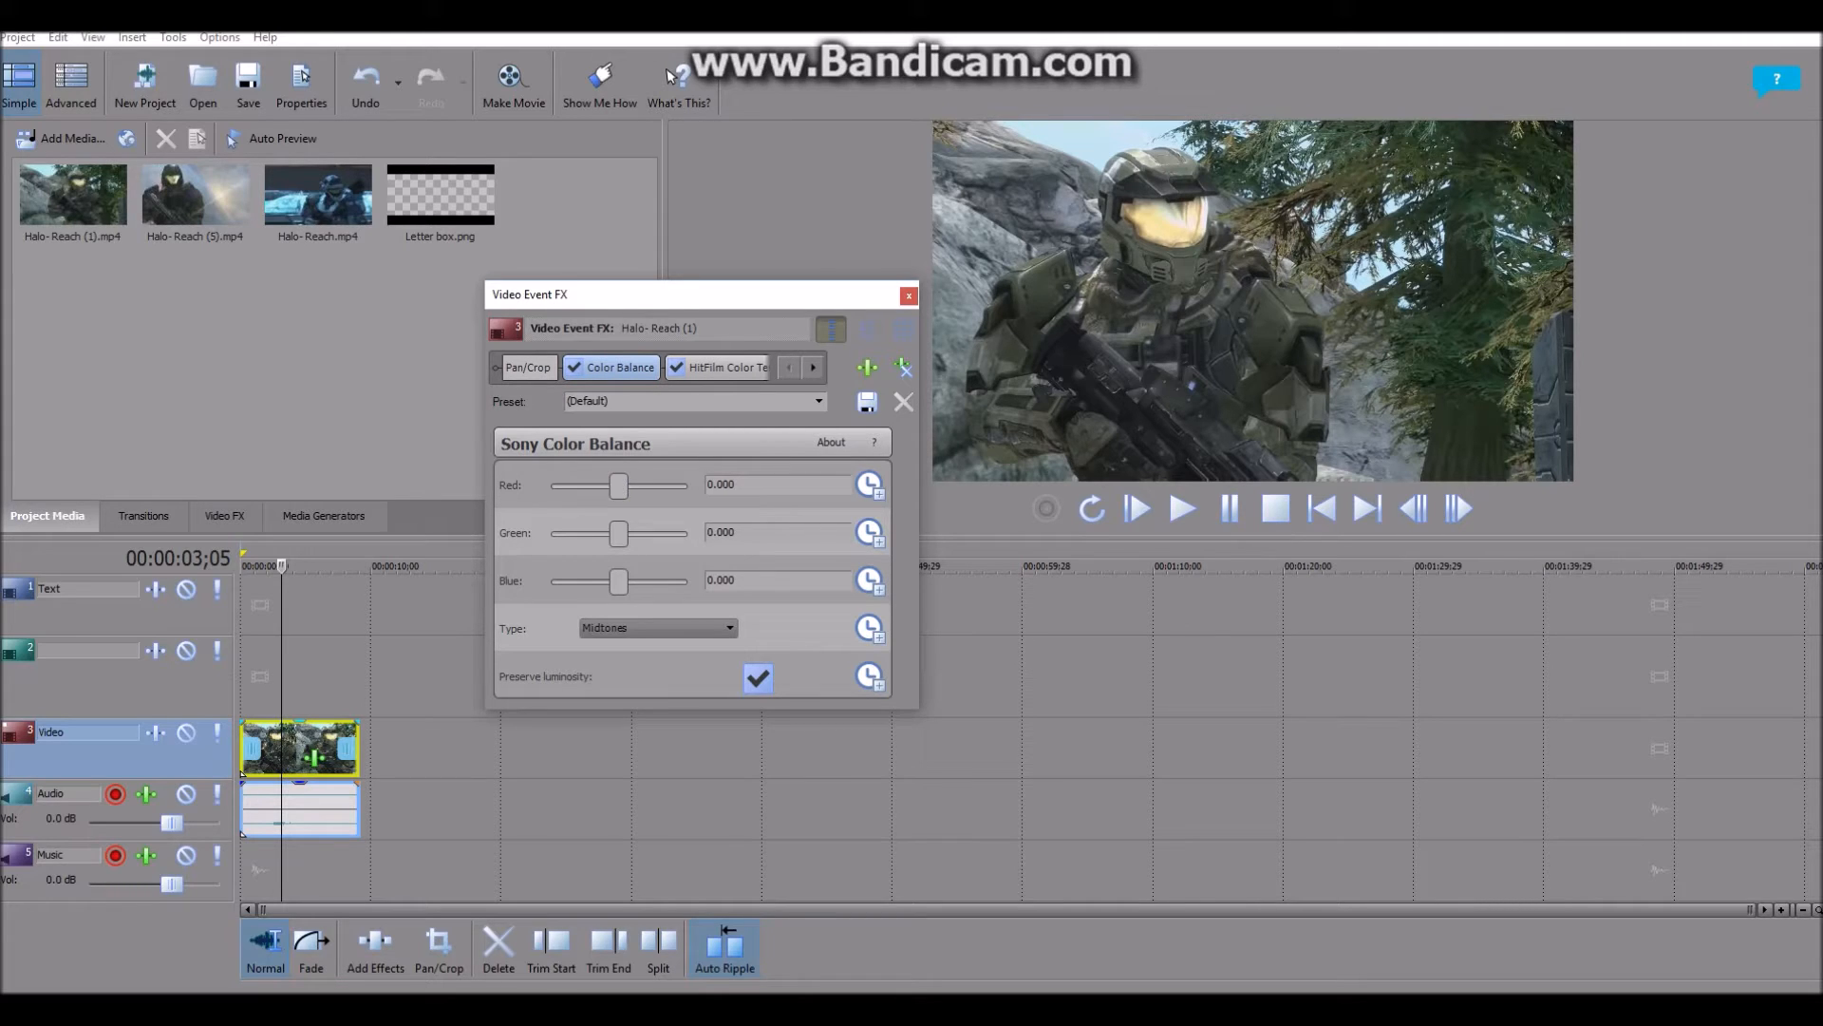
Test red and blue shifts, leaving Red -0.010, Green -0.003, Blue 0.003
drag(617, 484, 659, 484)
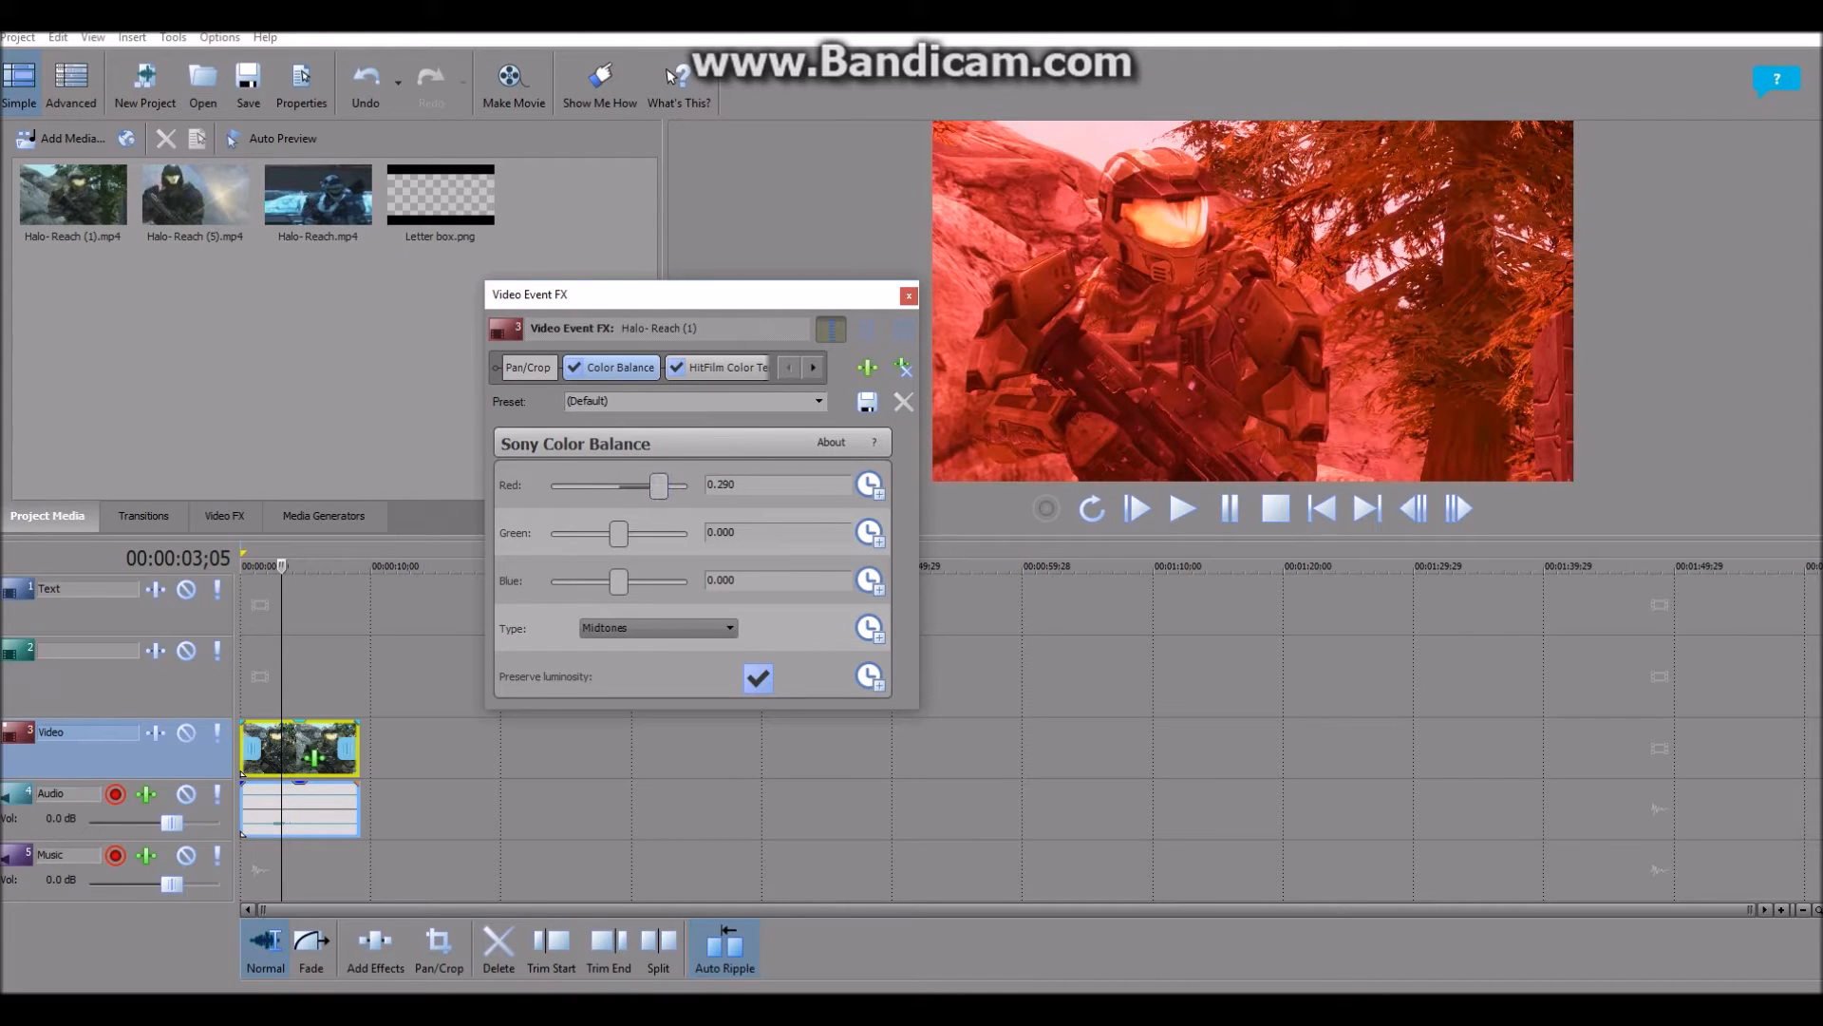
drag(661, 484, 652, 484)
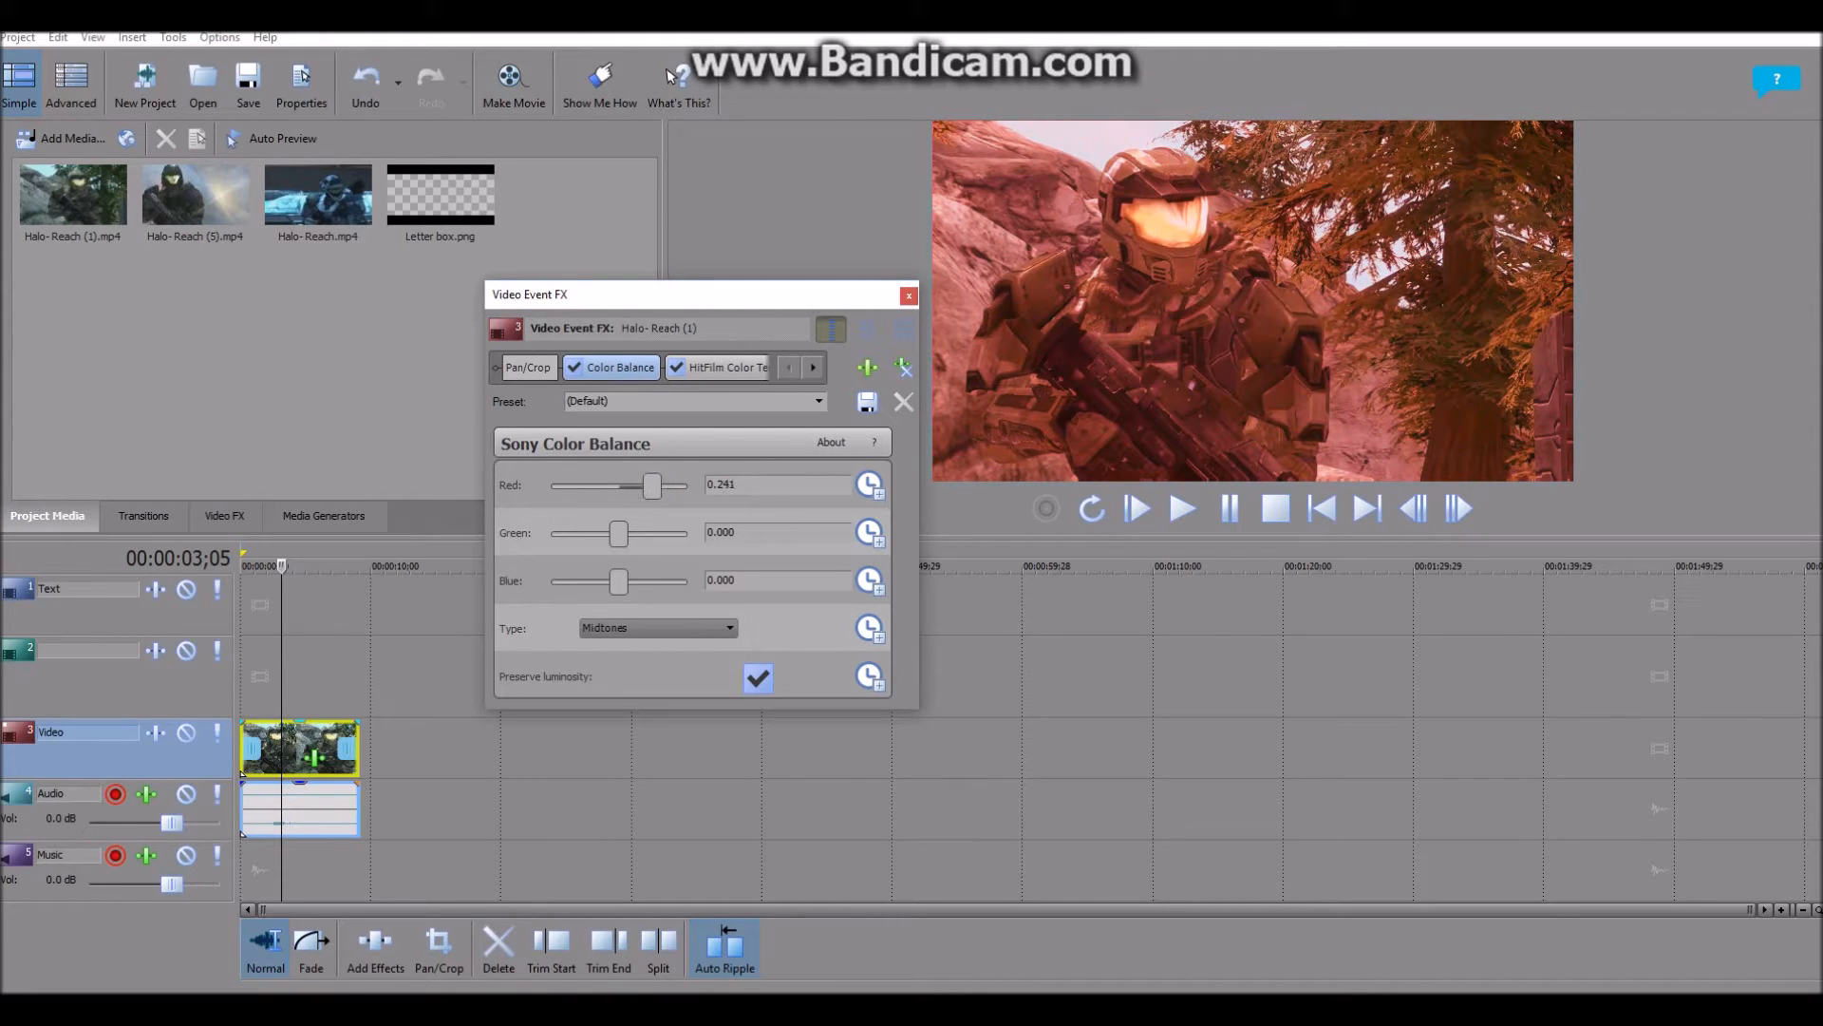
drag(651, 484, 599, 485)
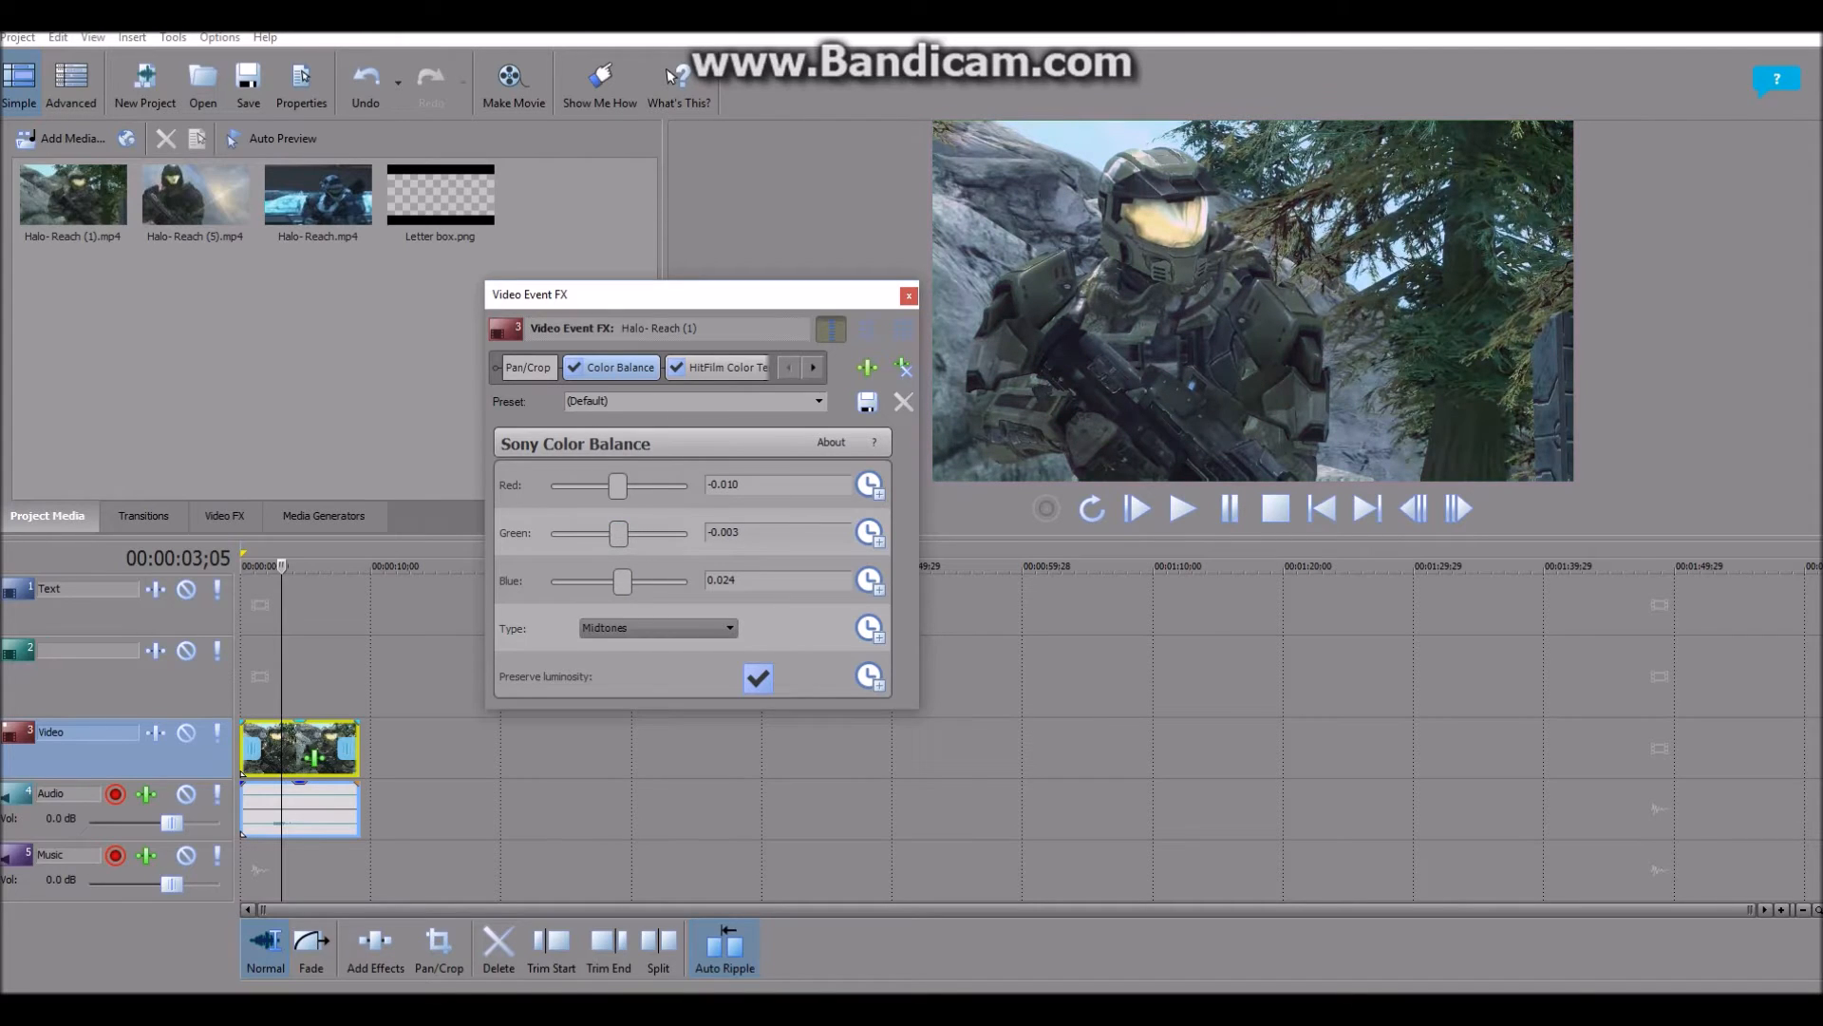
drag(623, 581, 619, 581)
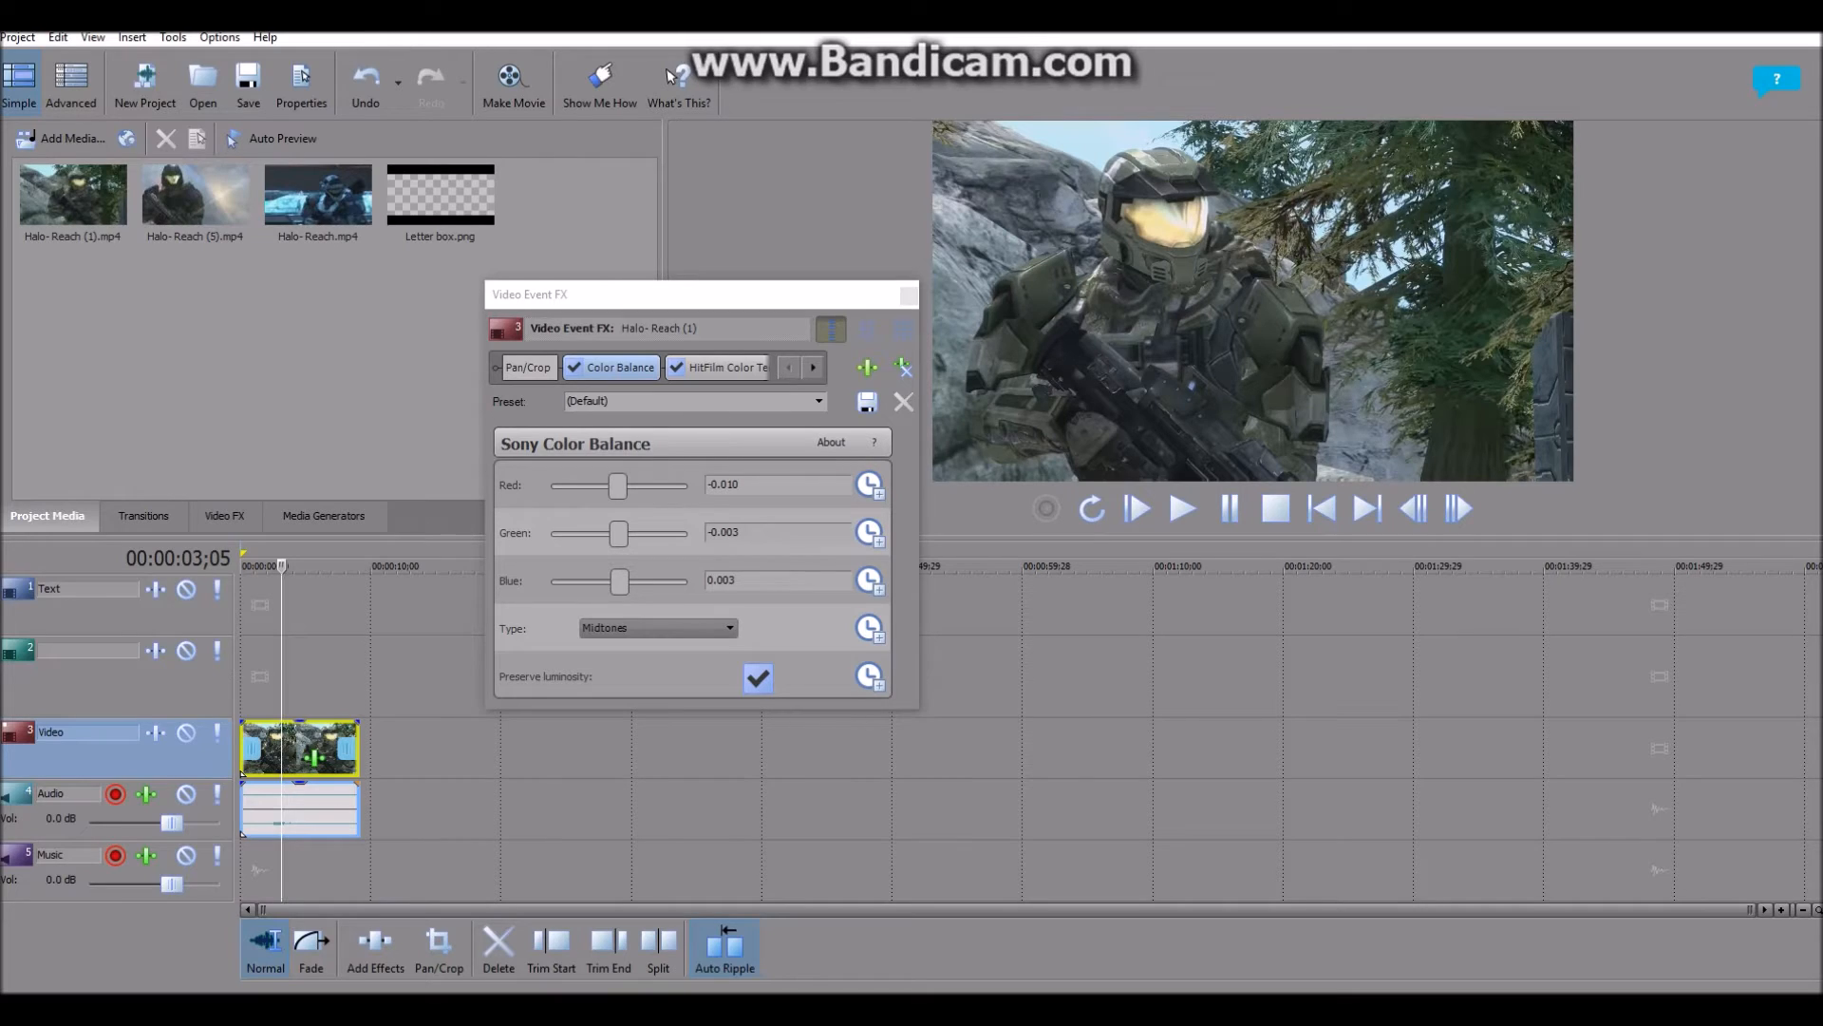
Warm the clip with Red 0.080, Green 0.031, Blue -0.031, then show HitFilm Color Temperature
drag(617, 484, 623, 485)
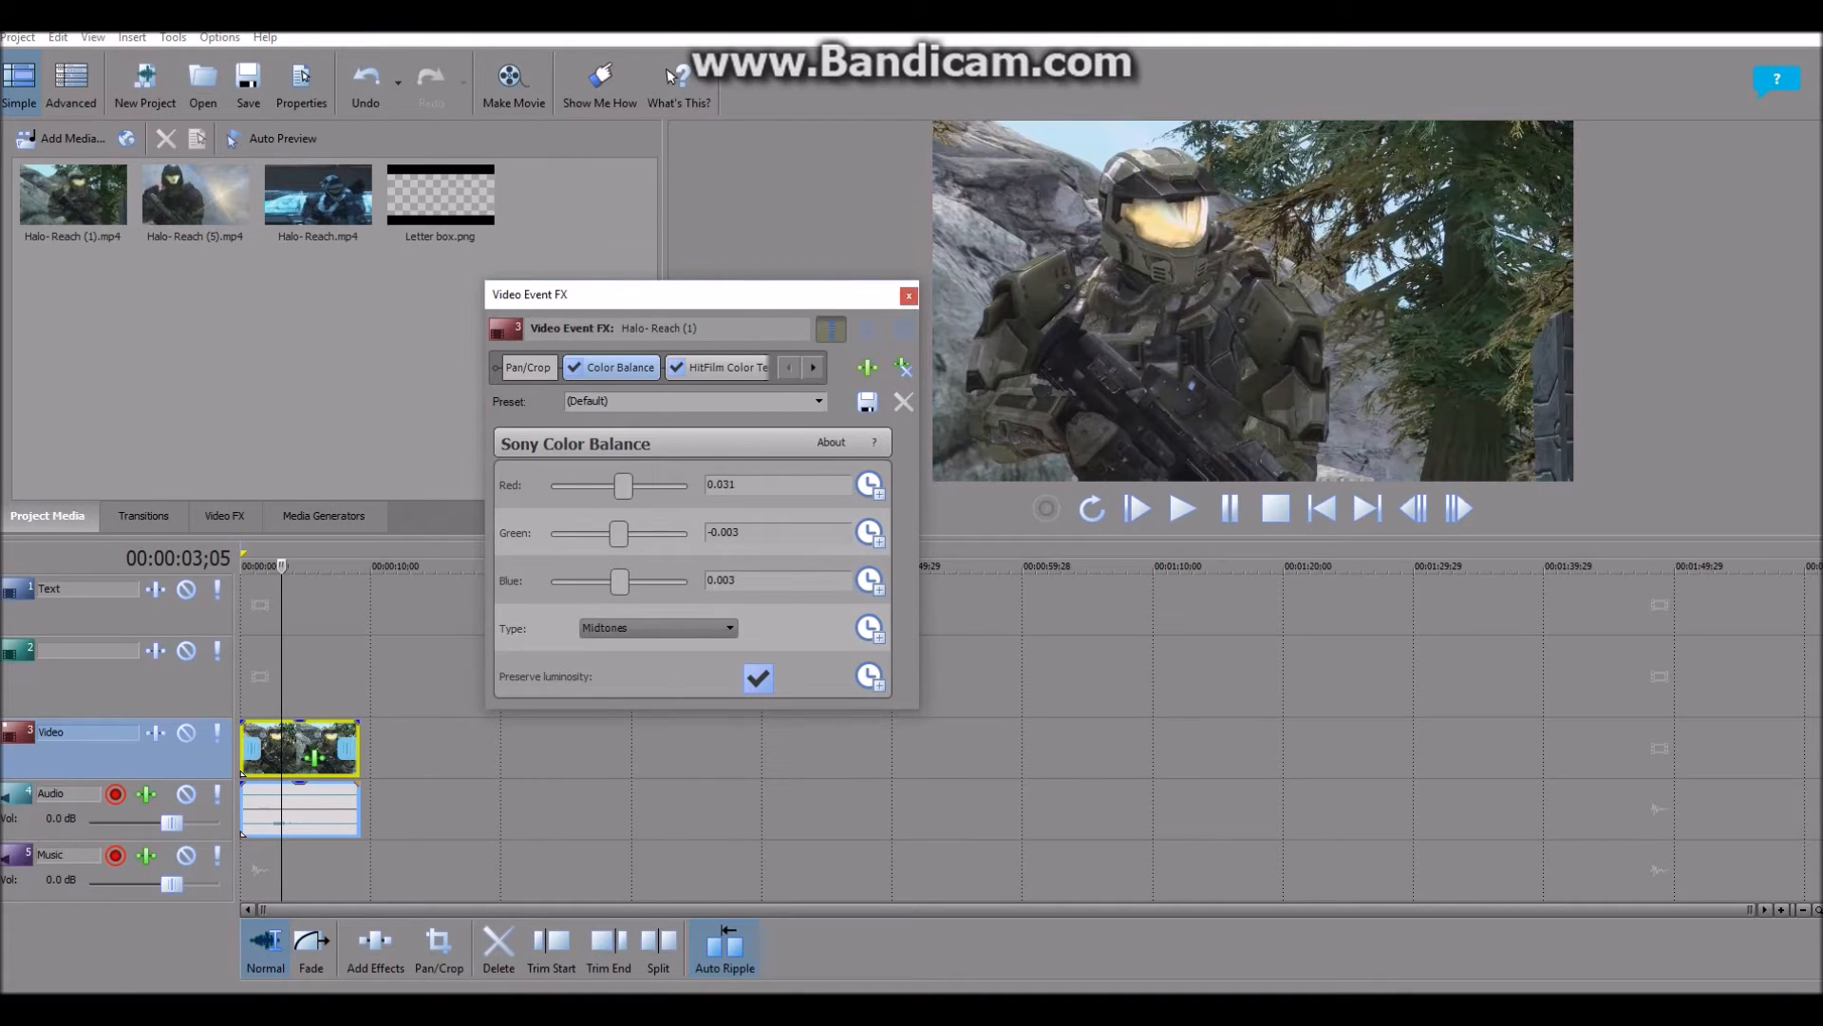
drag(623, 485, 629, 484)
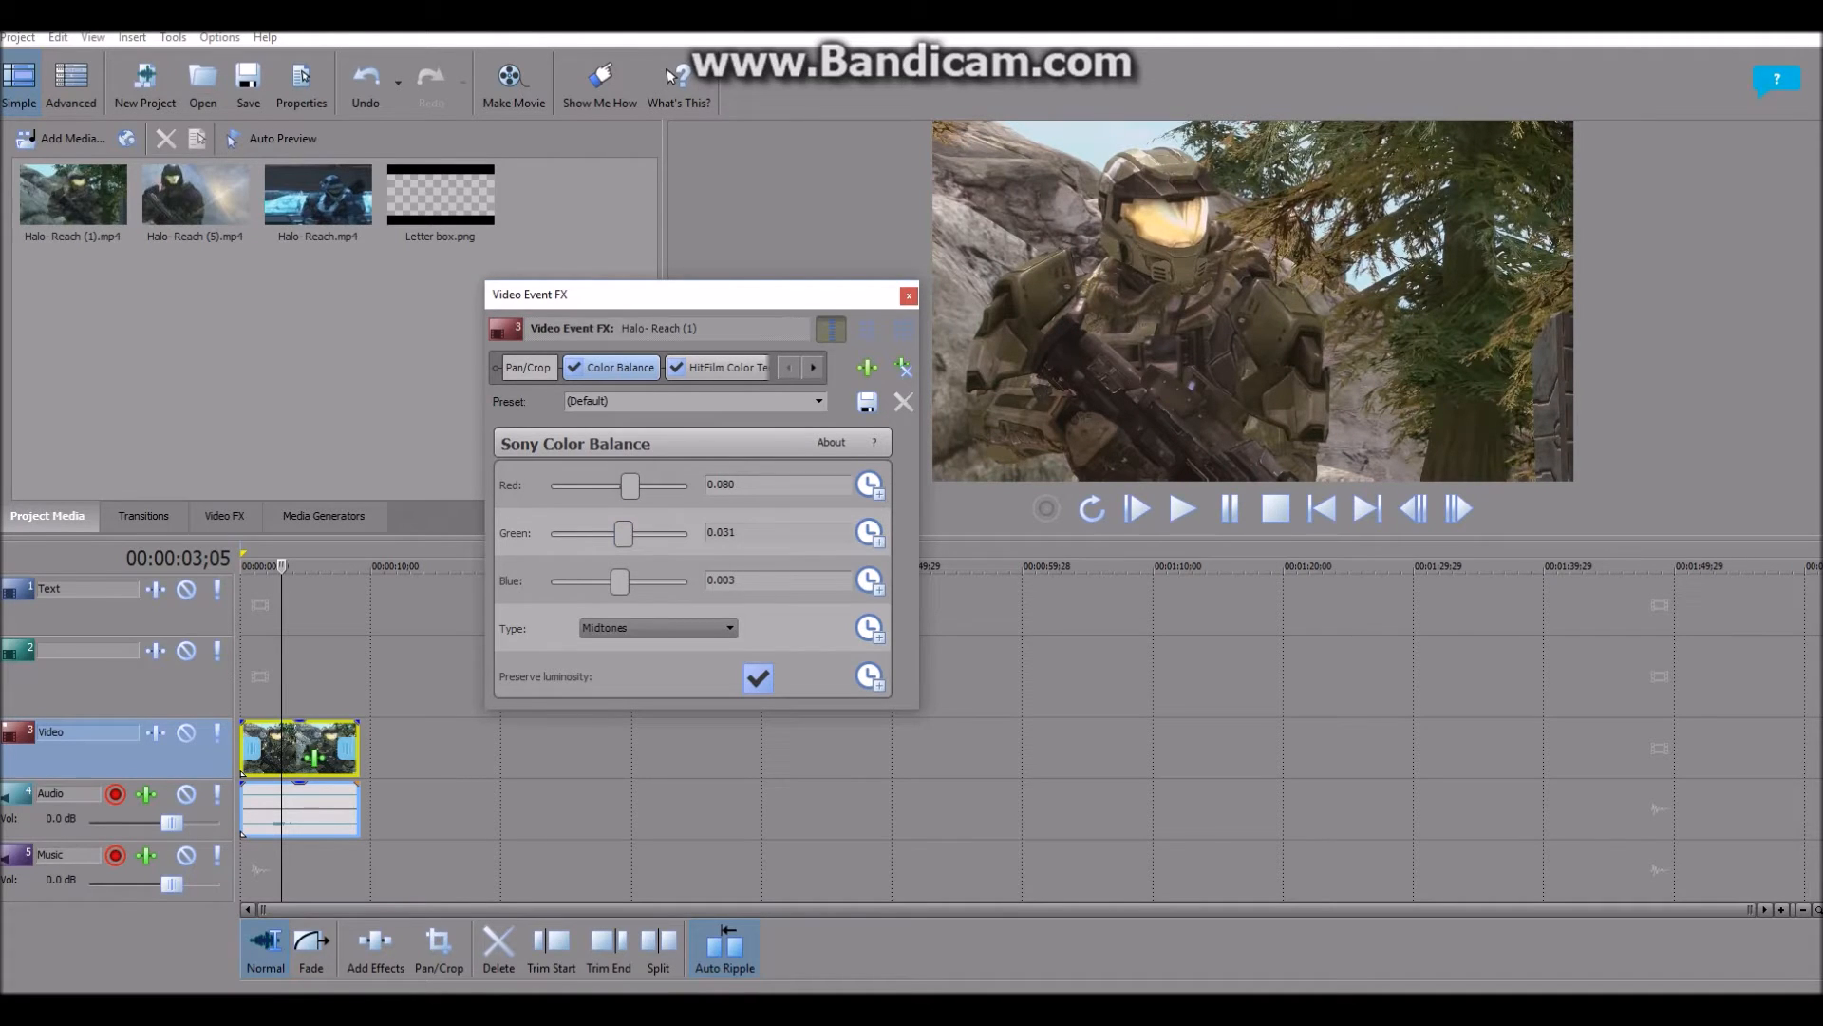
drag(619, 581, 613, 581)
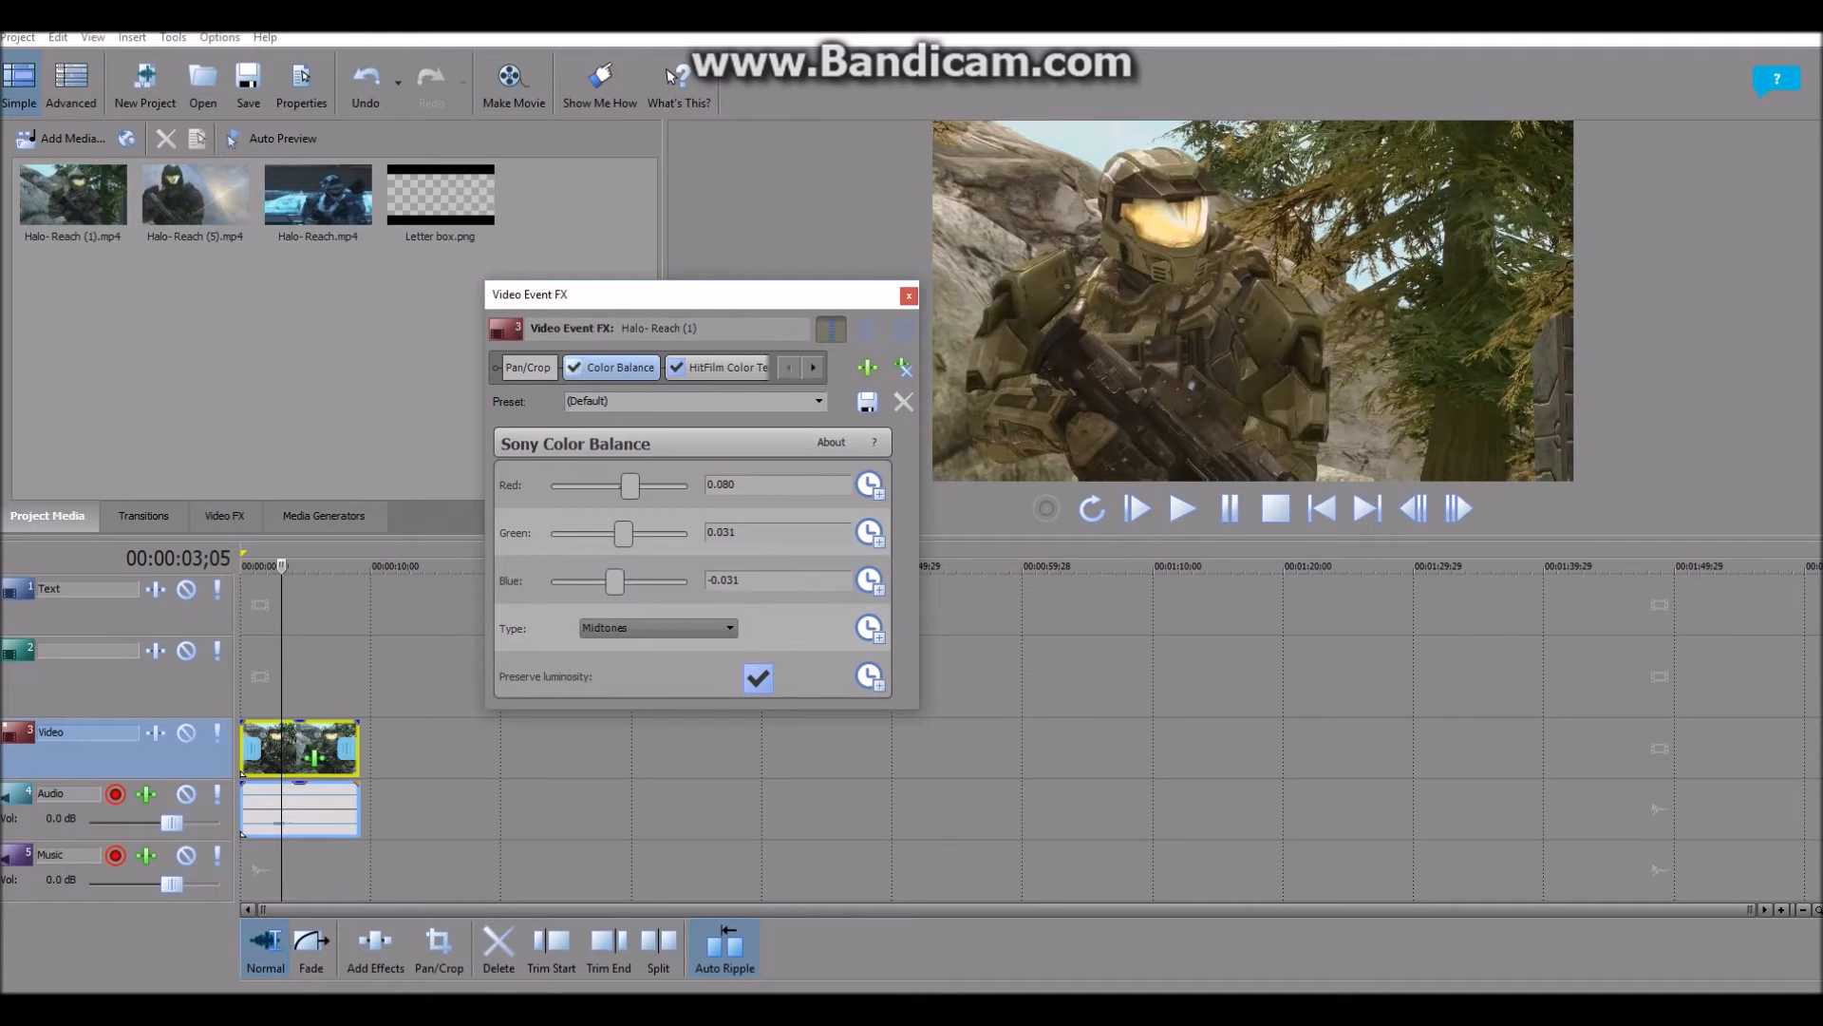
click(574, 366)
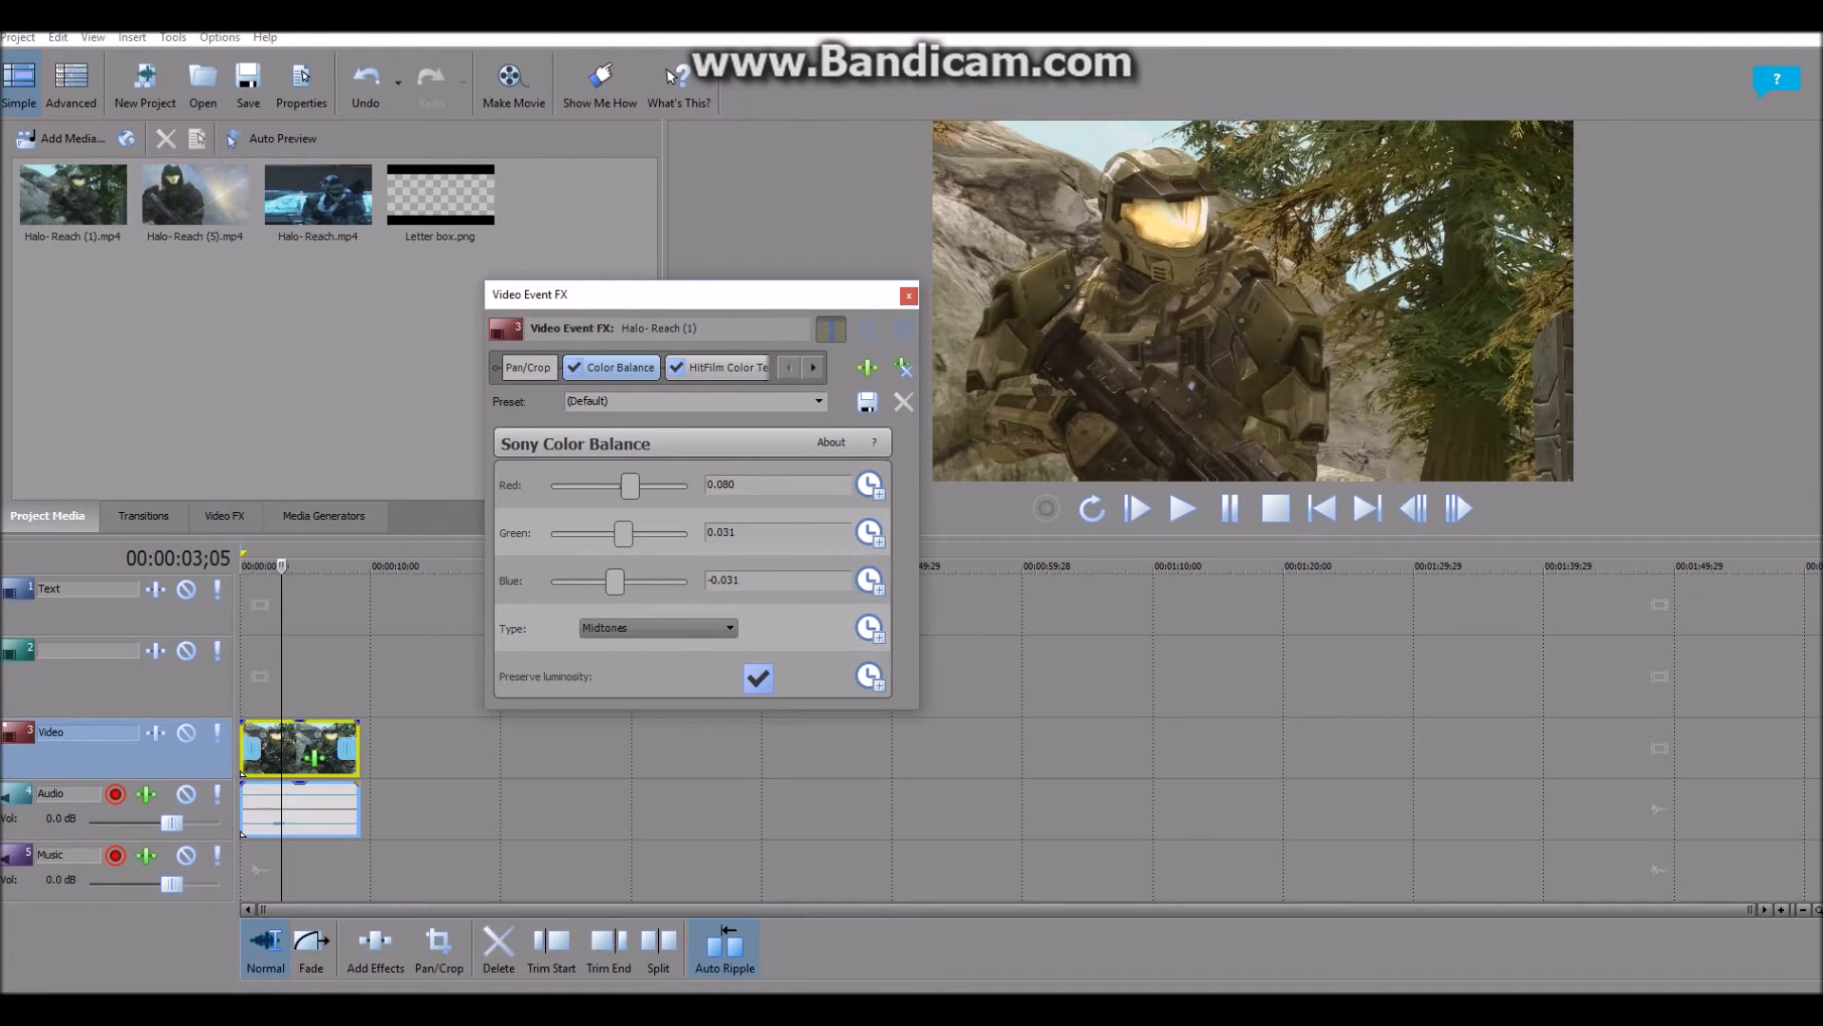
click(723, 367)
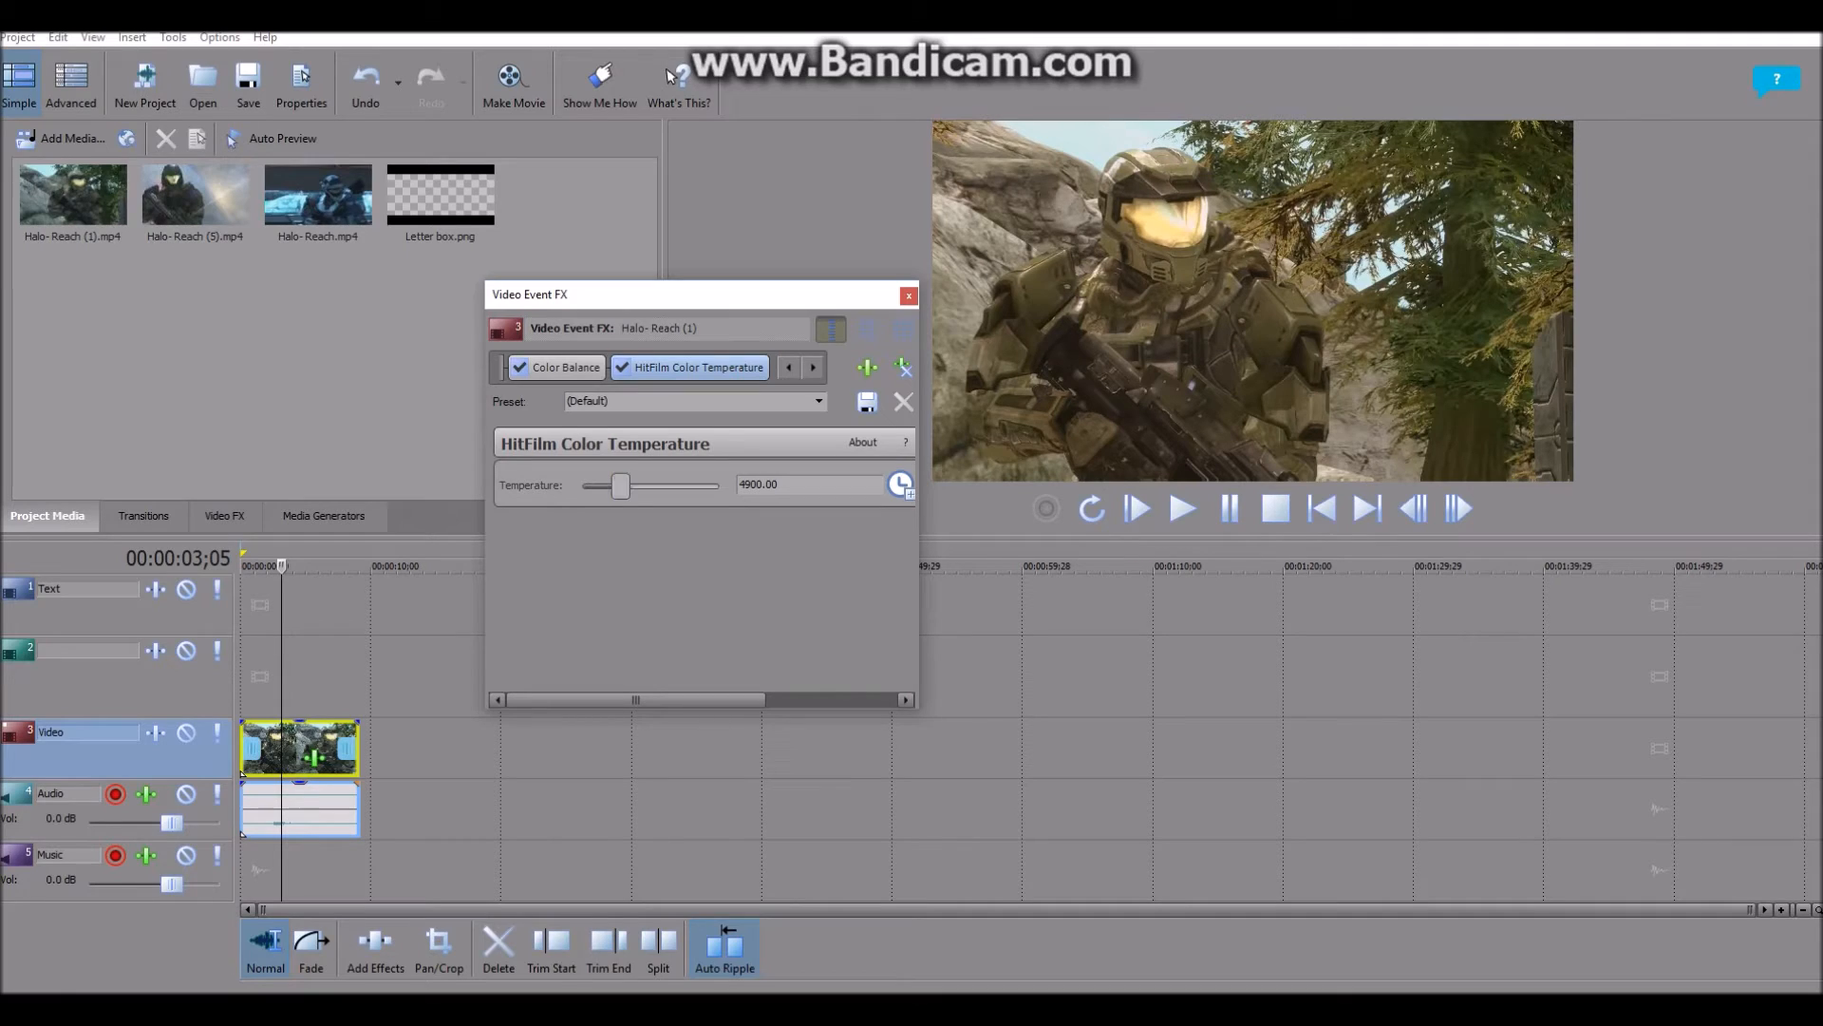
Sweep the Temperature slider through warm and cool values, settling near 3681.82
drag(619, 484, 641, 485)
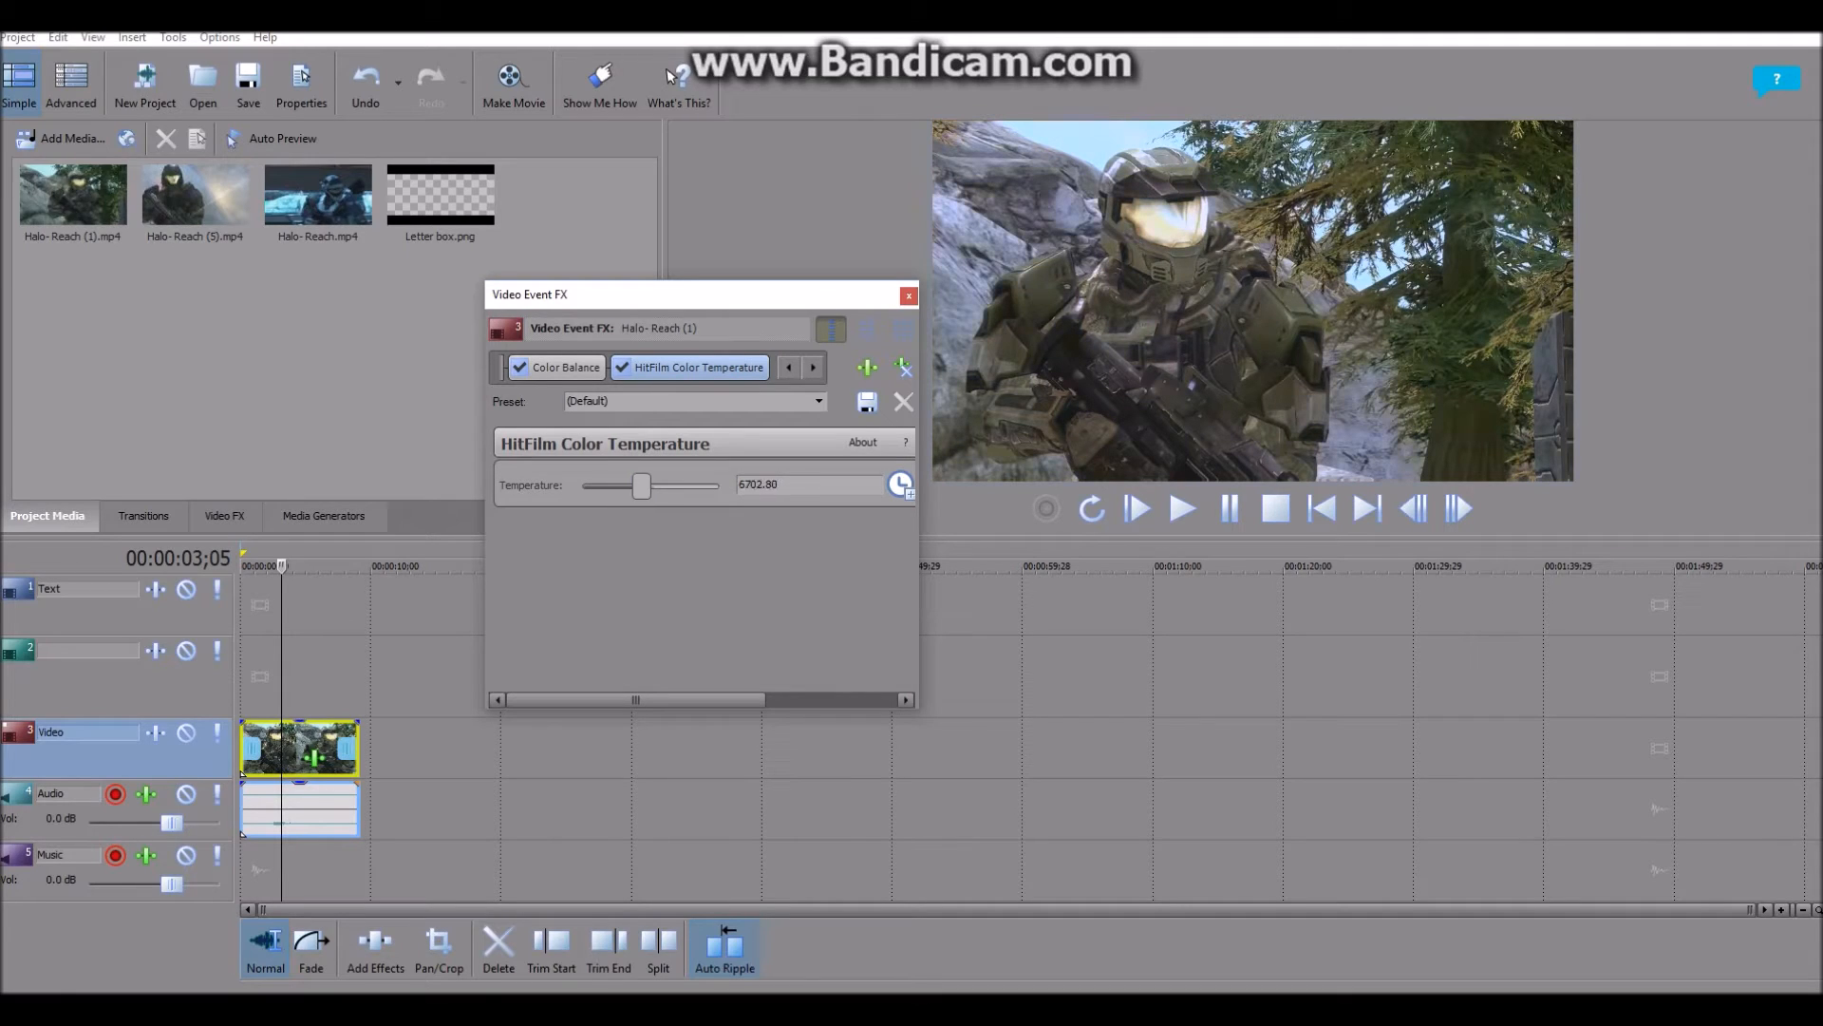
drag(640, 484, 650, 484)
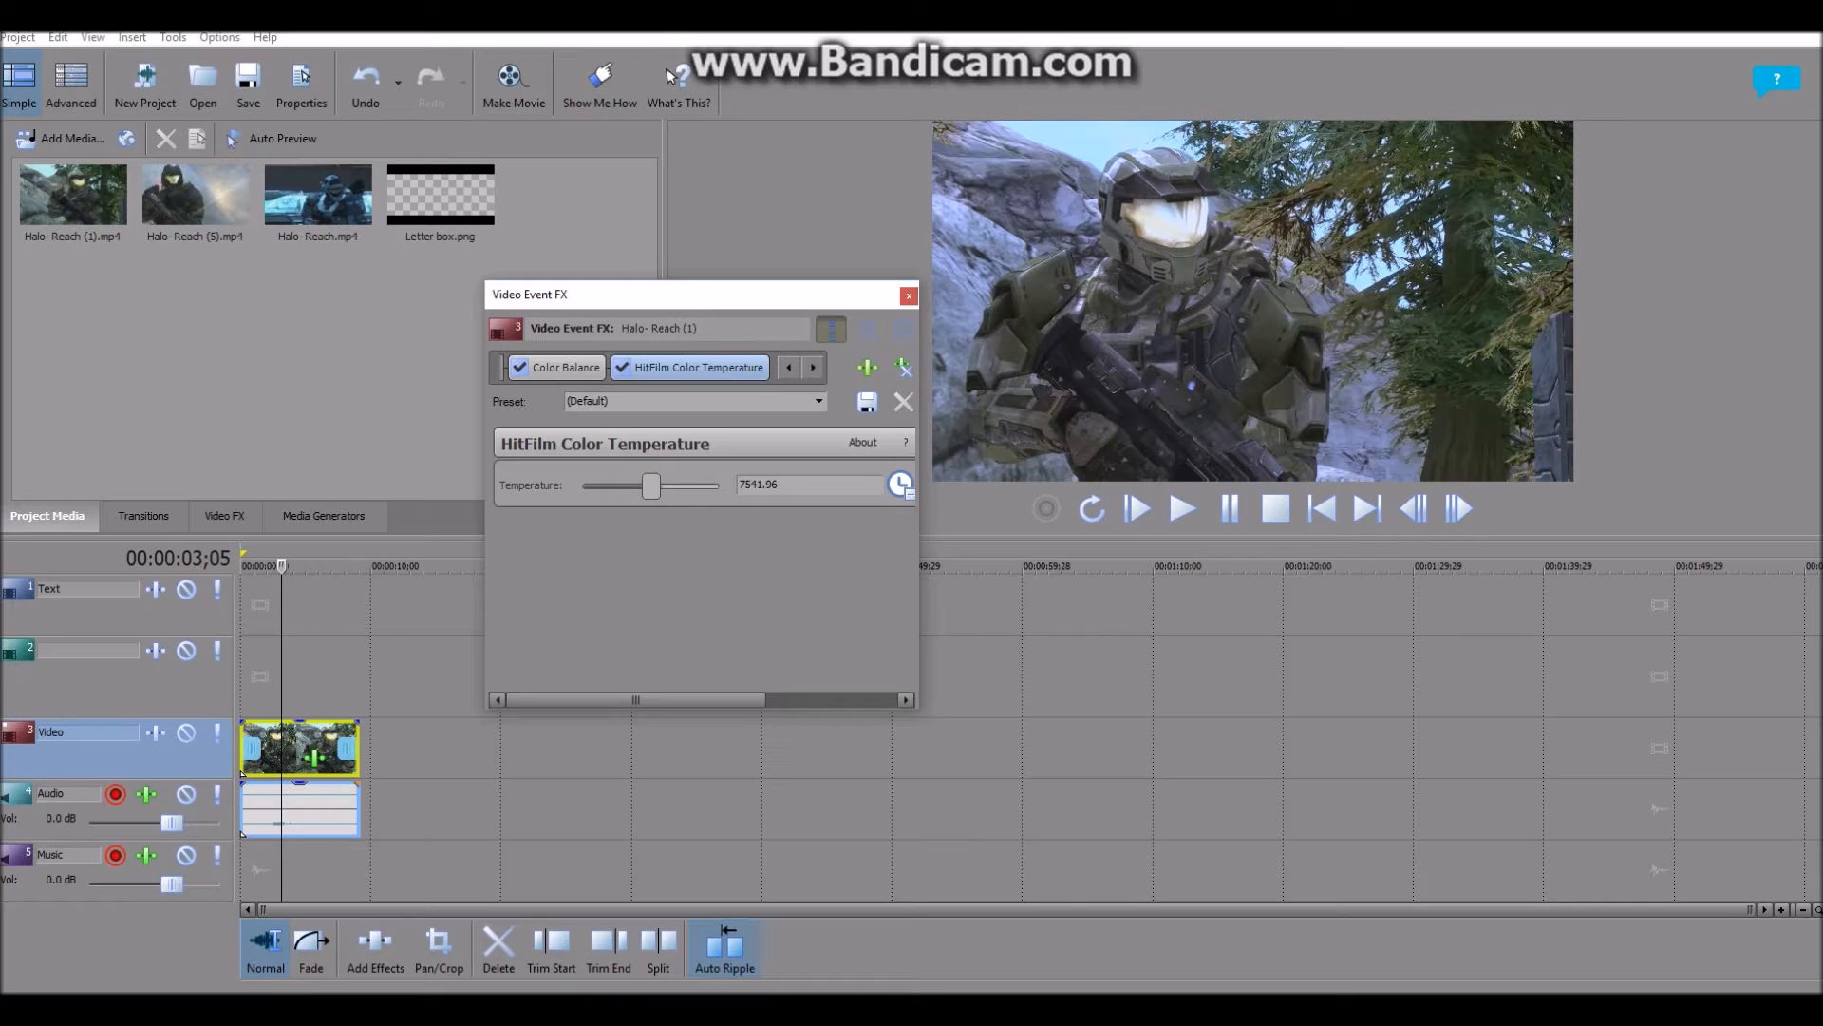
drag(650, 484, 634, 484)
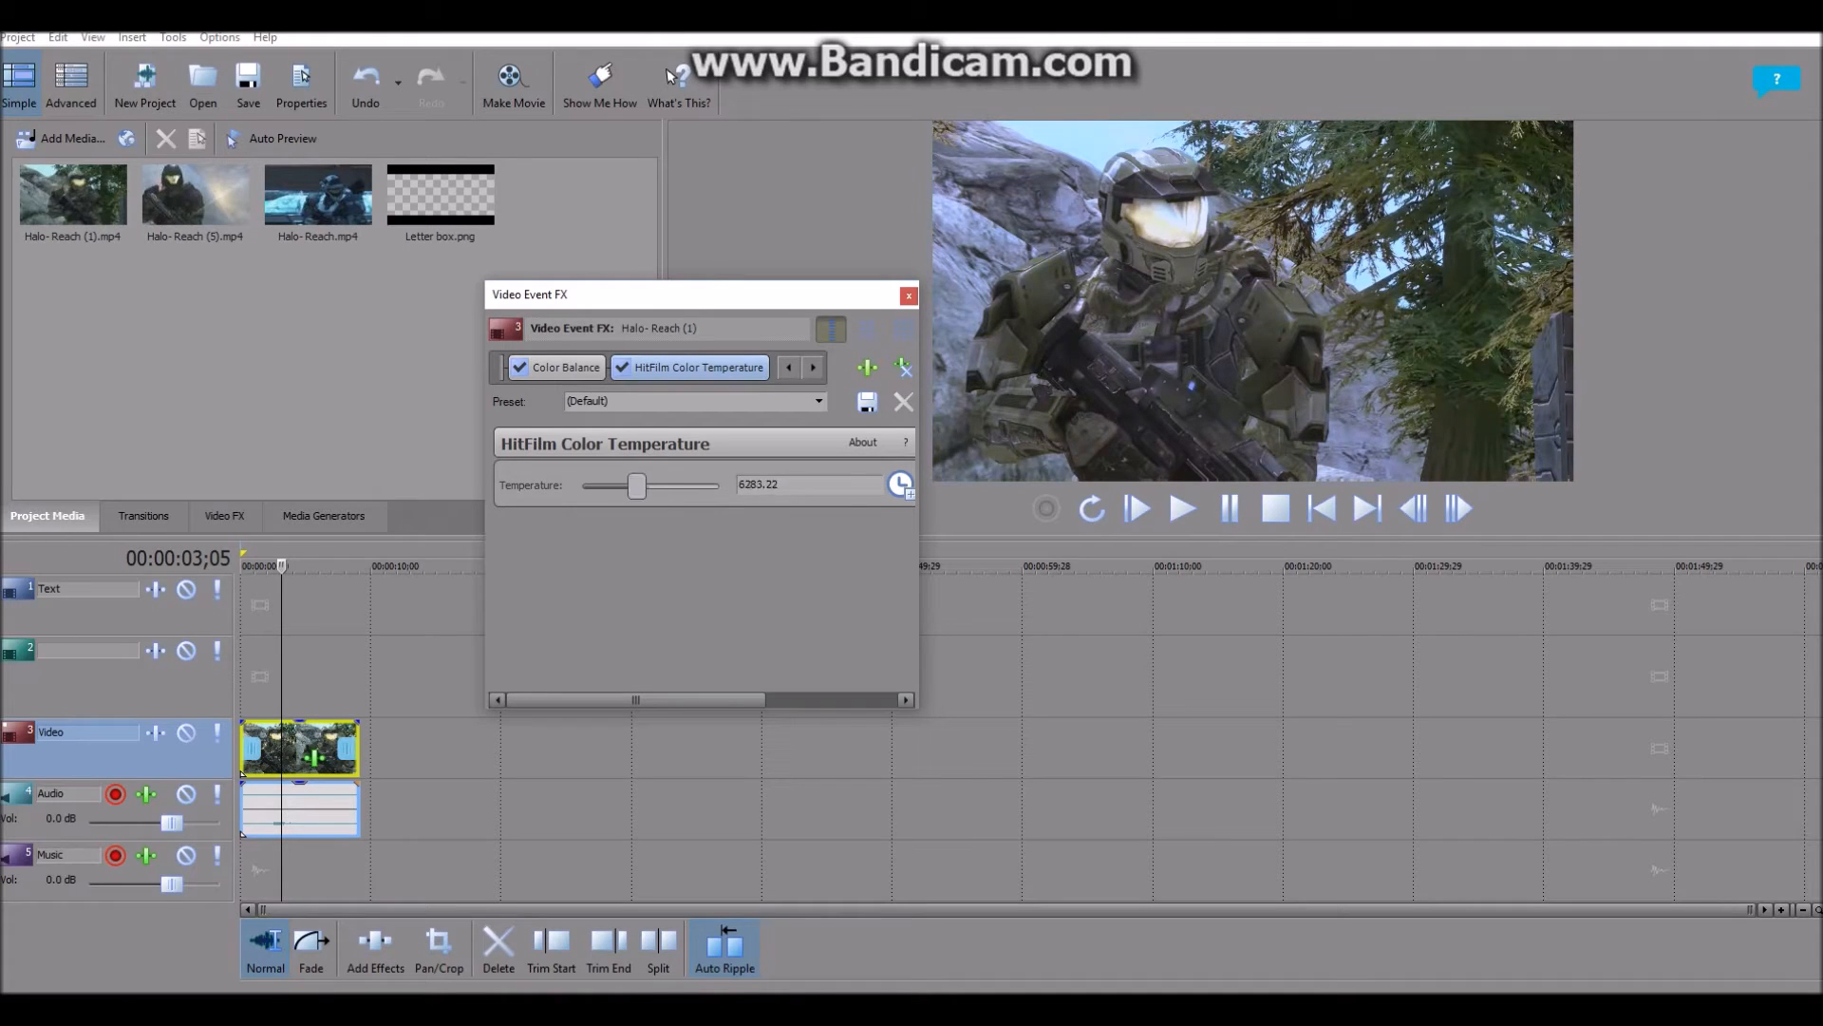
drag(635, 484, 602, 484)
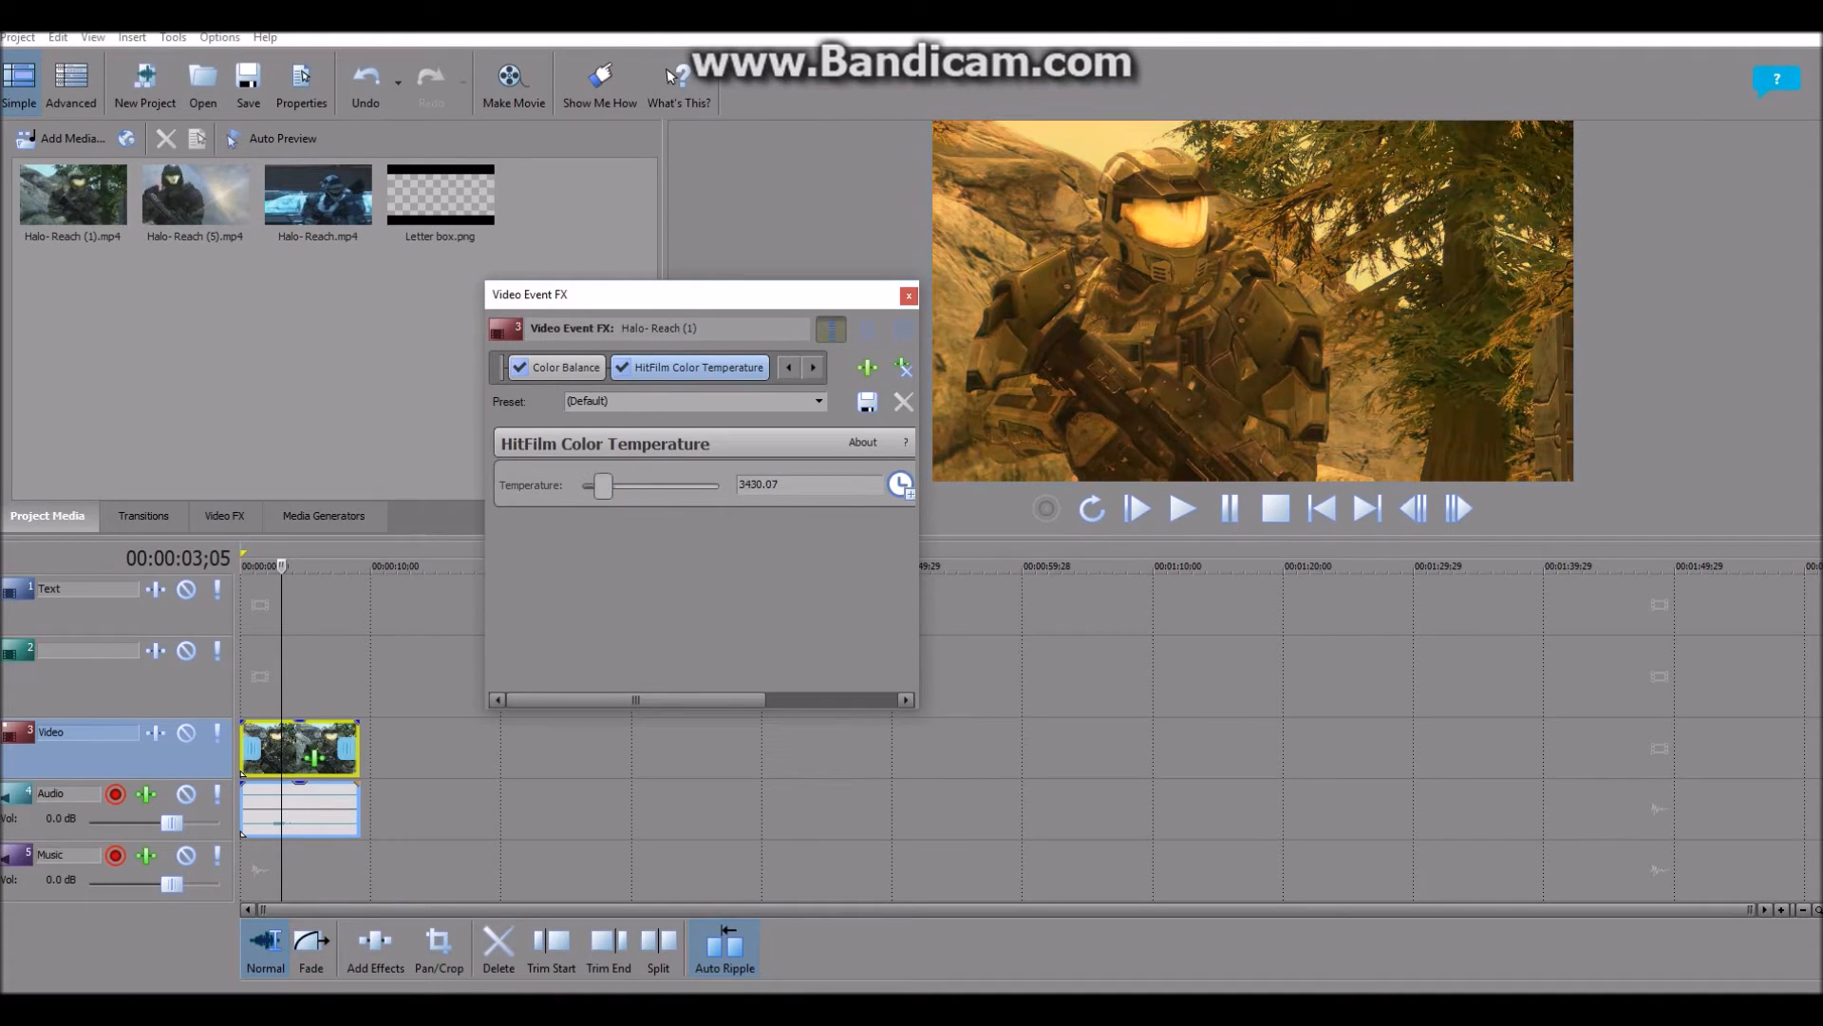
drag(603, 484, 661, 485)
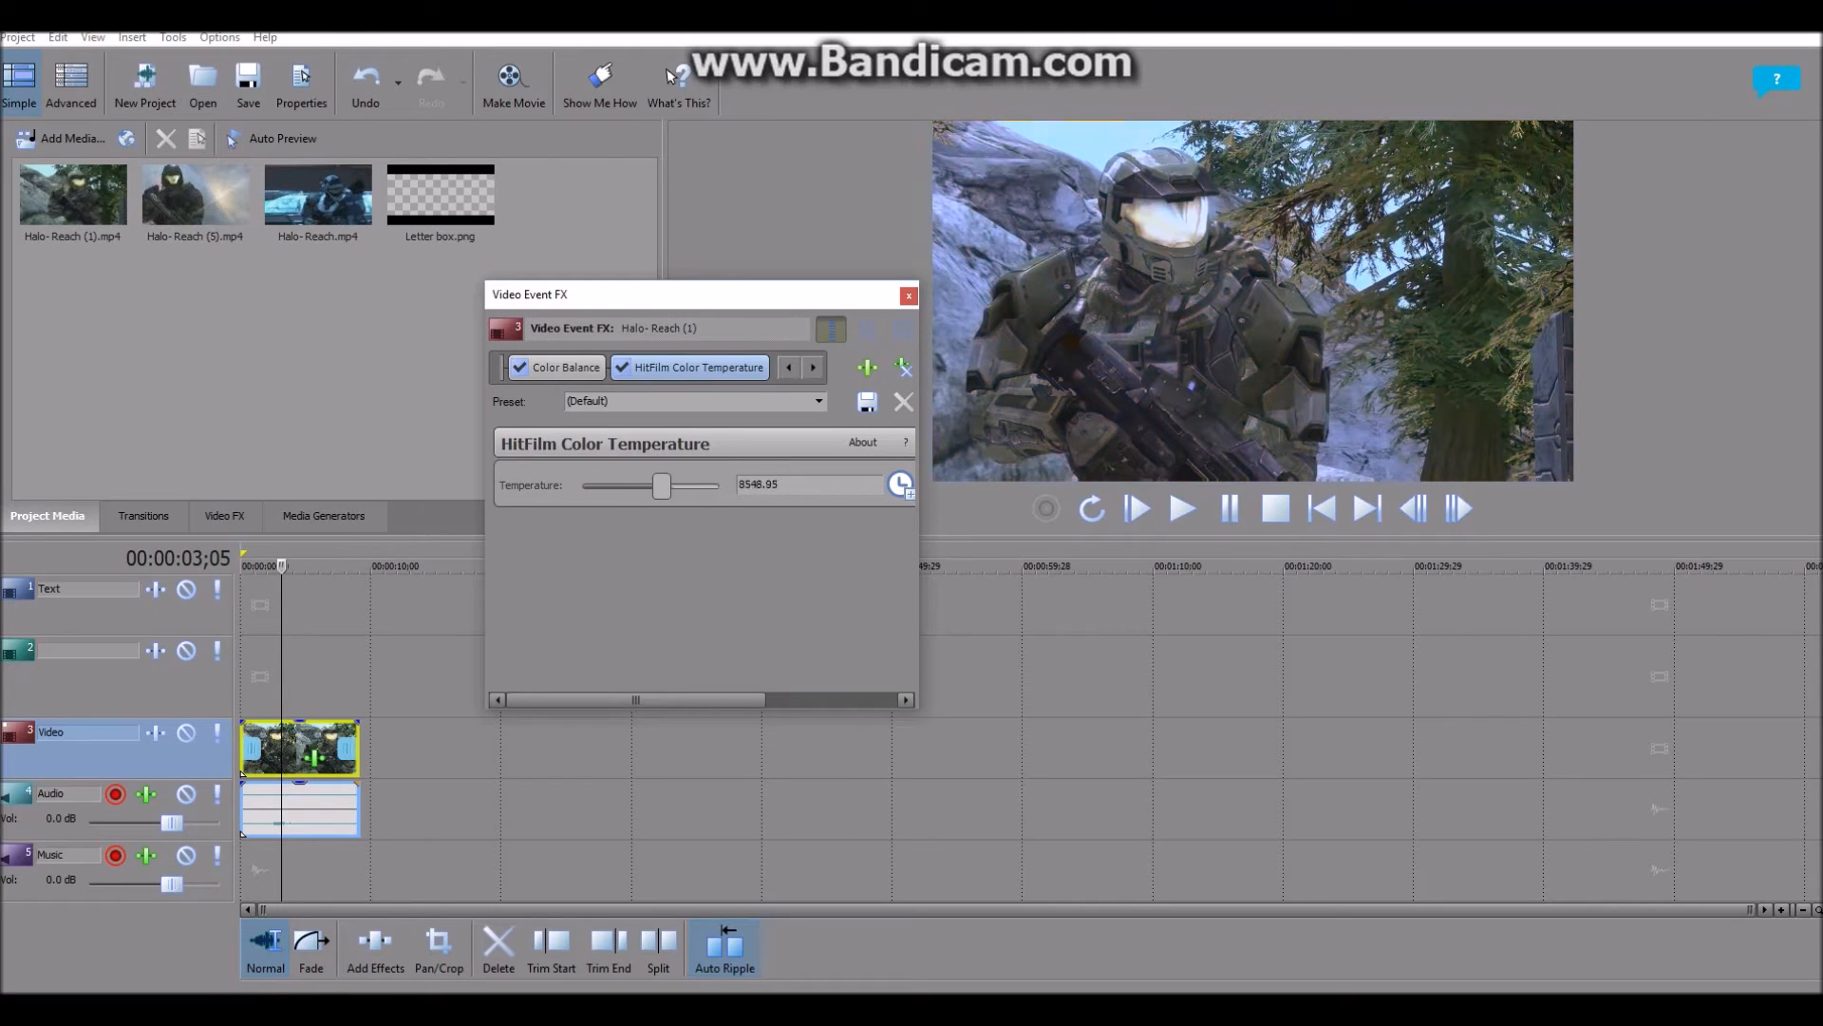
drag(660, 484, 670, 485)
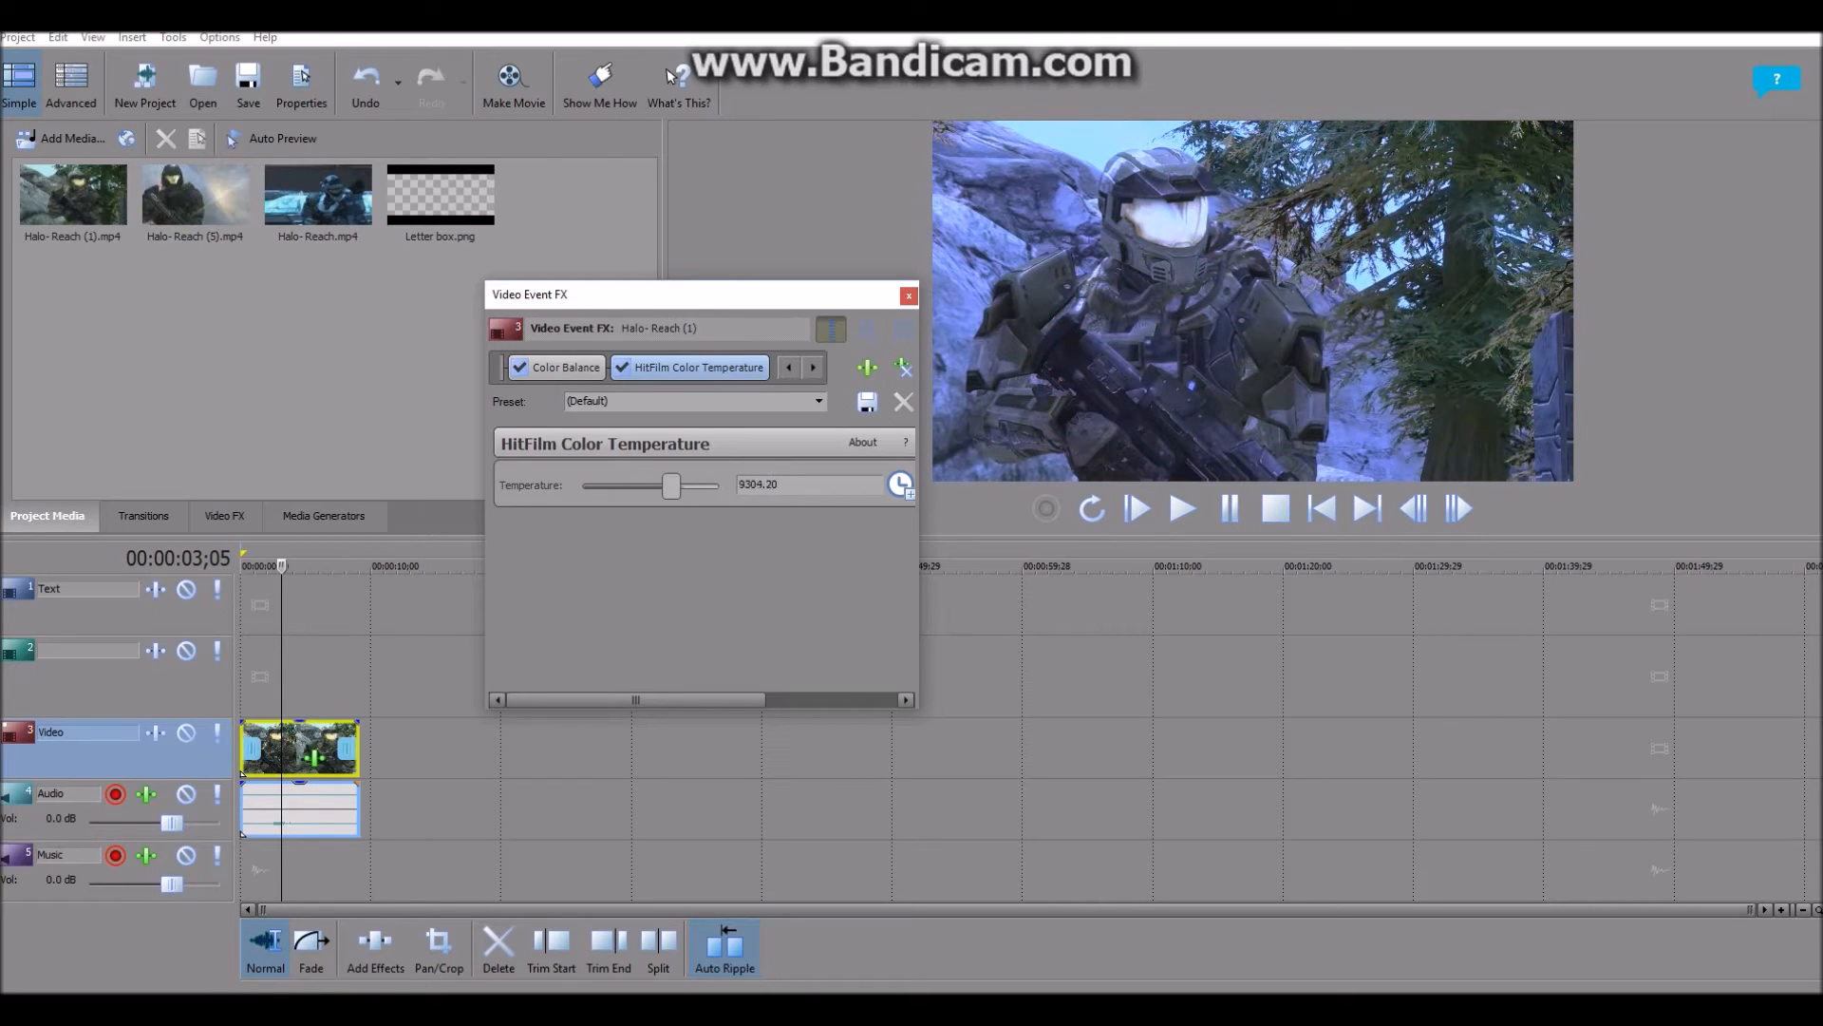
drag(670, 485, 619, 485)
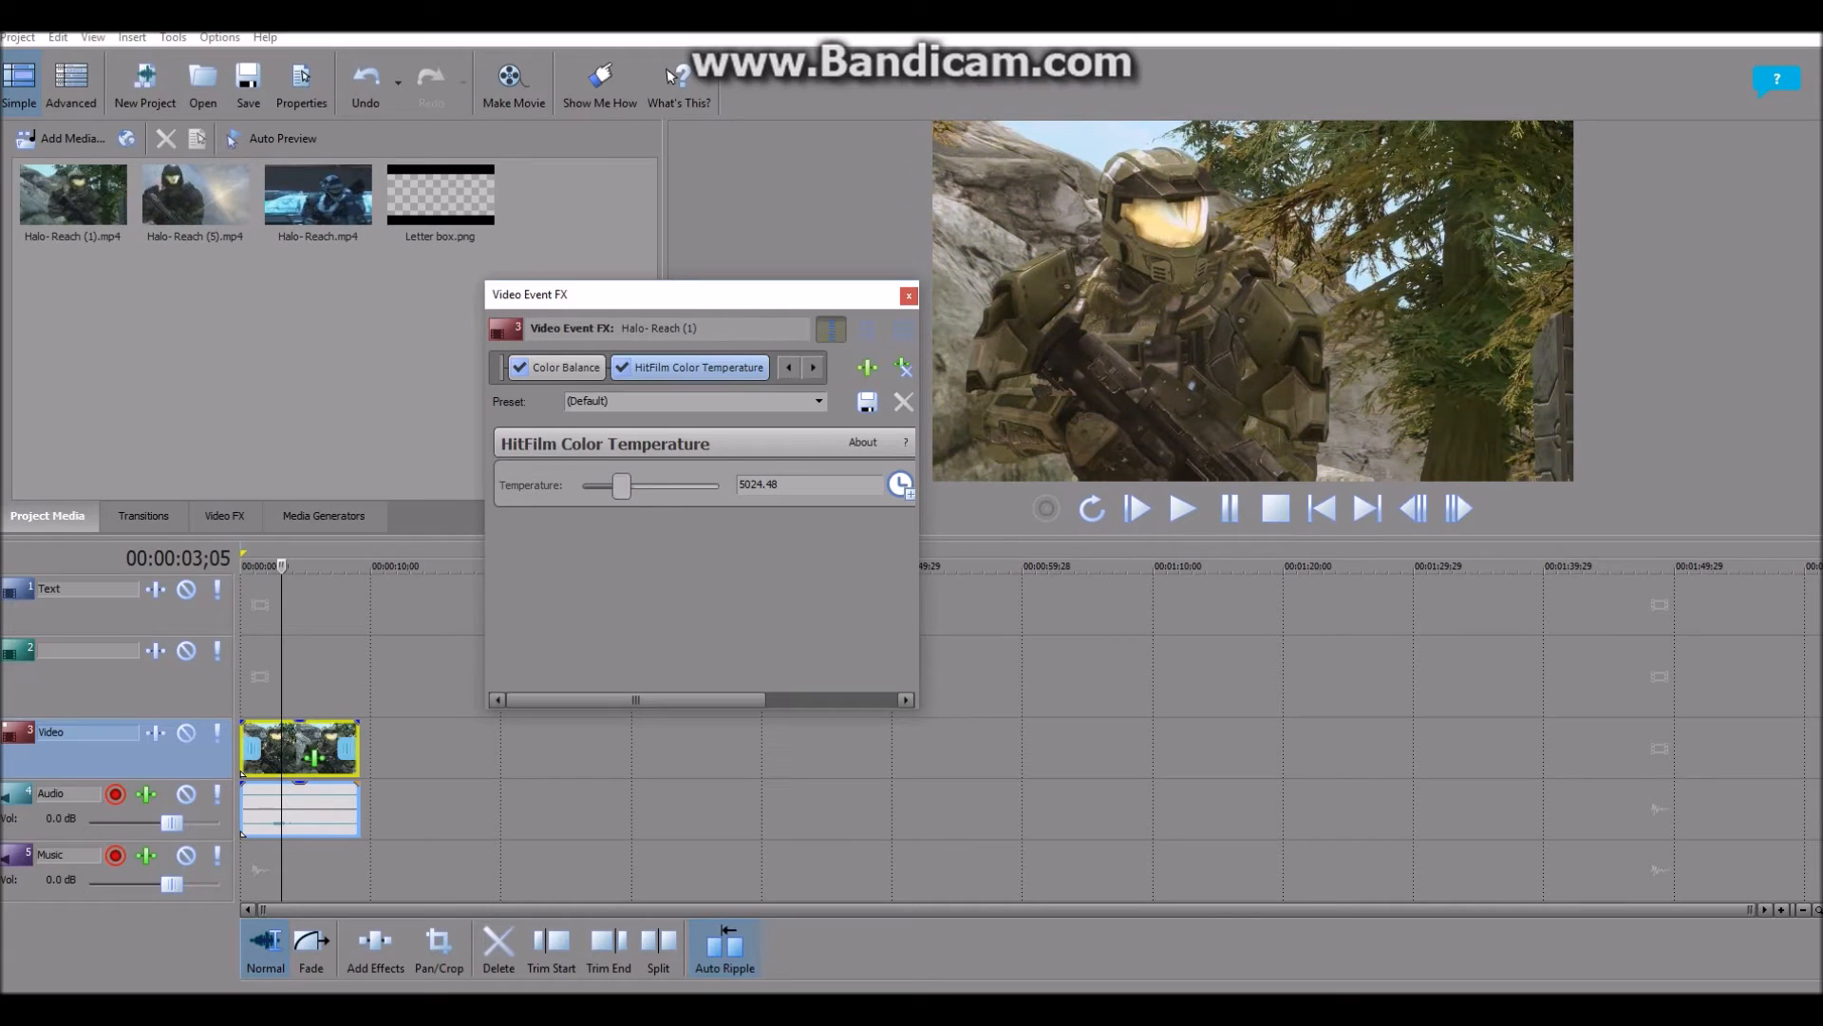
drag(620, 484, 609, 484)
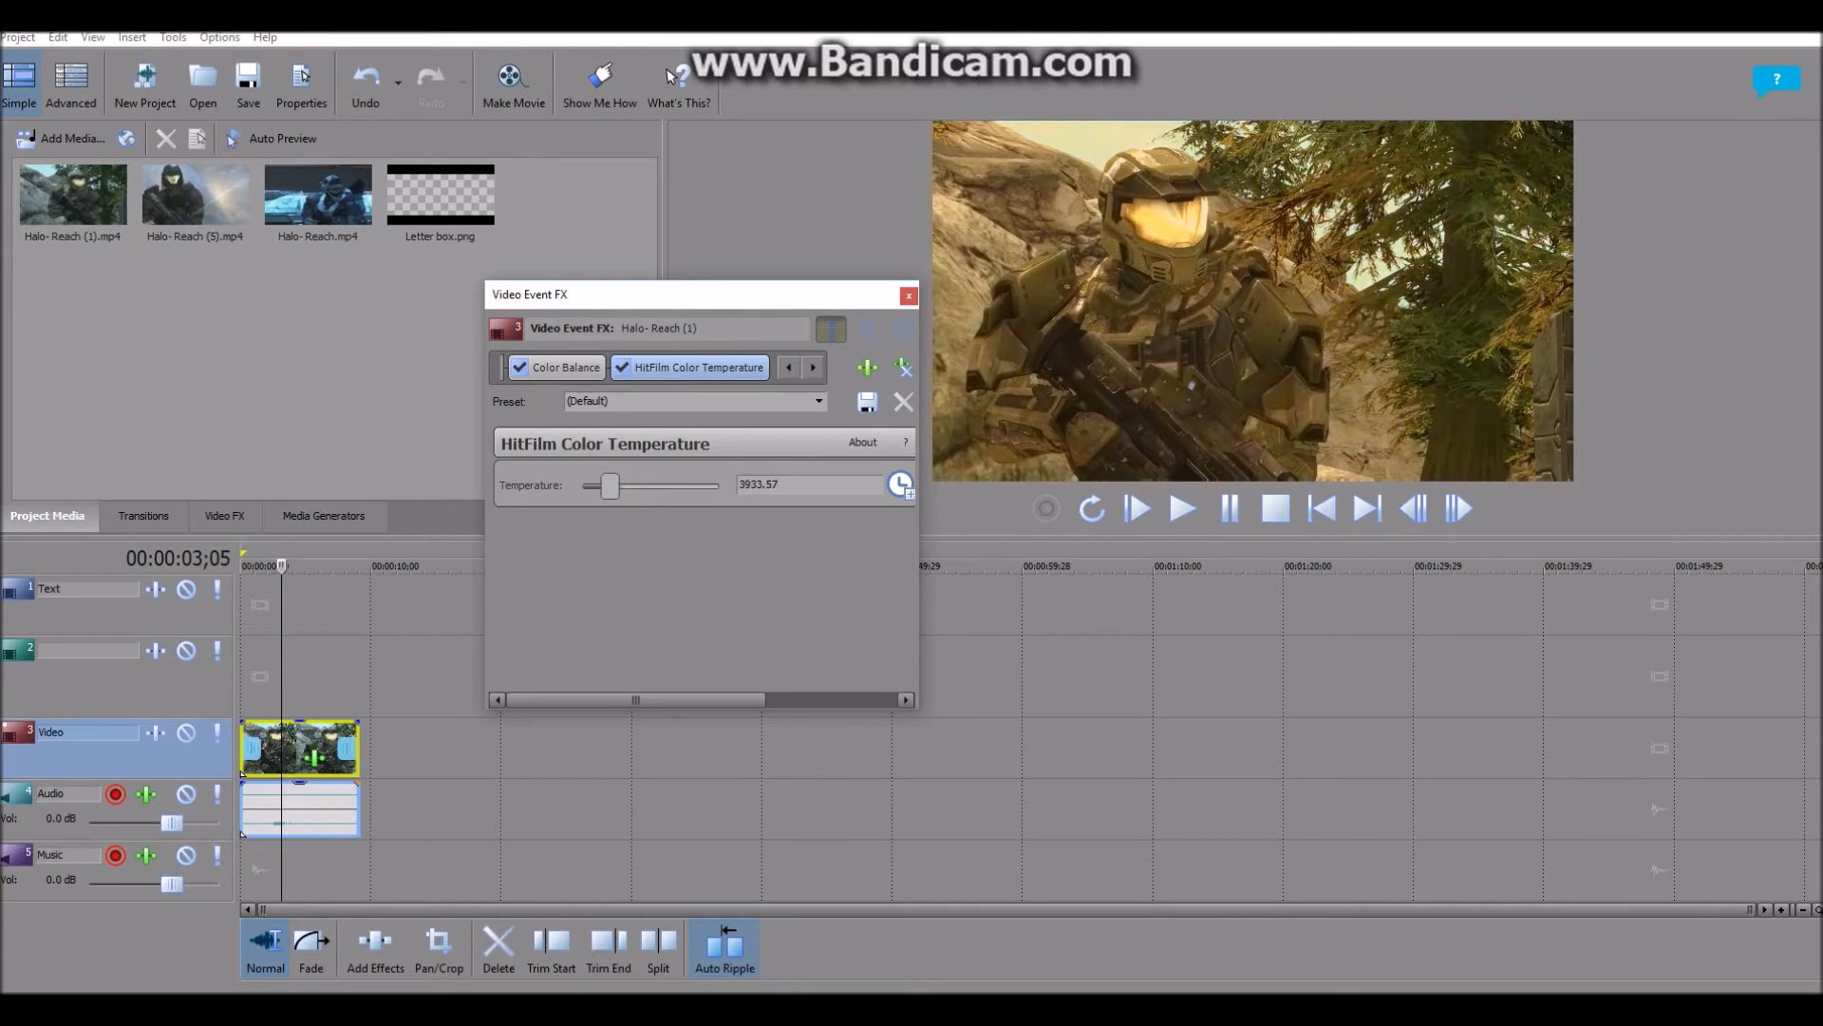
drag(610, 484, 604, 484)
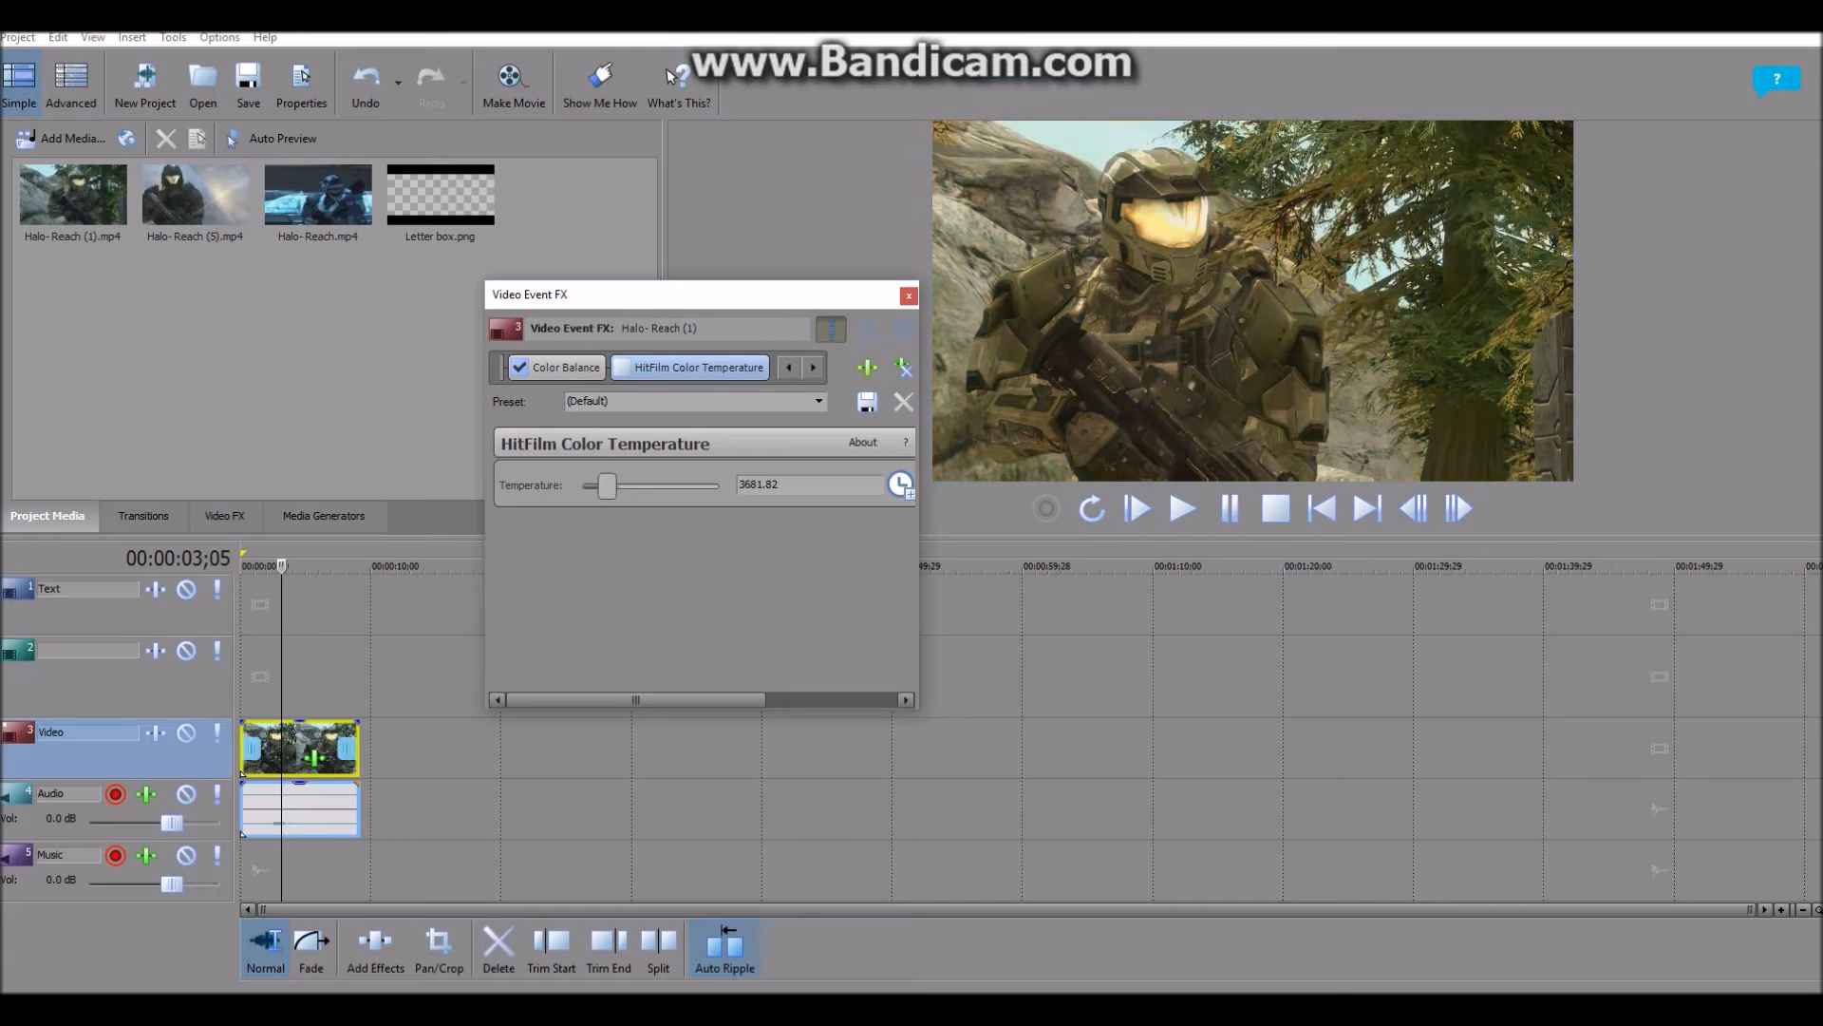
click(623, 367)
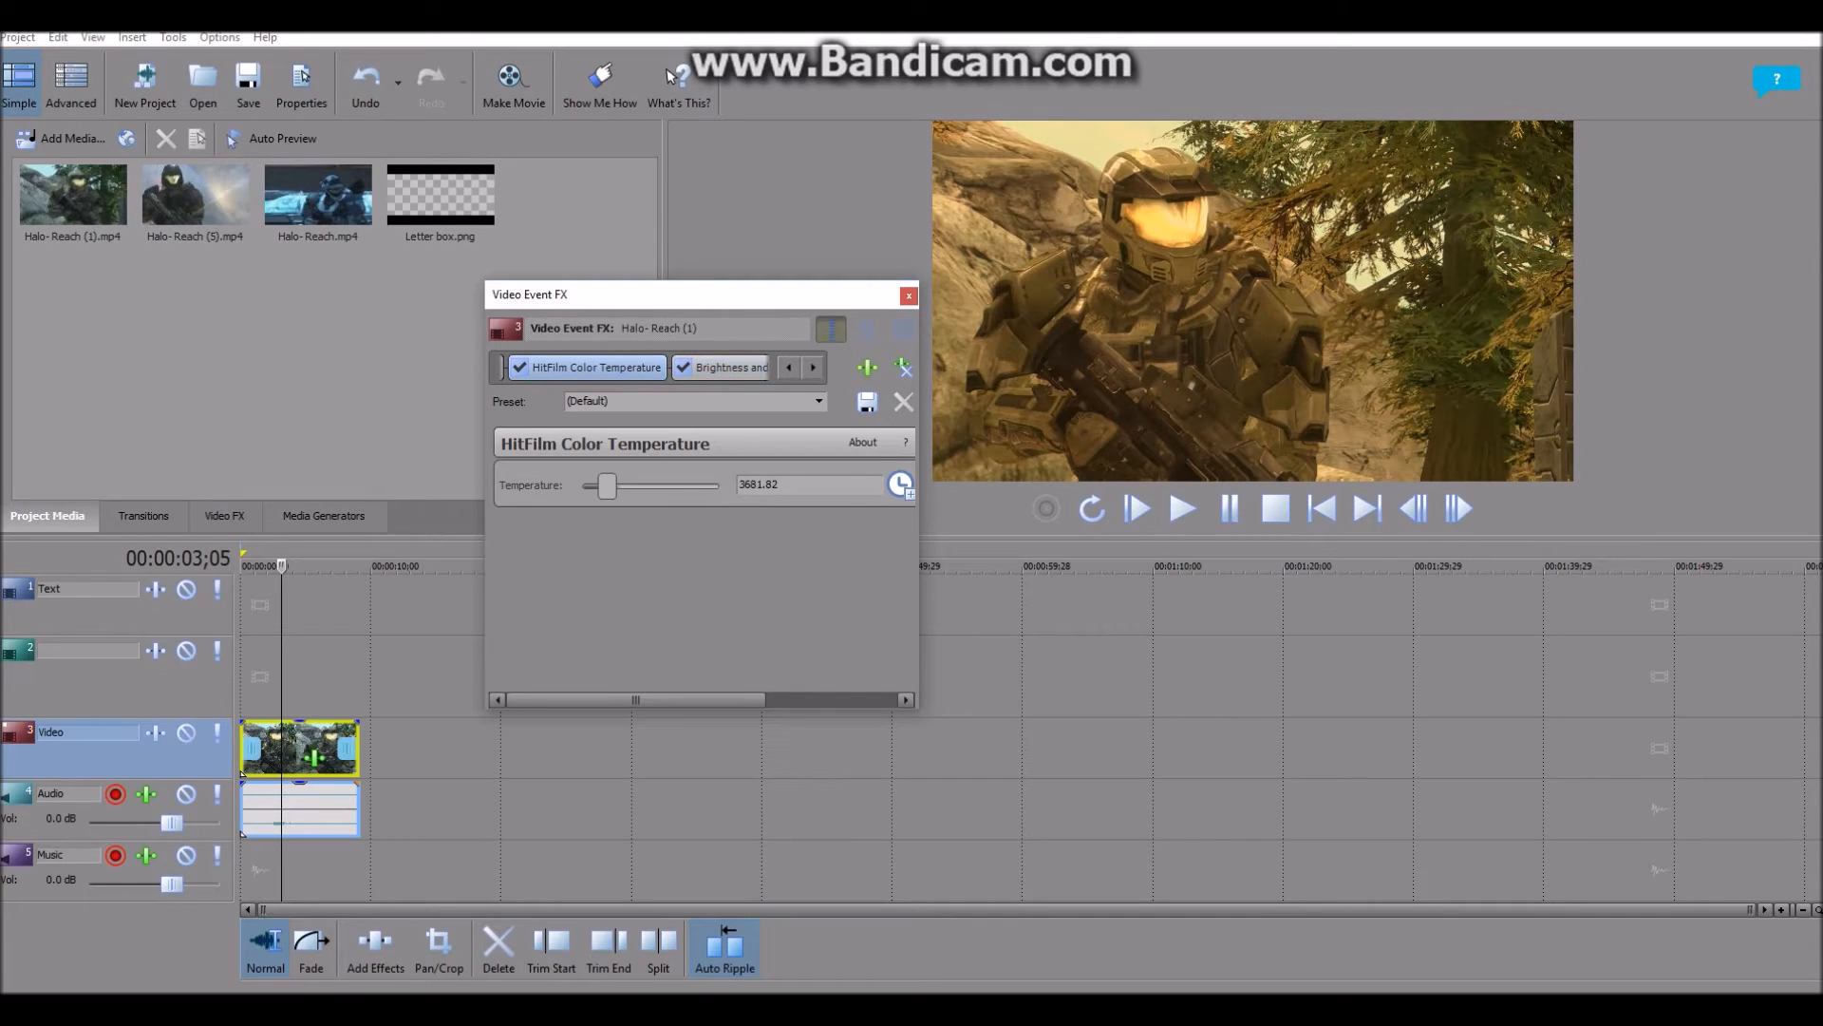
In Brightness and Contrast, set Contrast to about 0.189 and Contrast center to 0.622
click(723, 366)
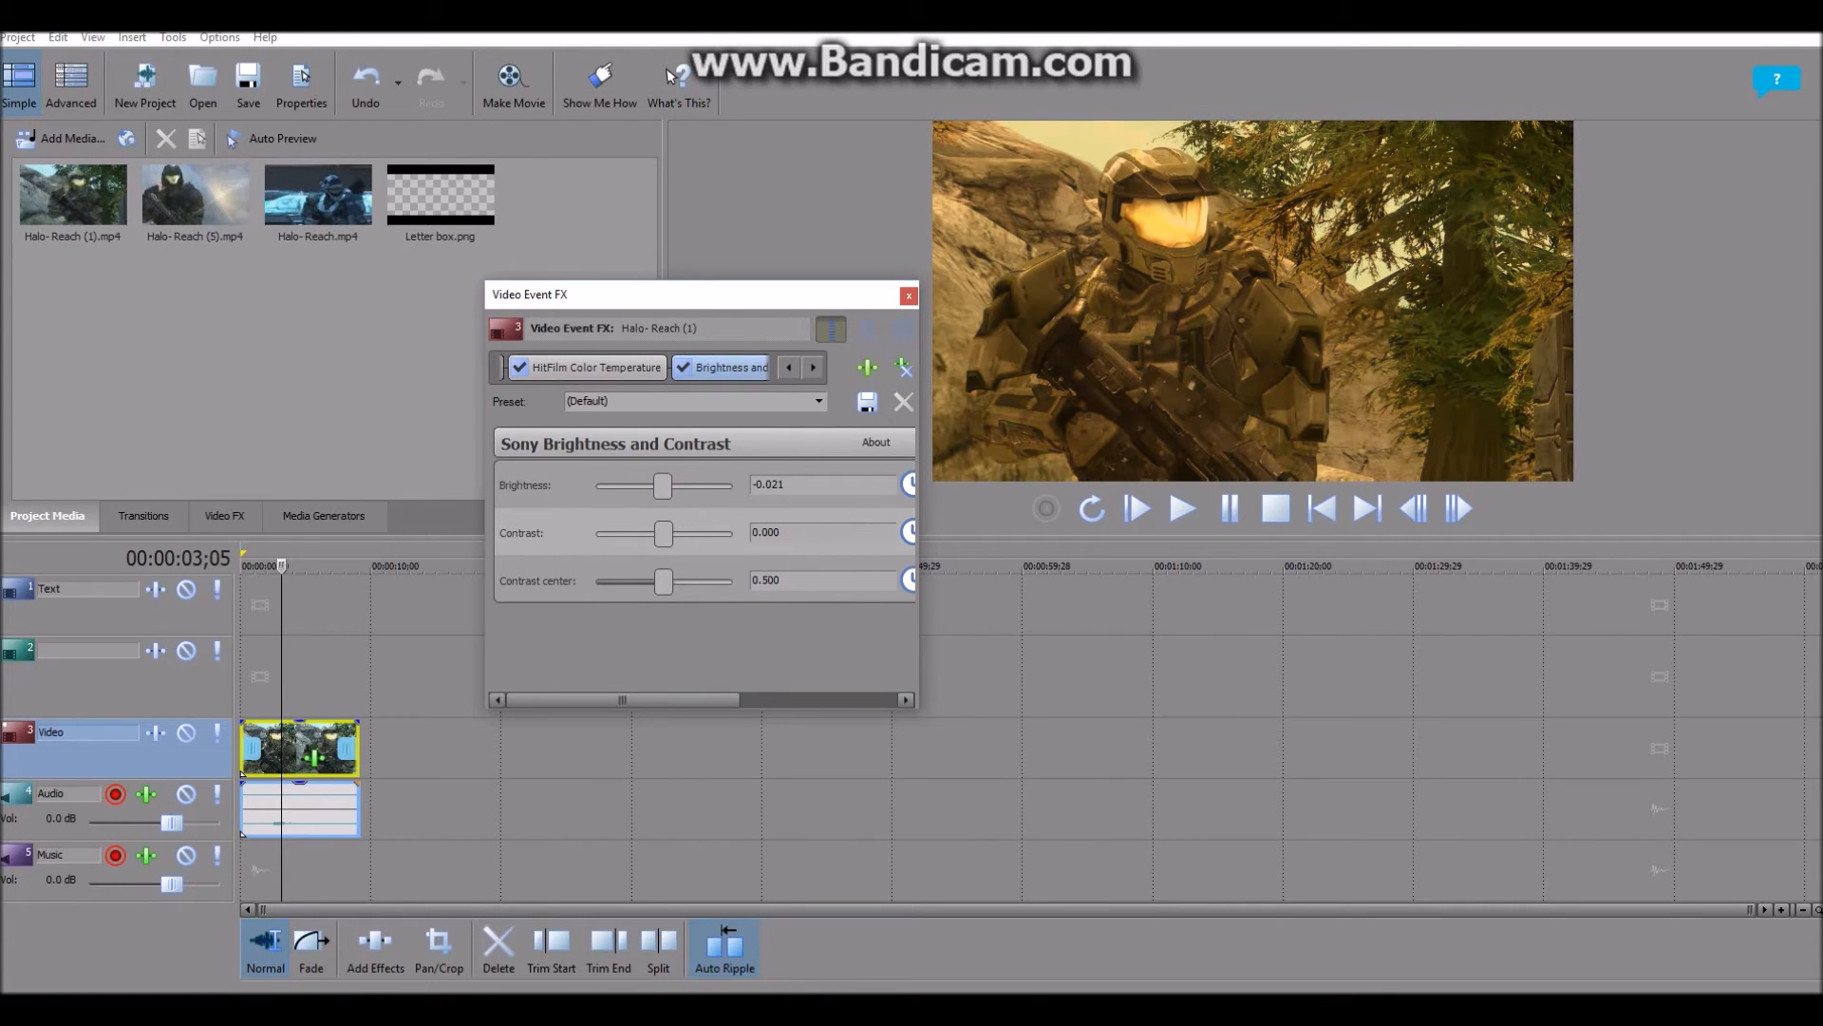
drag(665, 532, 668, 532)
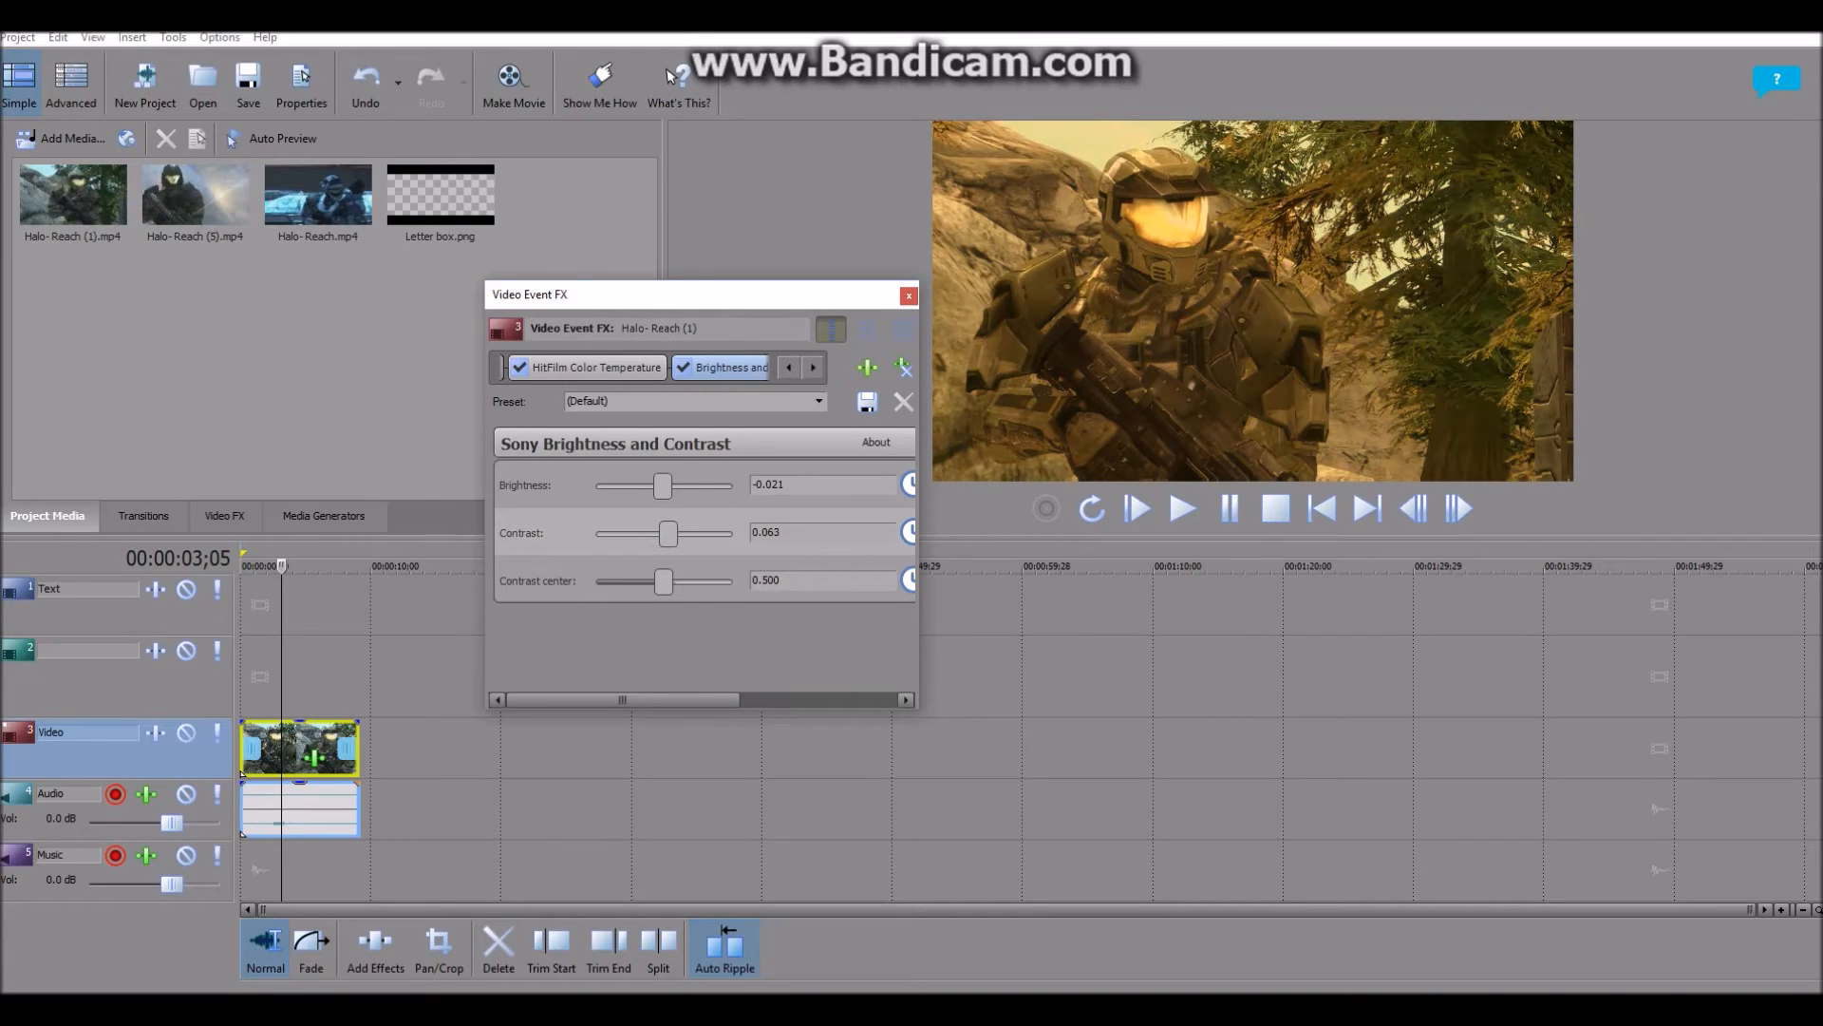
drag(669, 531, 681, 532)
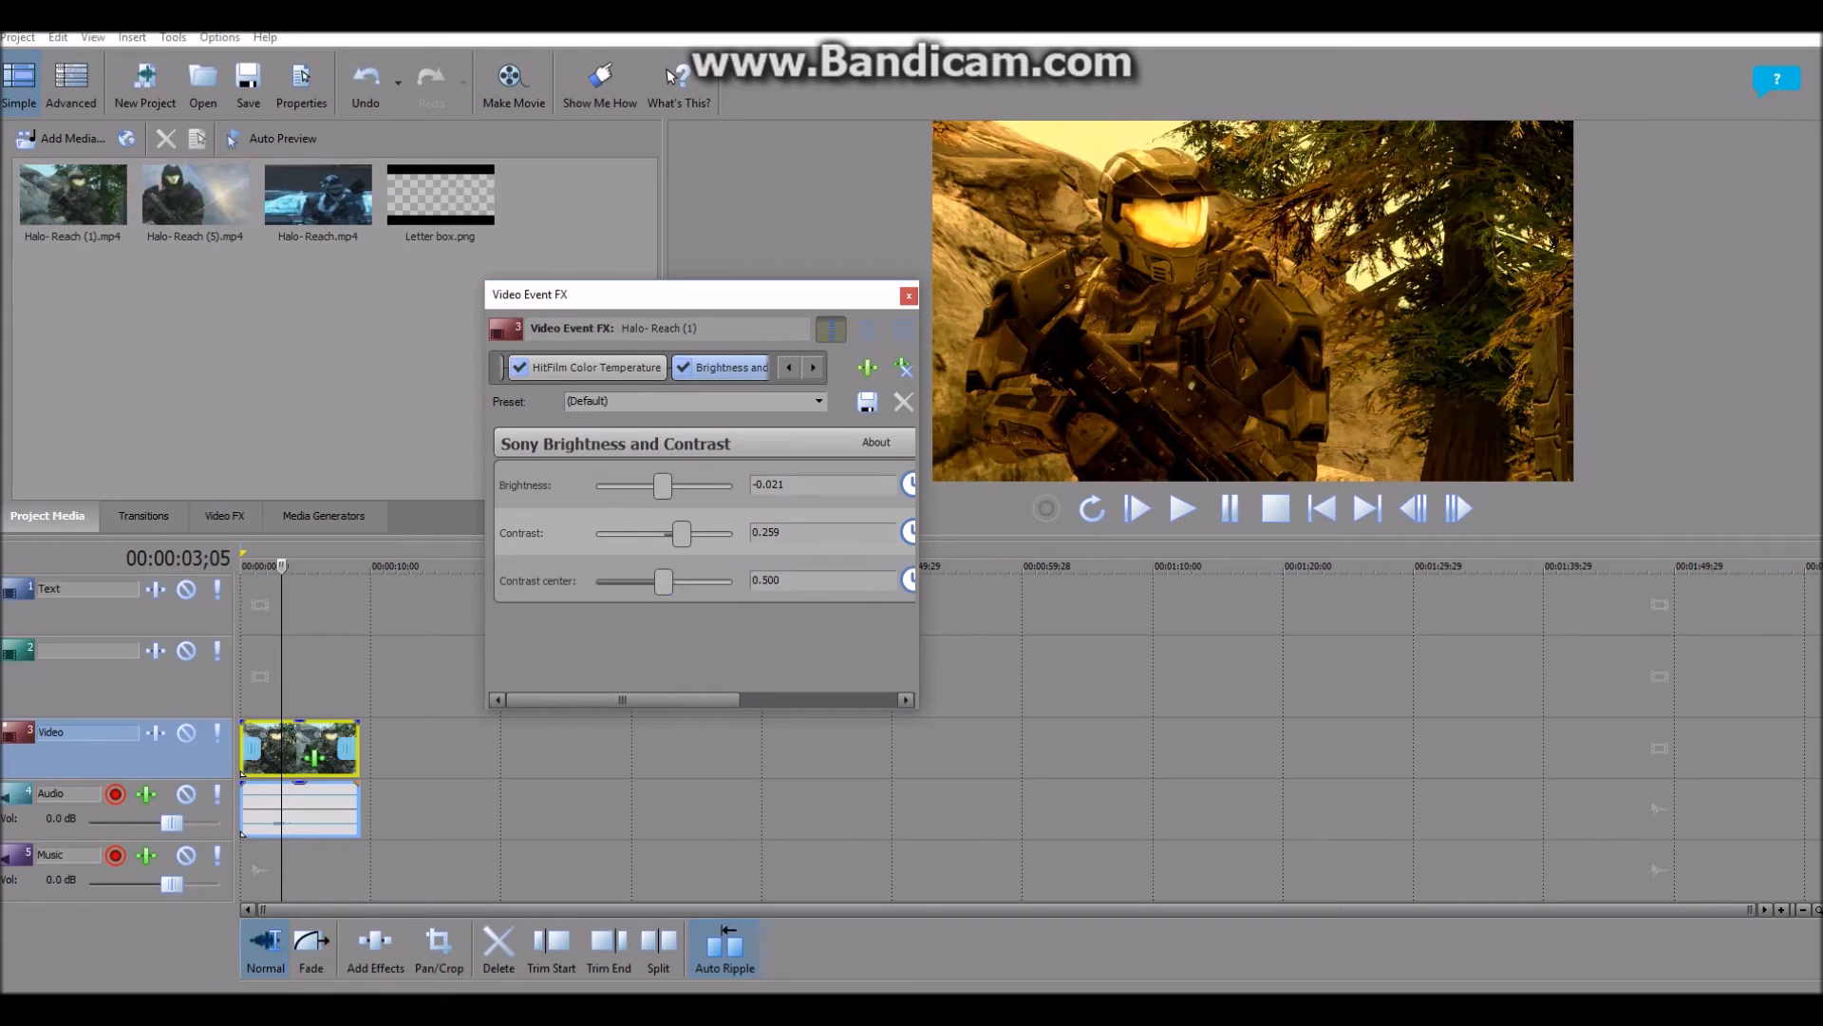
drag(663, 581, 684, 581)
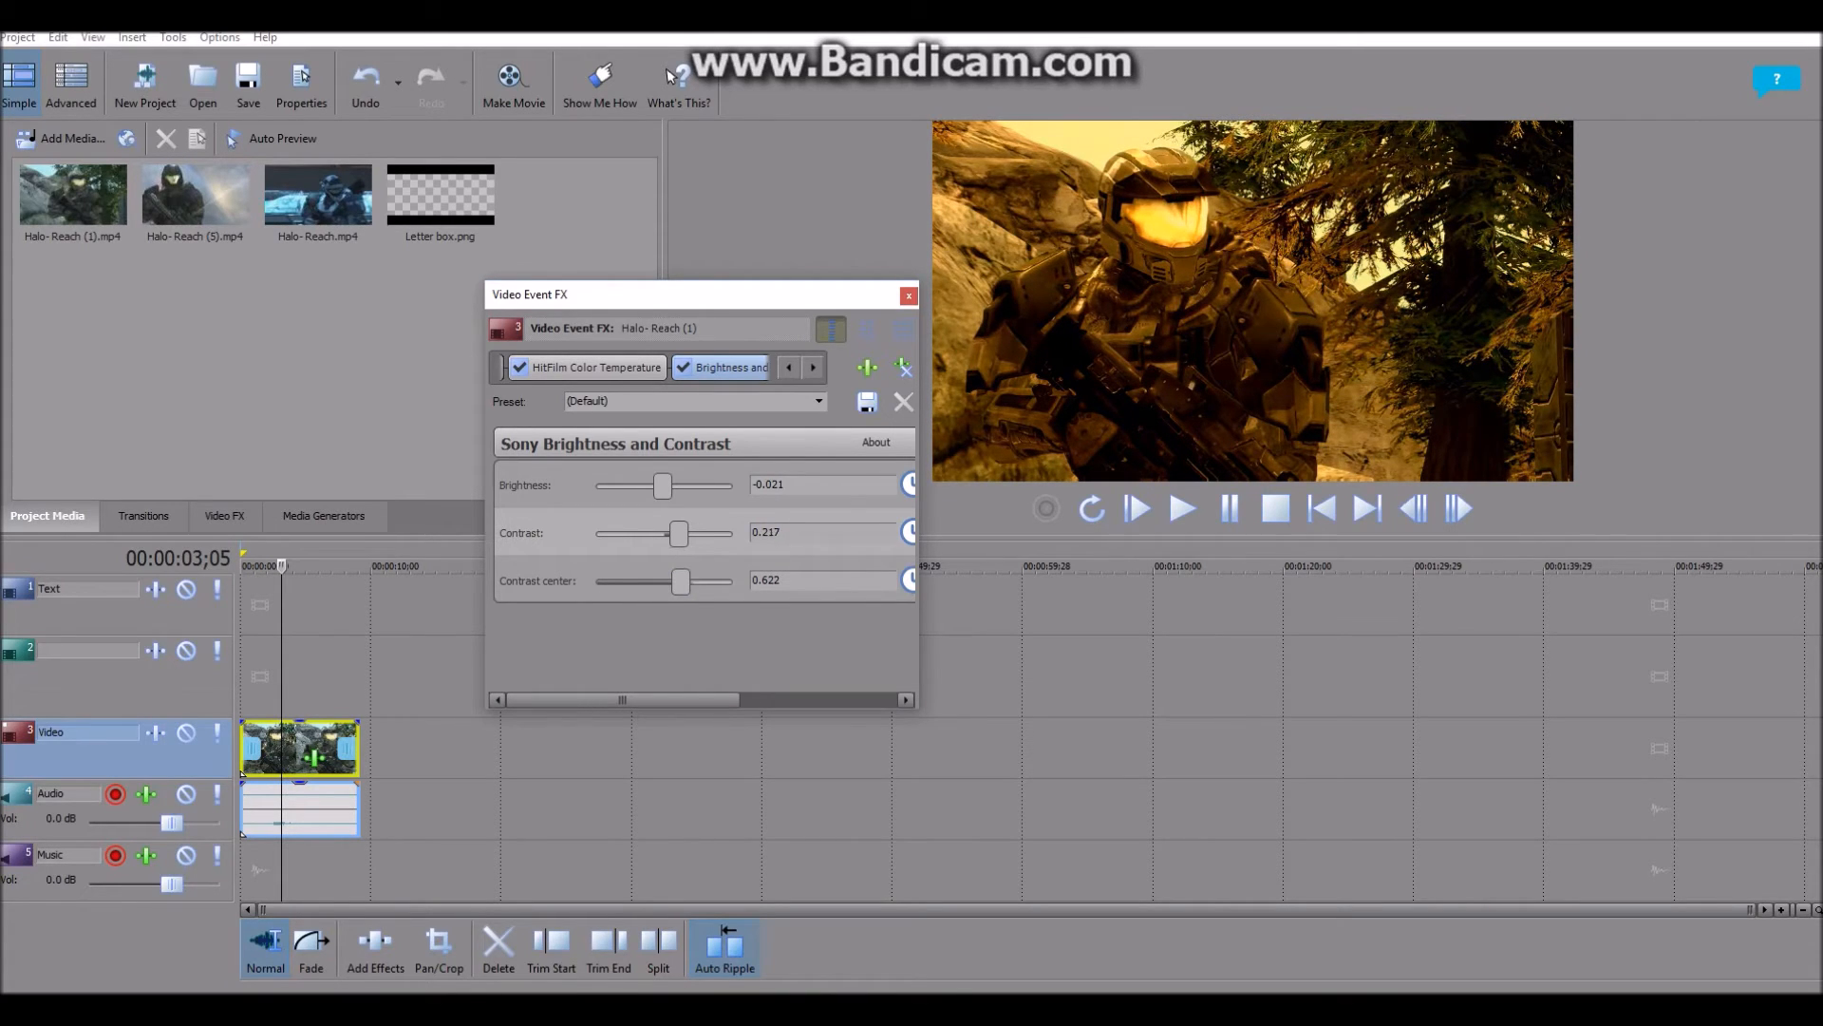
drag(680, 532, 672, 532)
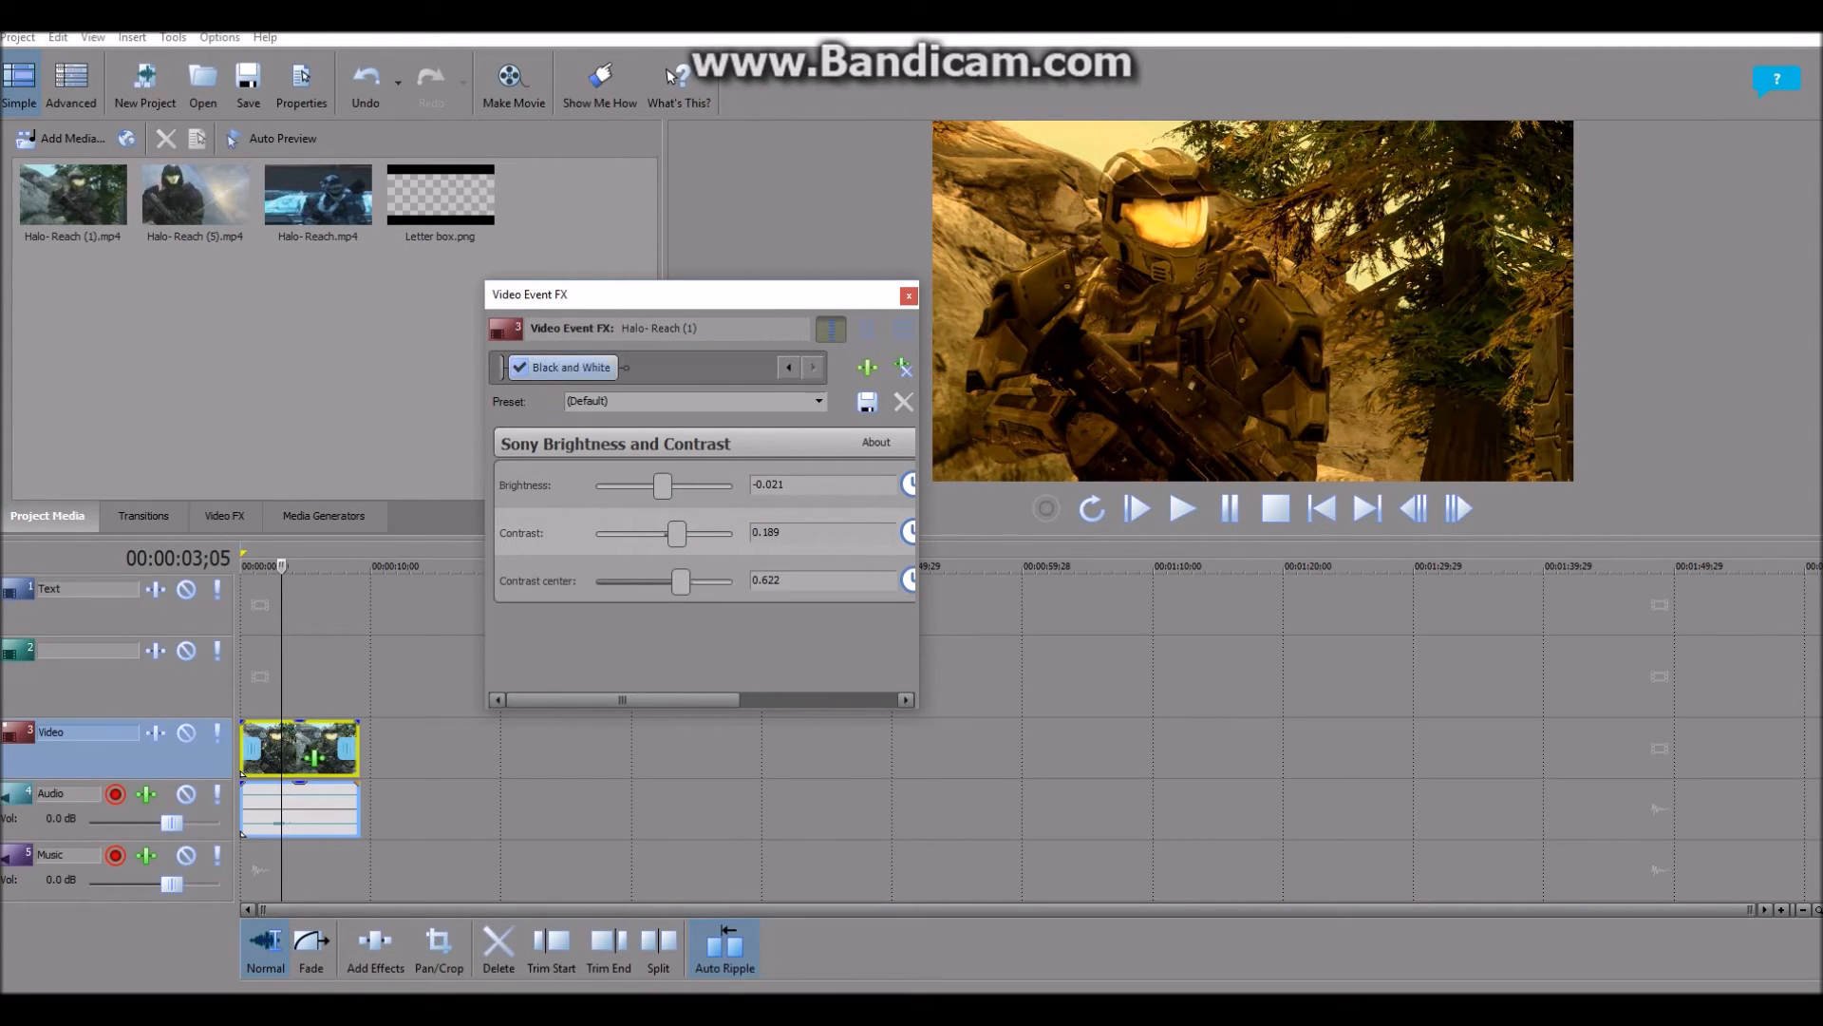
Try the 25%, 75% and 100% Black and White presets and blend amounts down to about 0.28
click(569, 366)
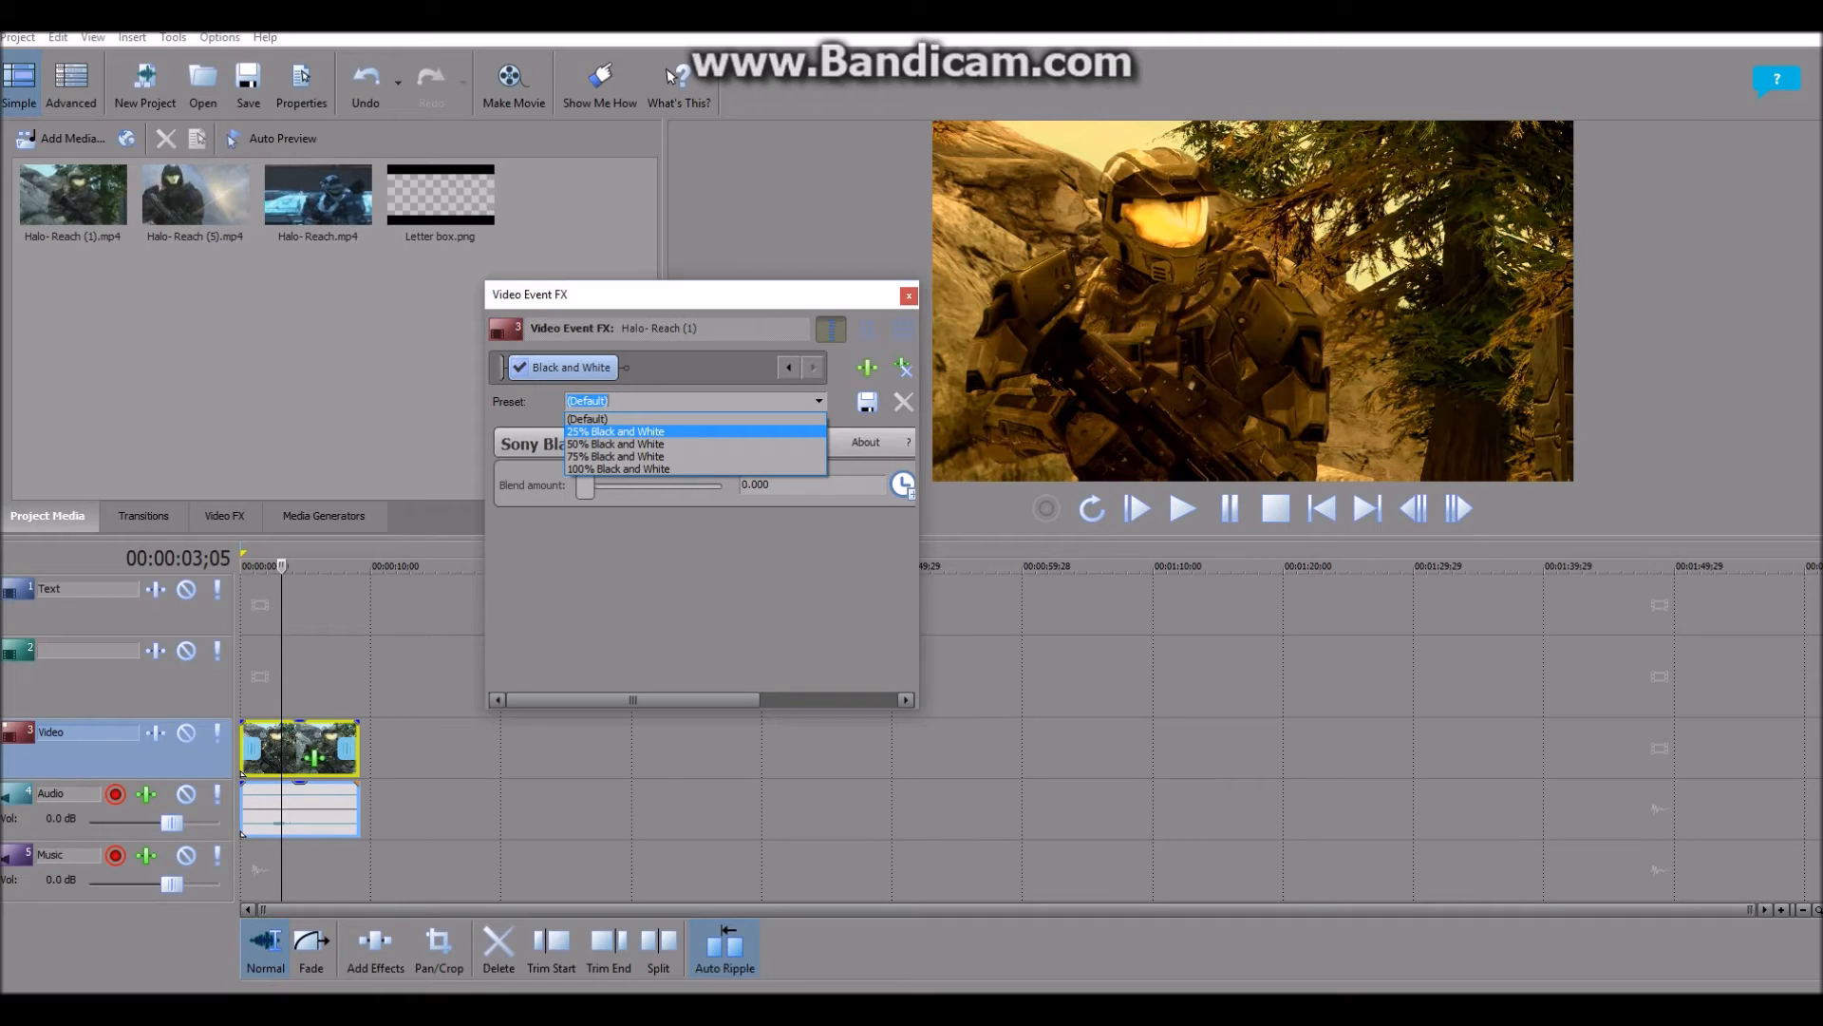
click(616, 432)
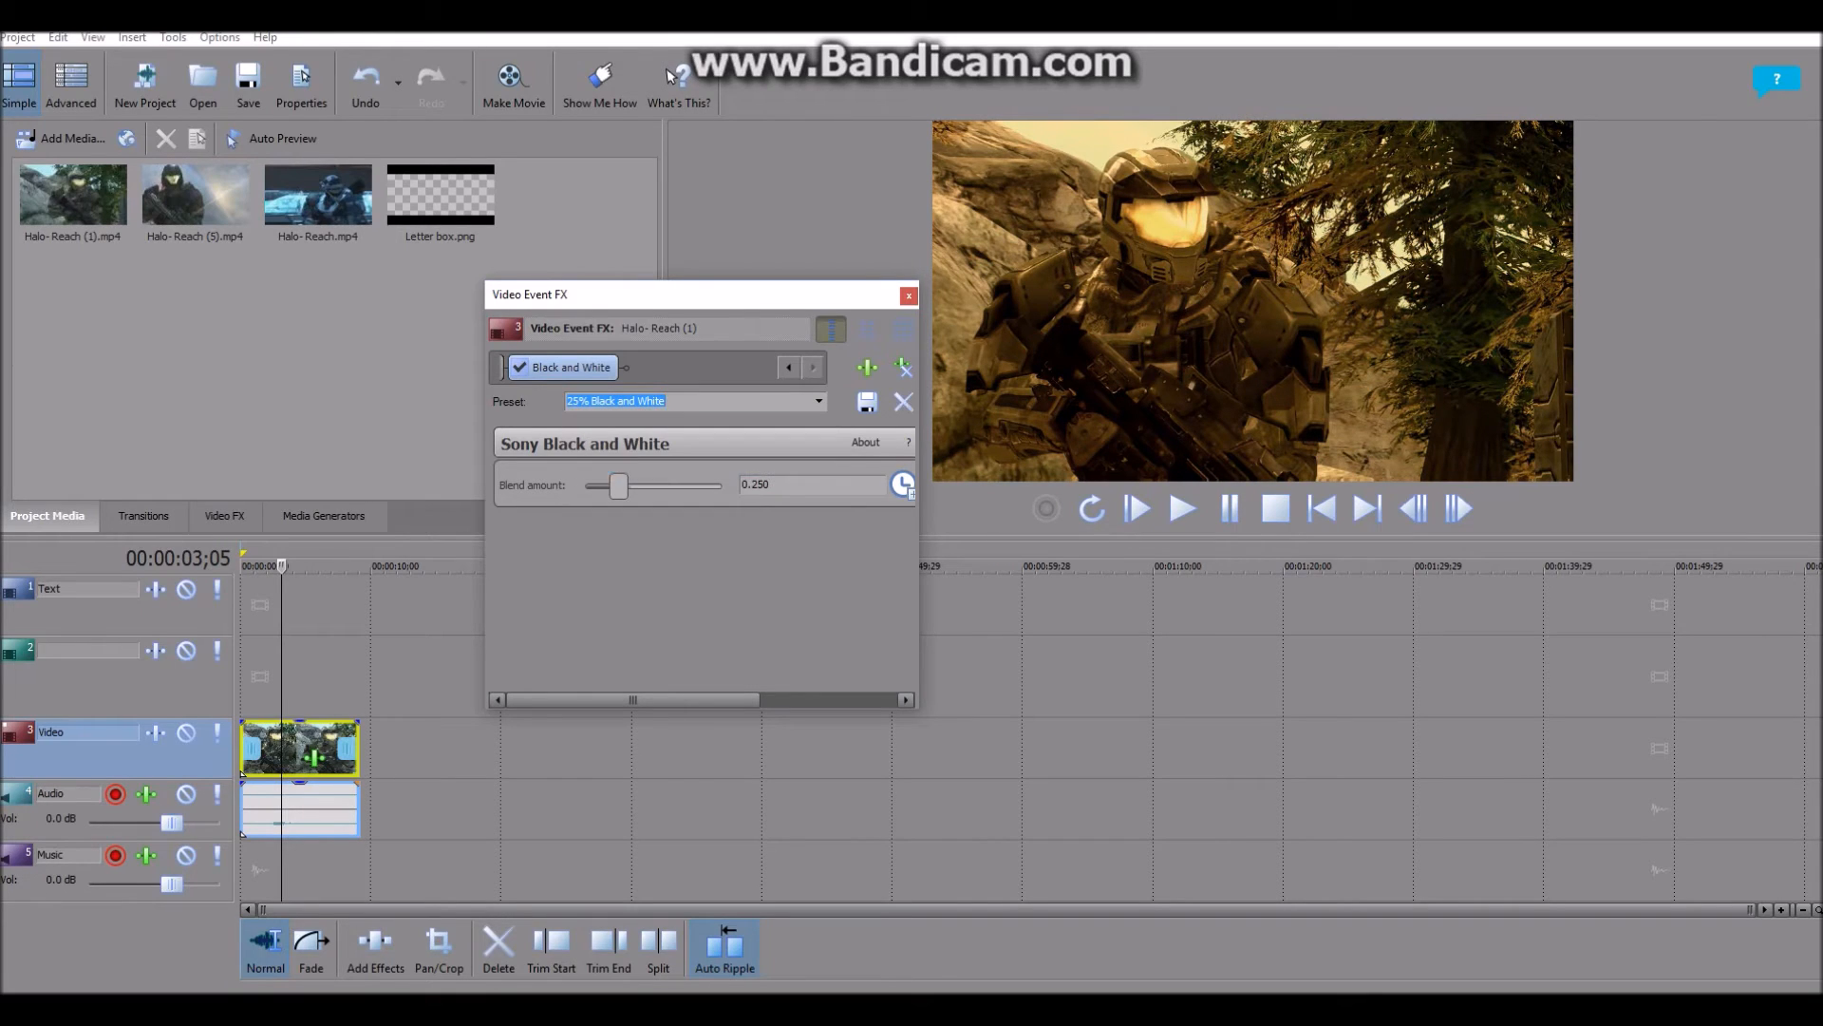
drag(616, 485, 685, 485)
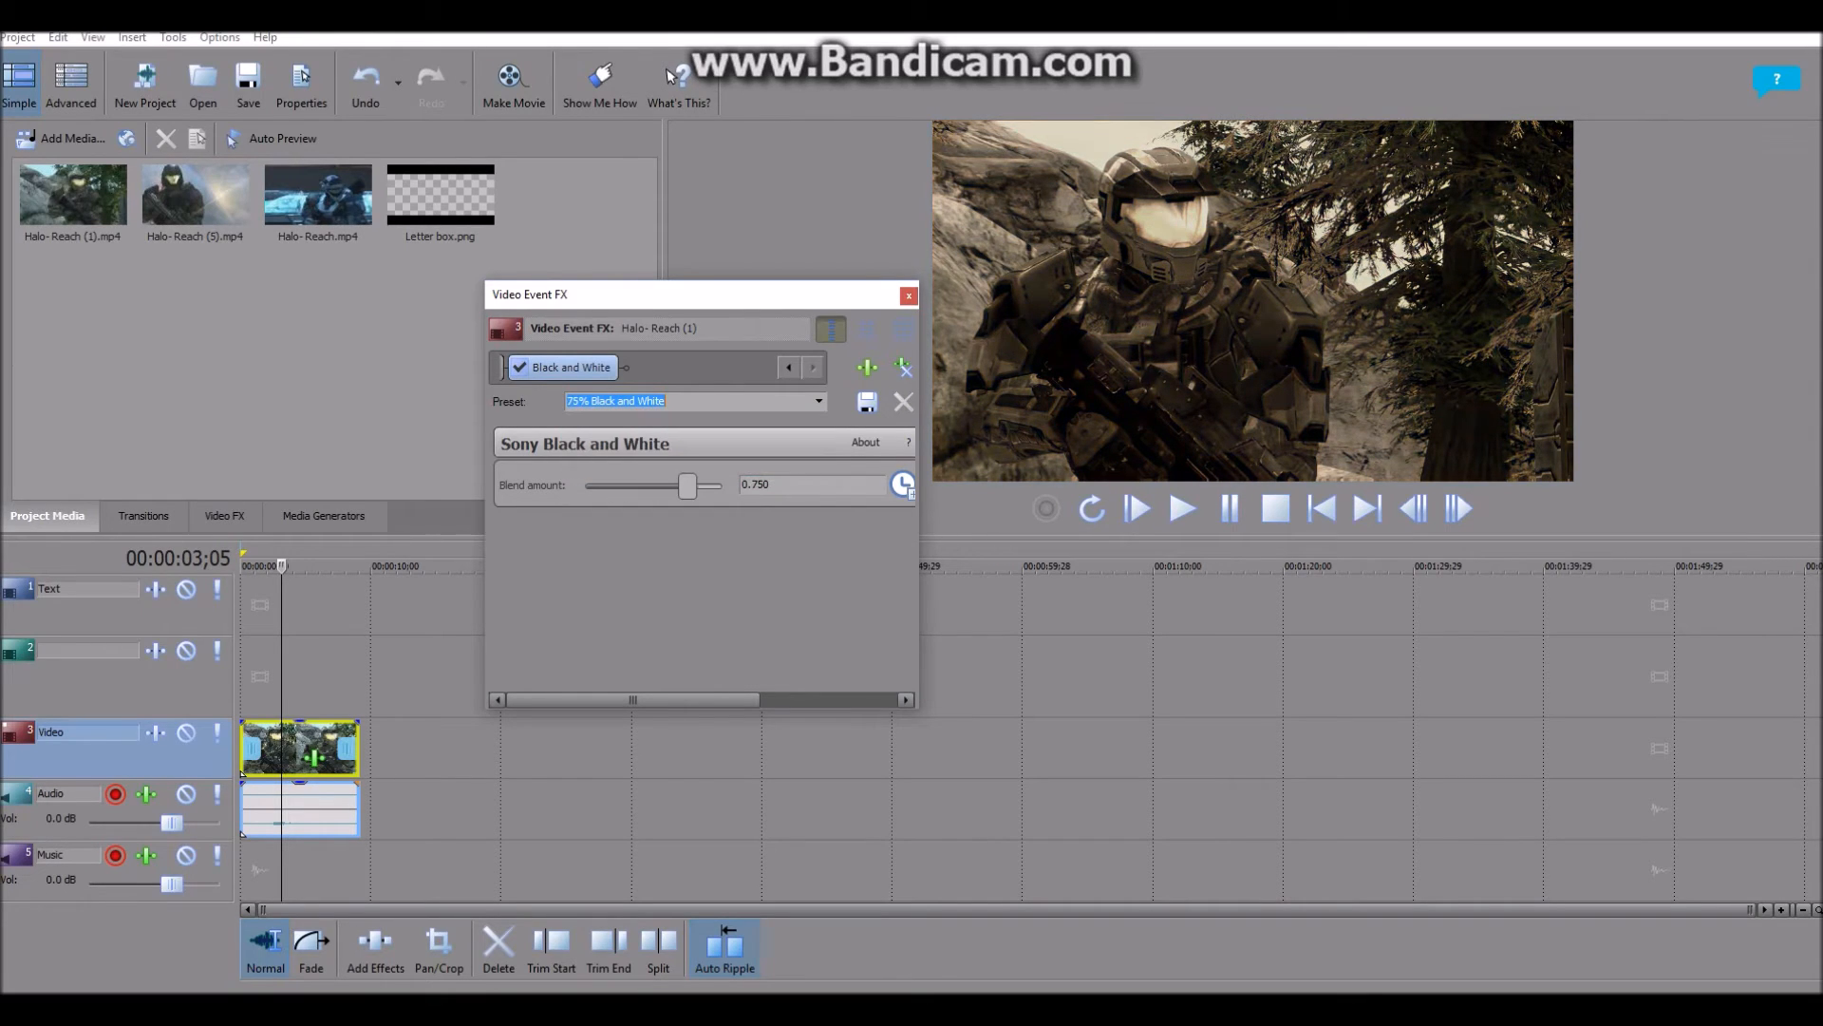
drag(686, 484, 722, 484)
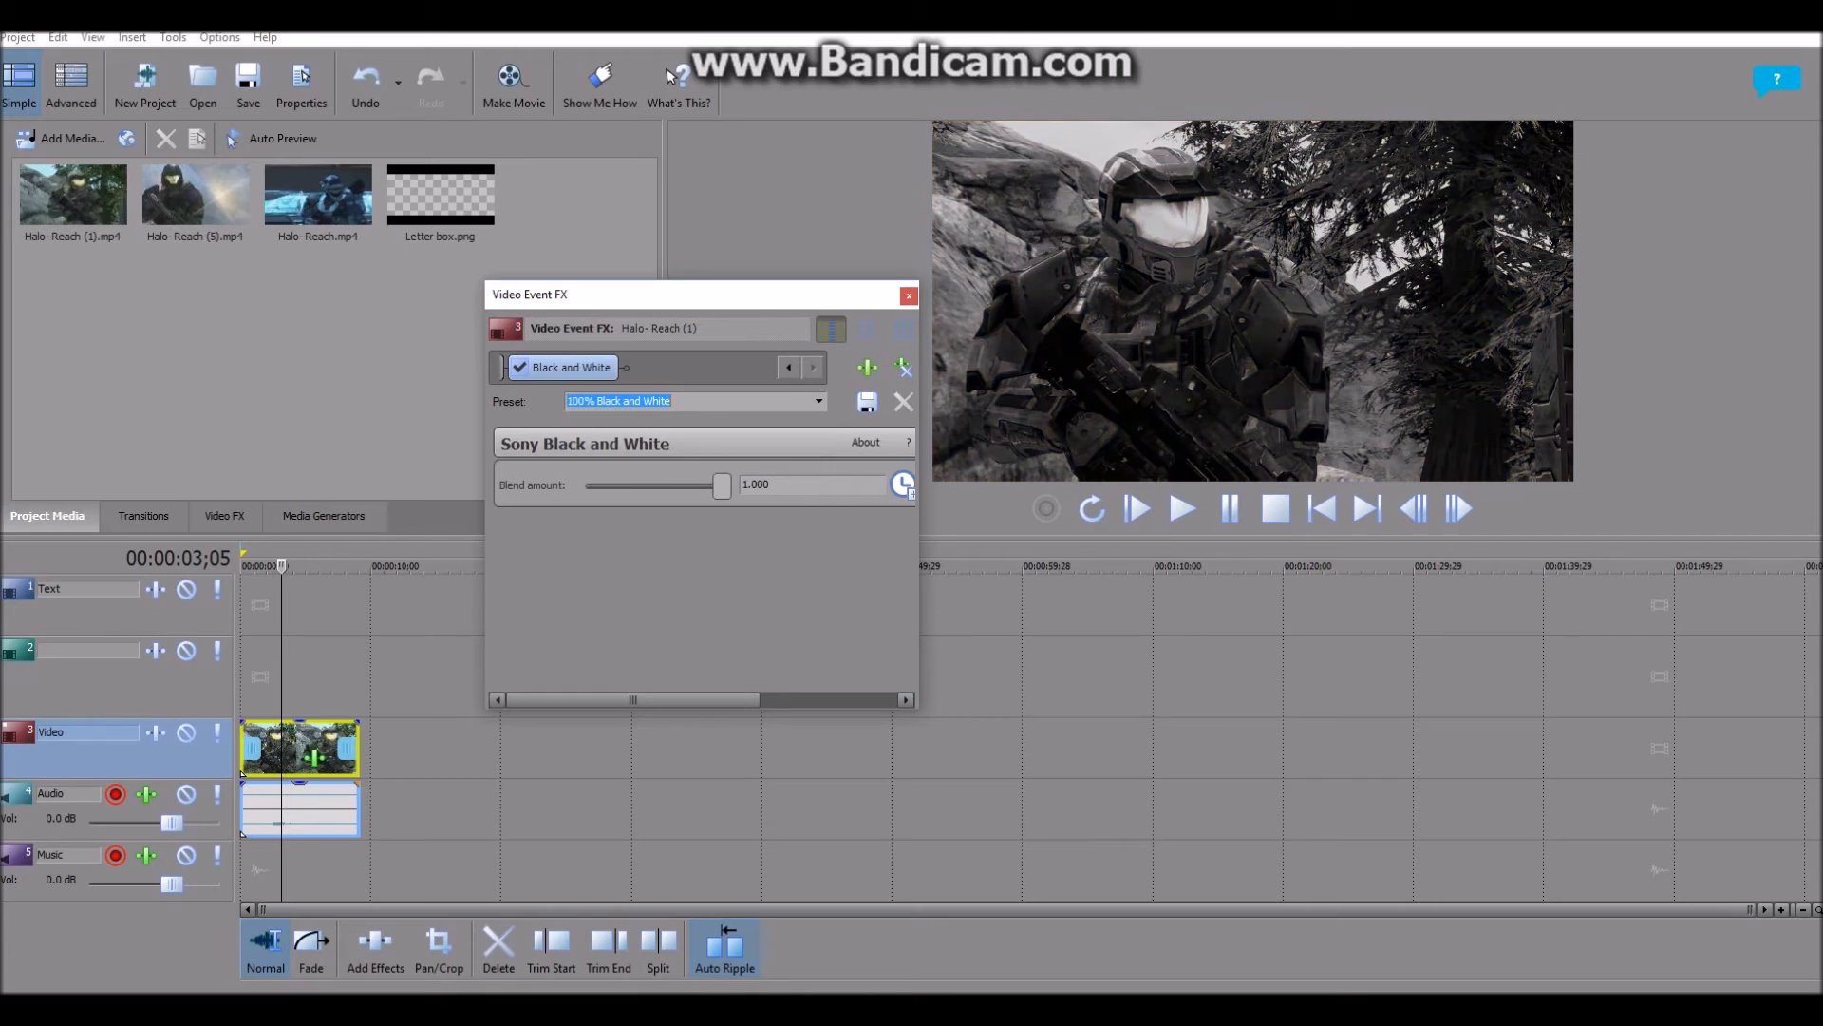
drag(718, 485, 706, 484)
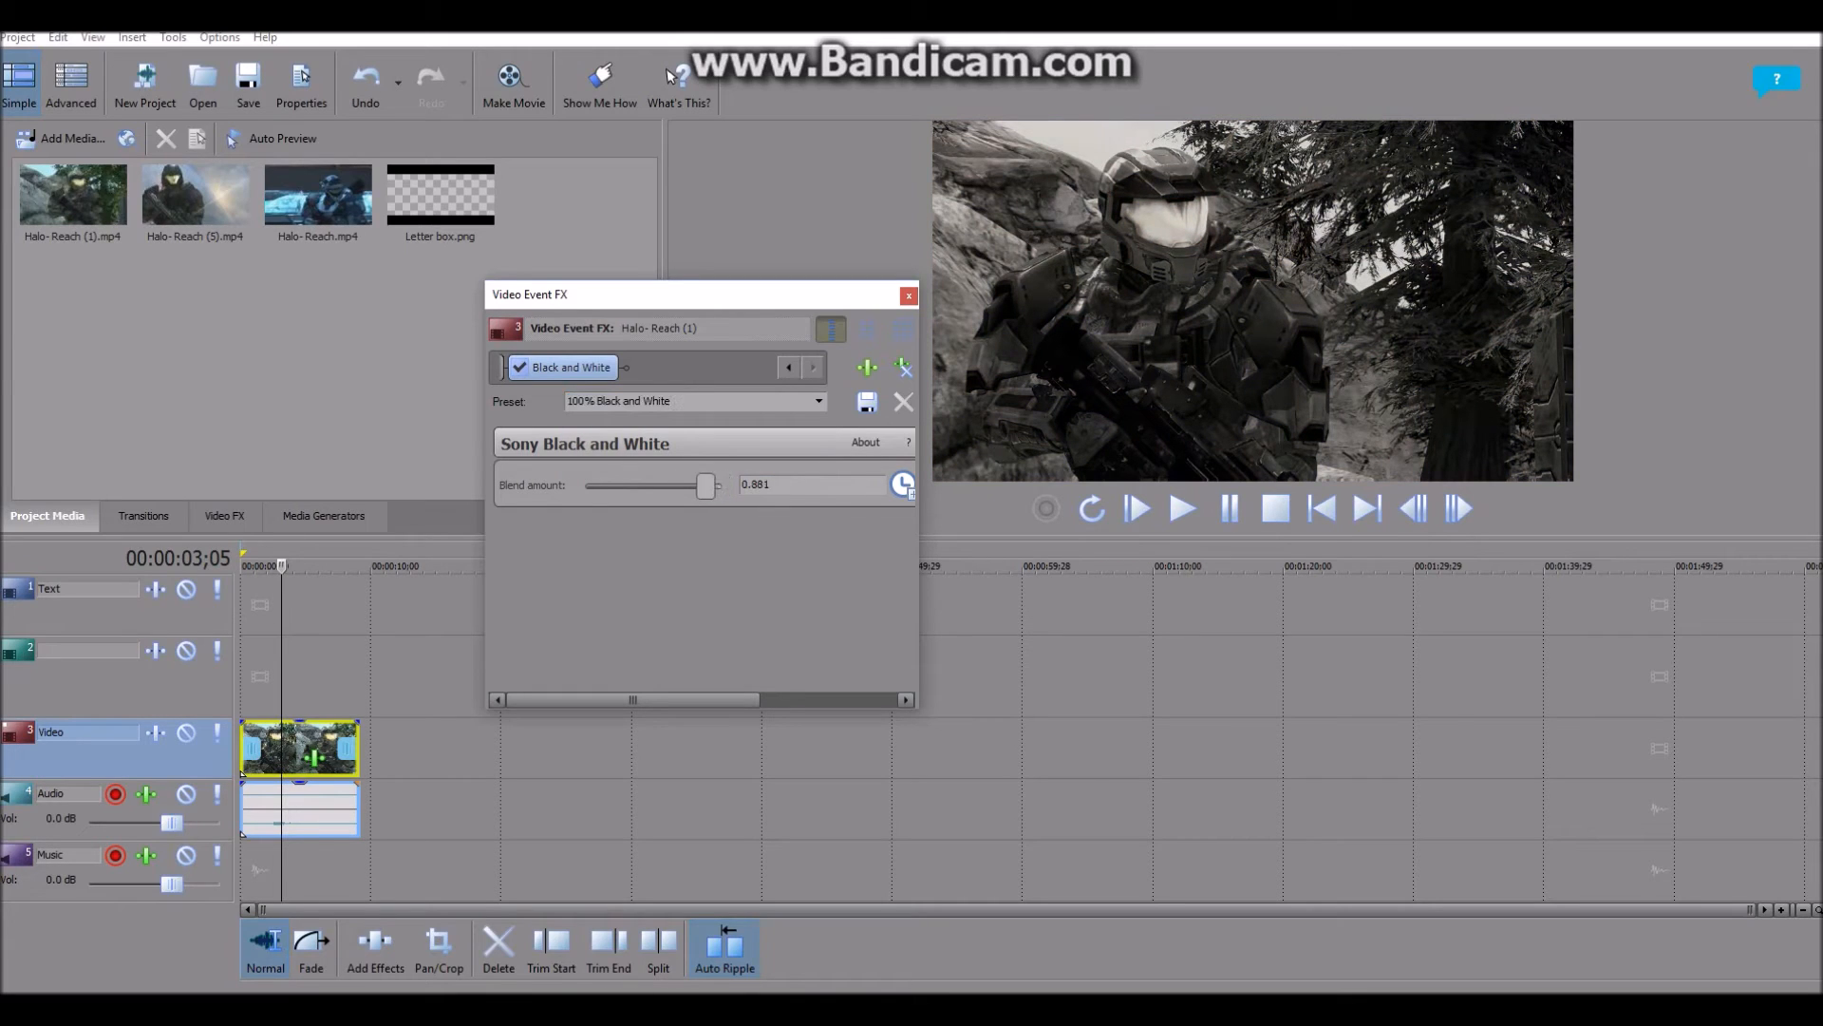
drag(703, 485, 623, 485)
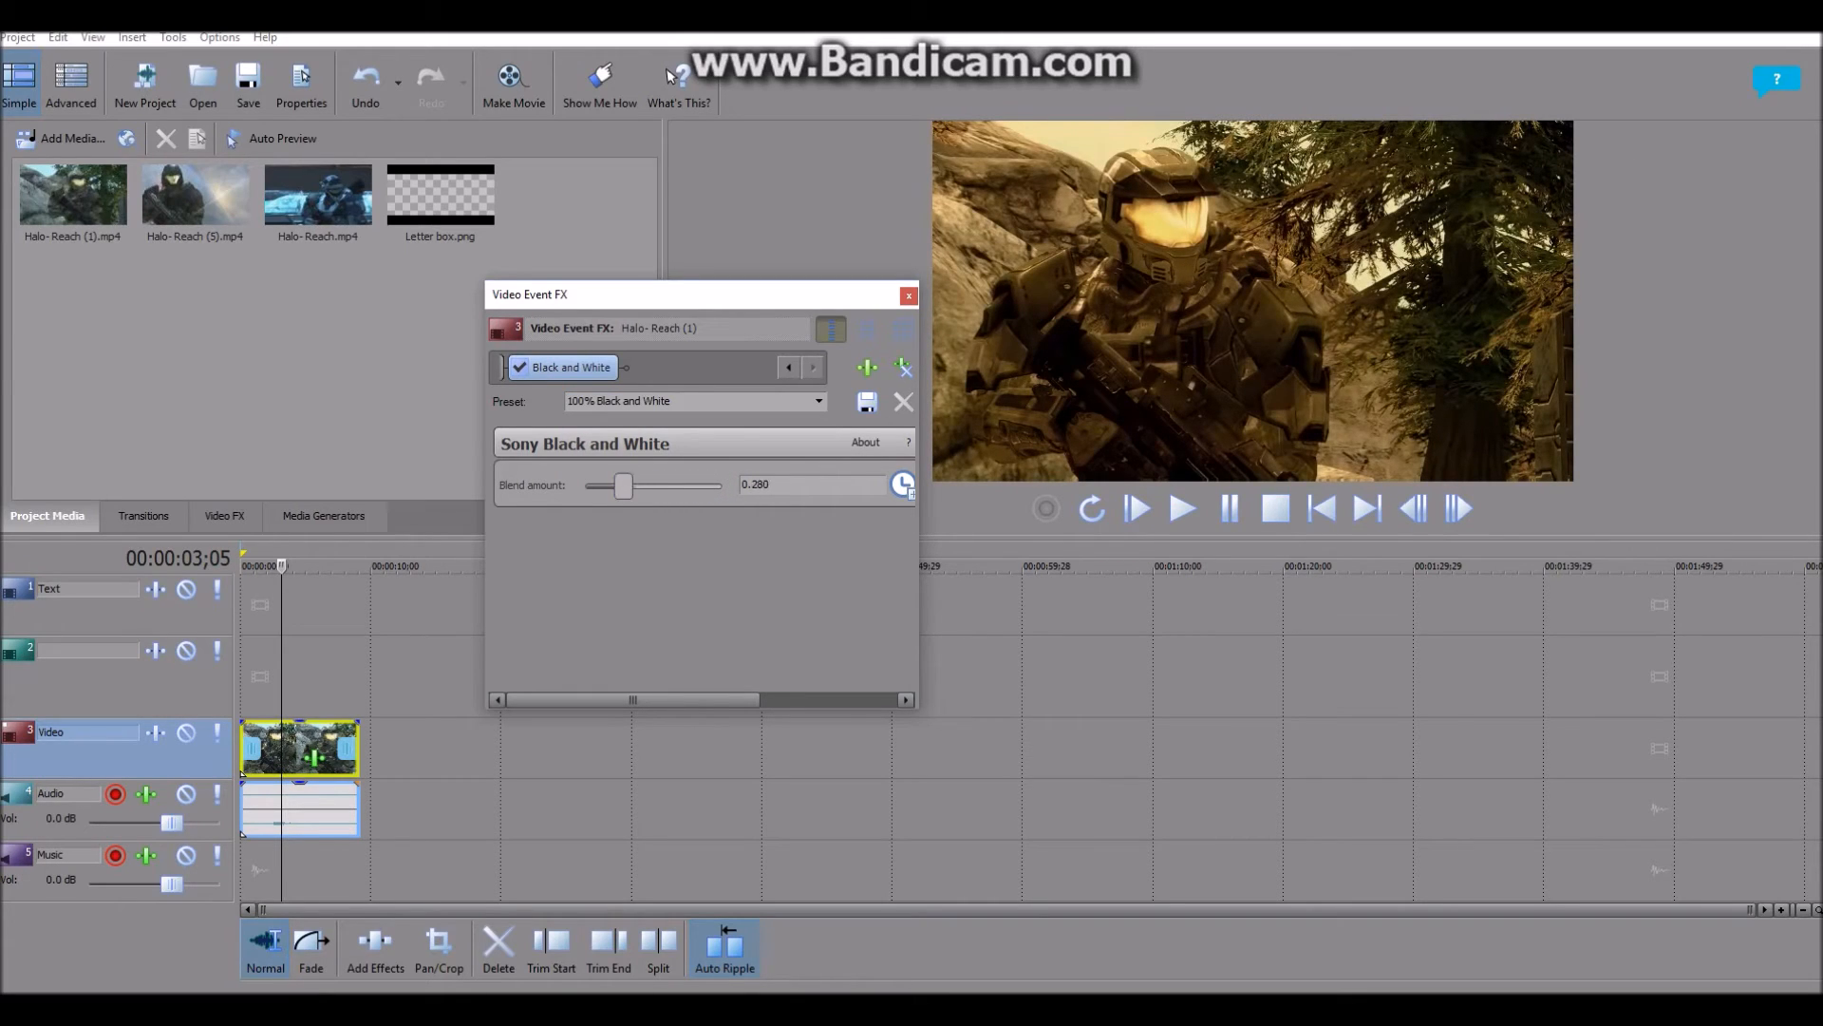
Choose the 50% Black and White preset, giving blend amount 0.500
click(691, 401)
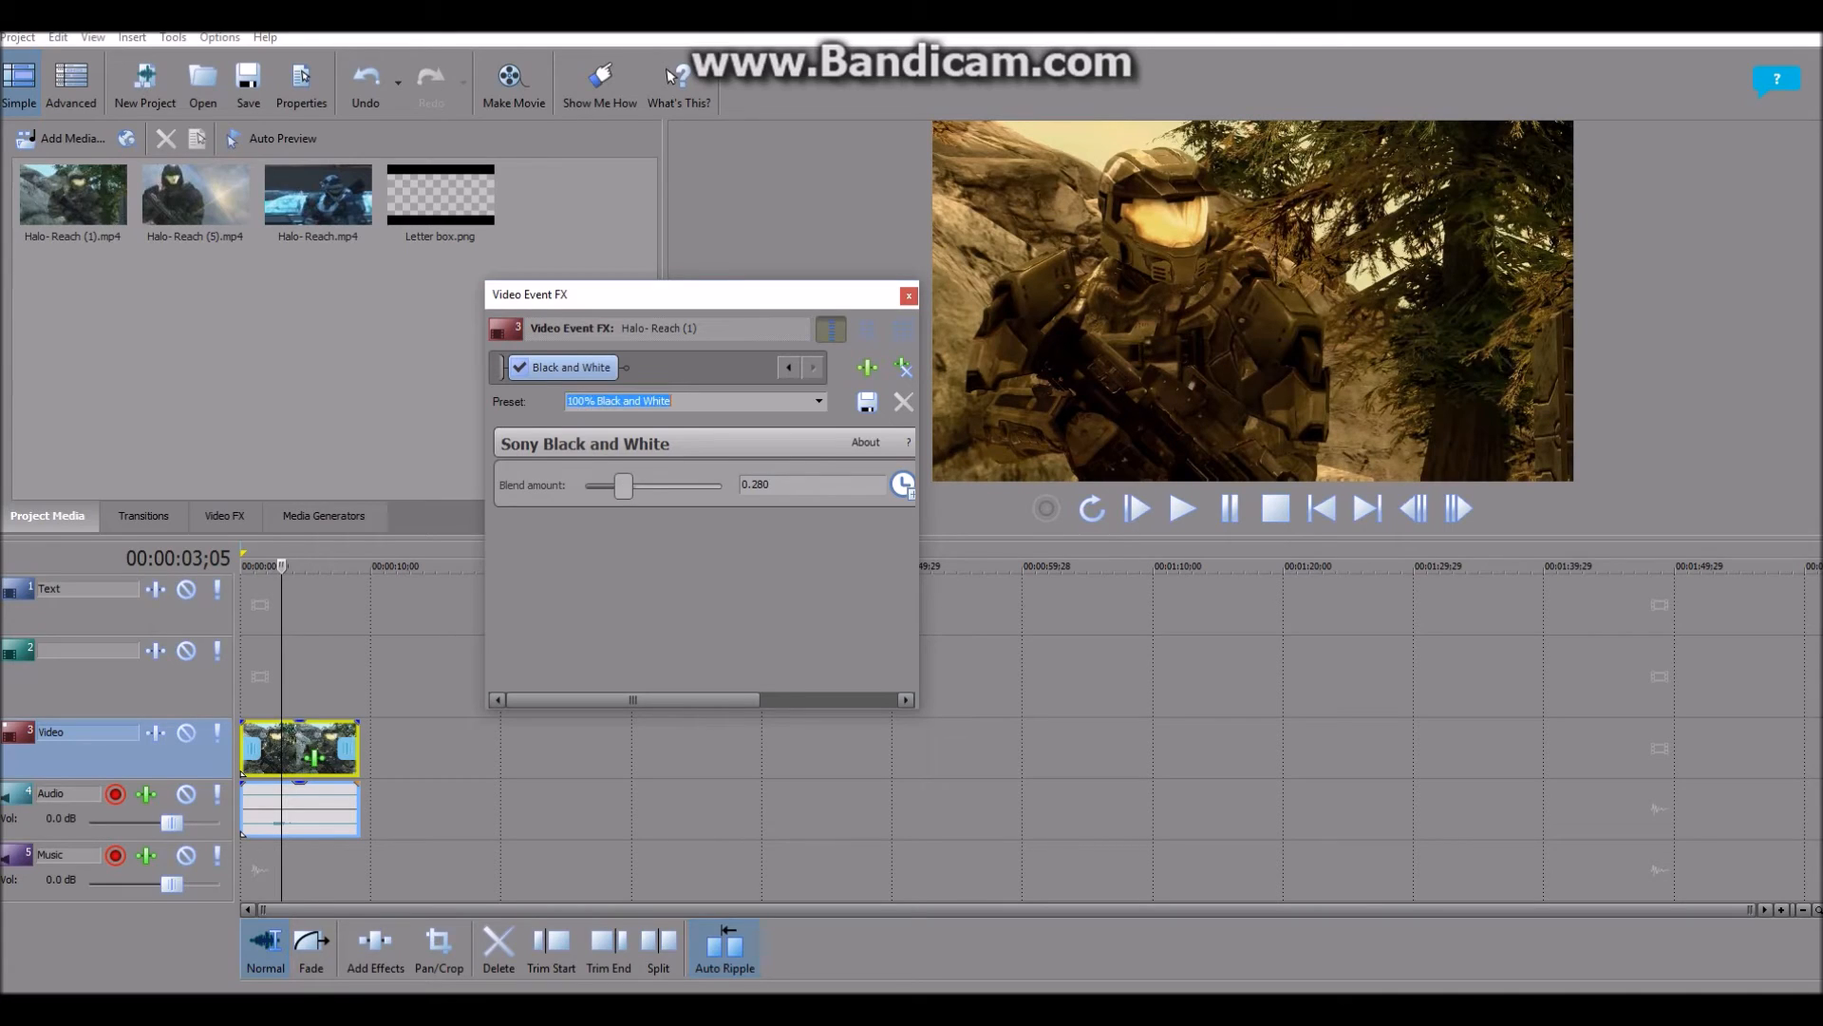
click(817, 401)
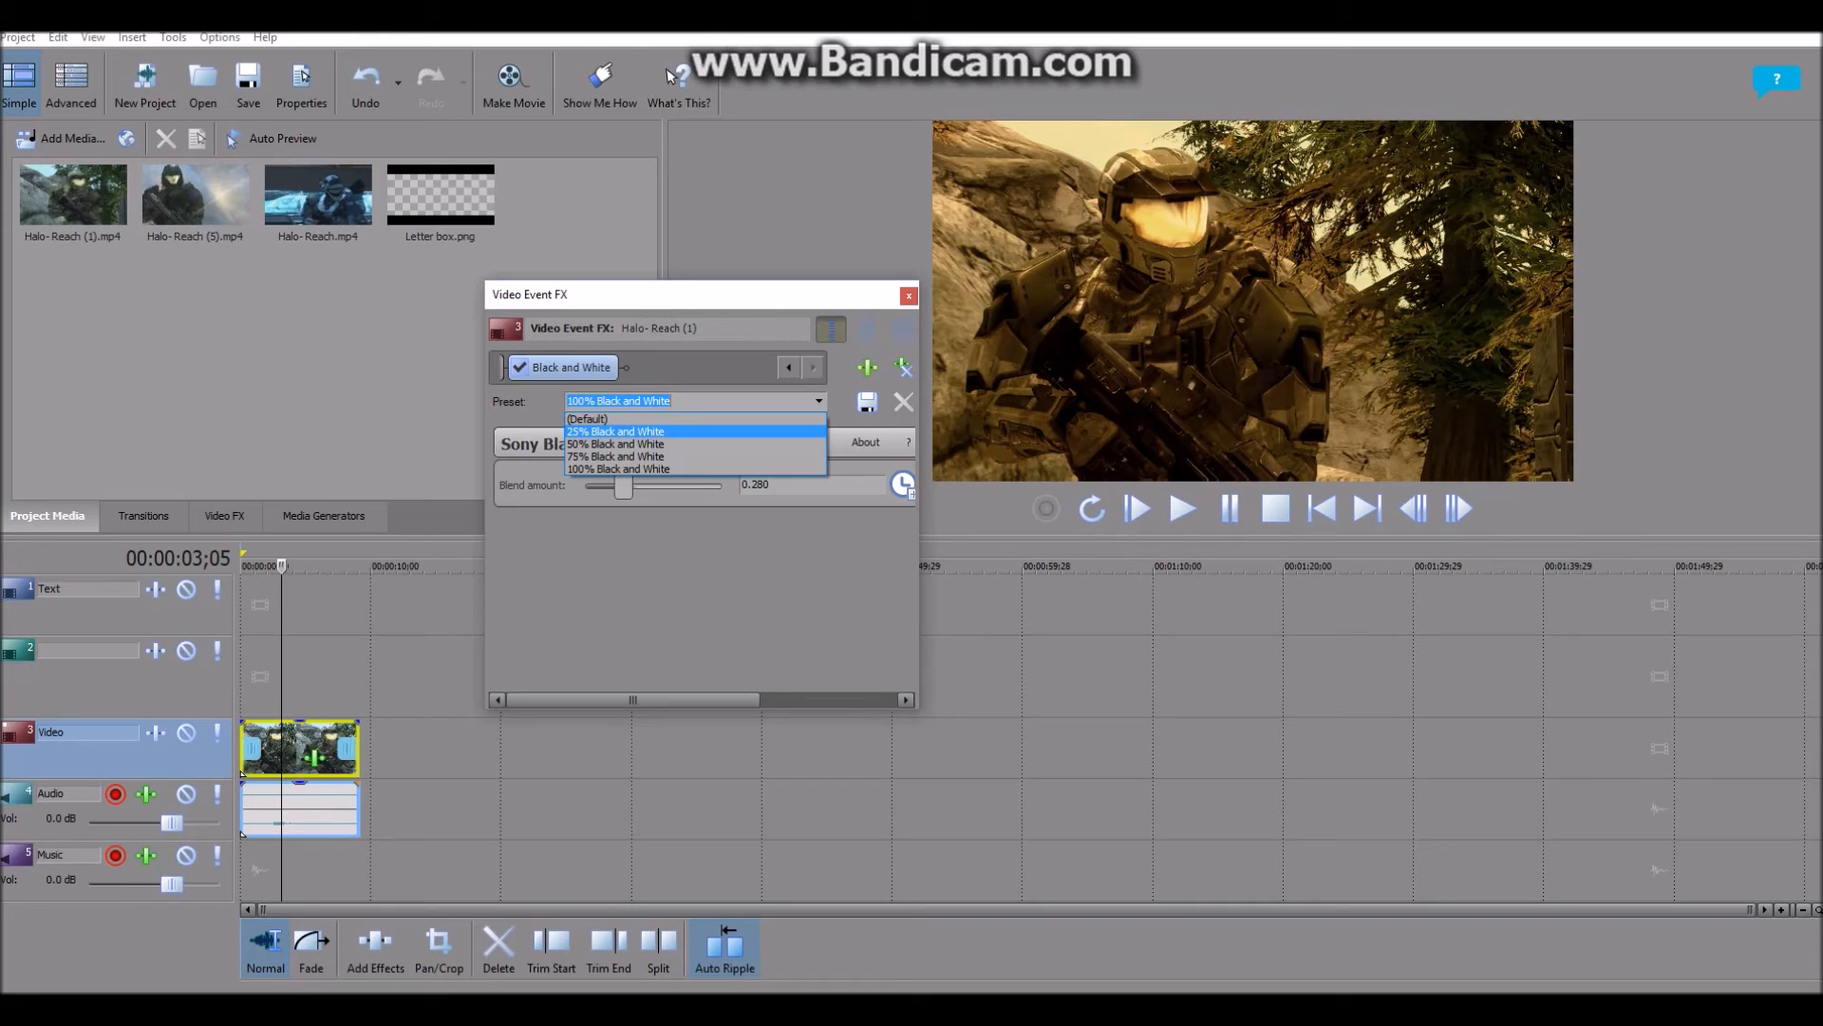
click(615, 431)
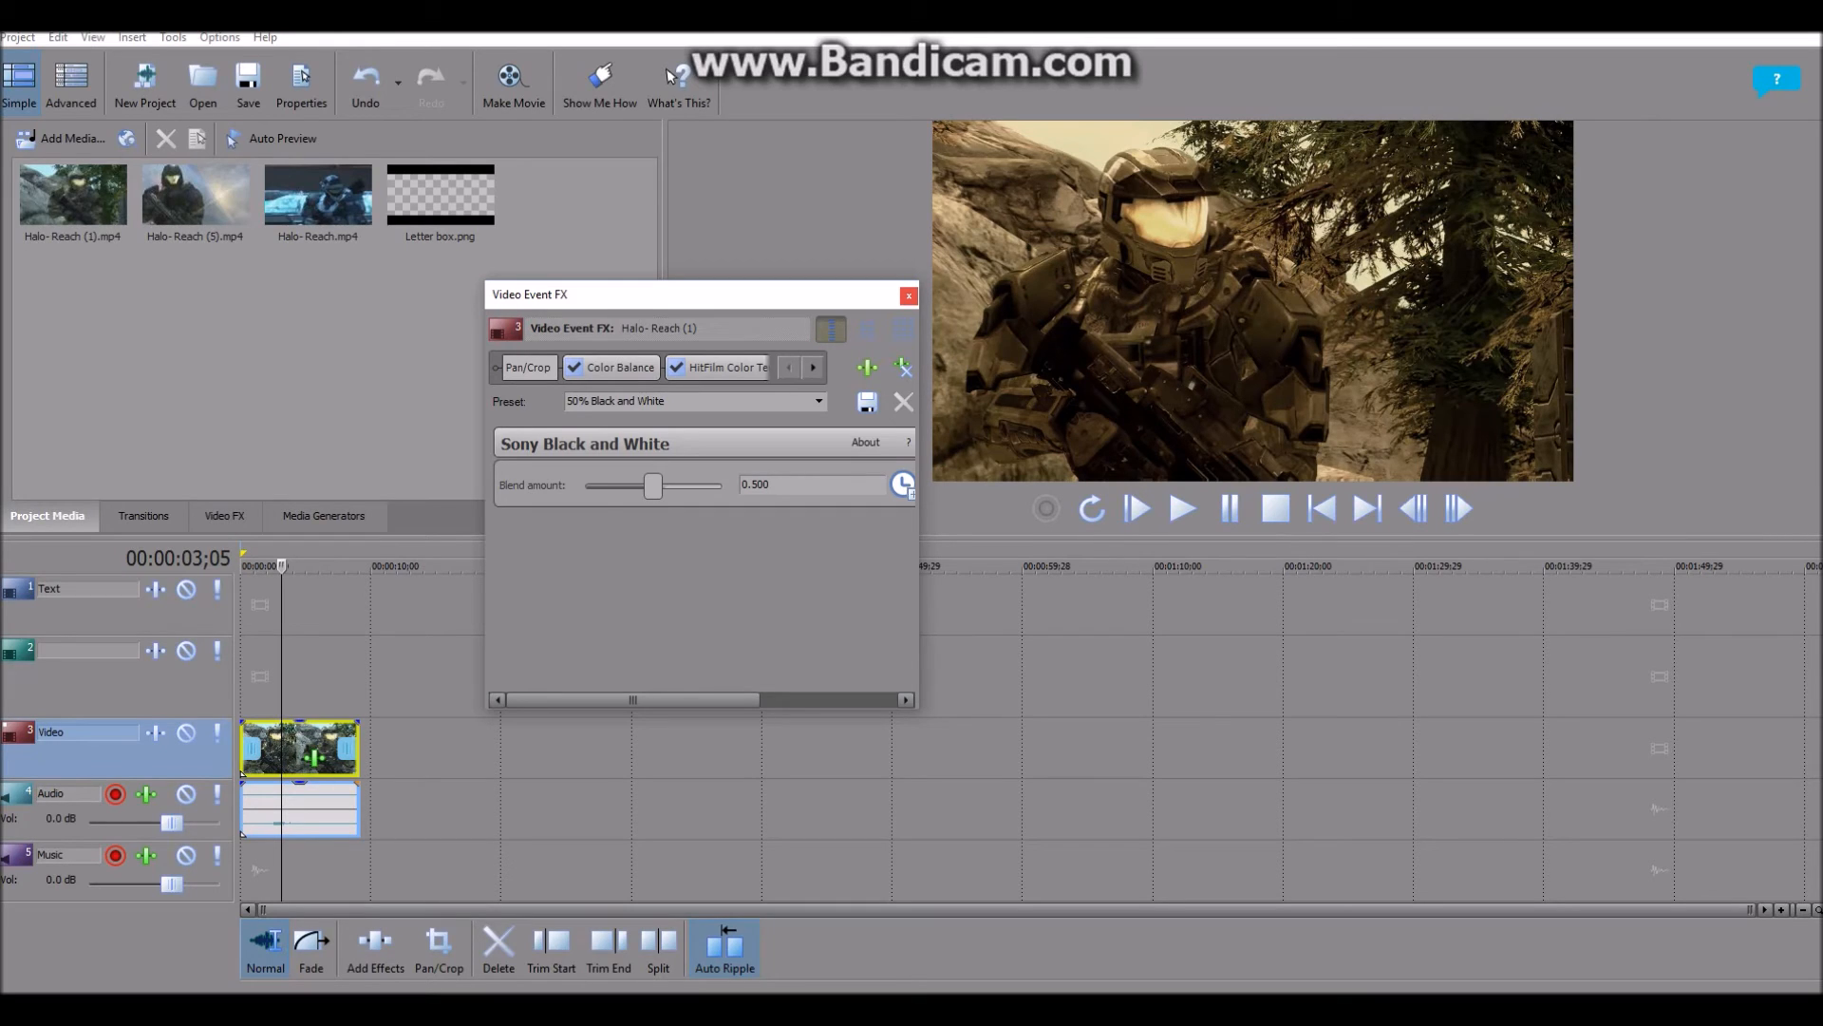
Close Video Event FX and select Letter box.png in Project Media
click(908, 294)
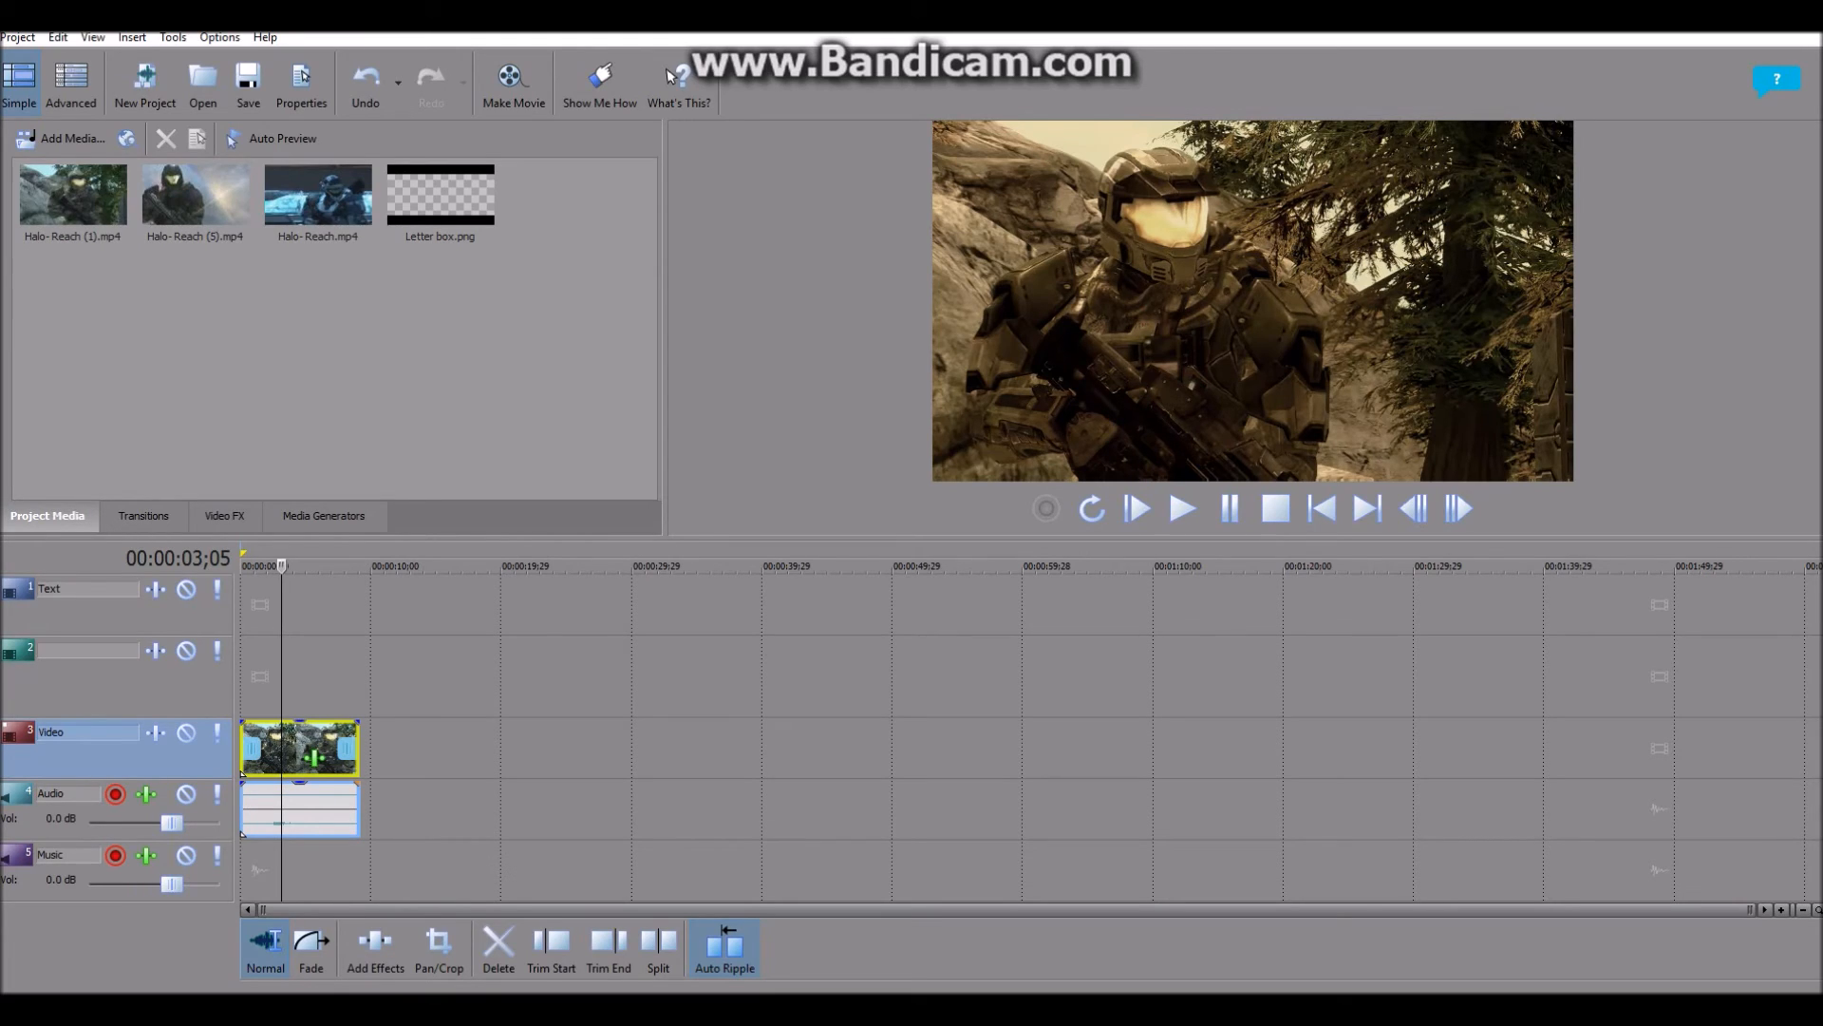
click(439, 193)
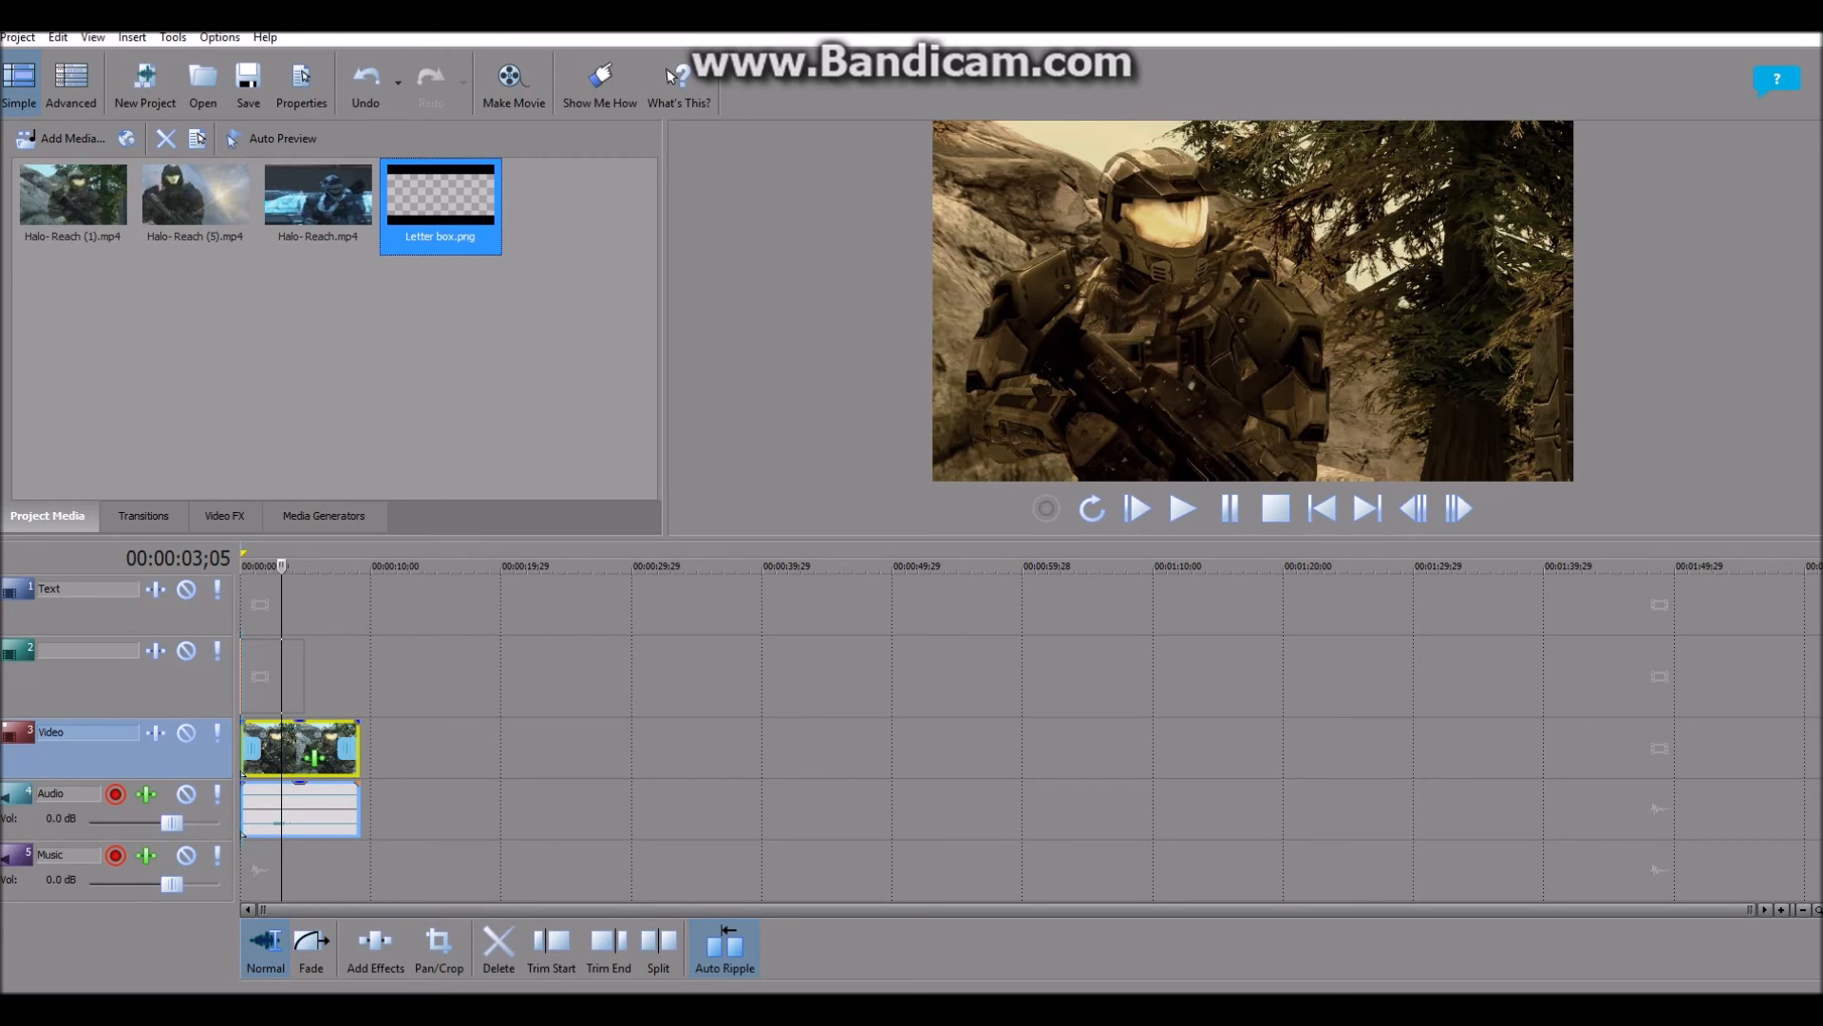
Drag Letter box.png onto track 2 above the Halo clip at the timeline start
drag(439, 192, 273, 676)
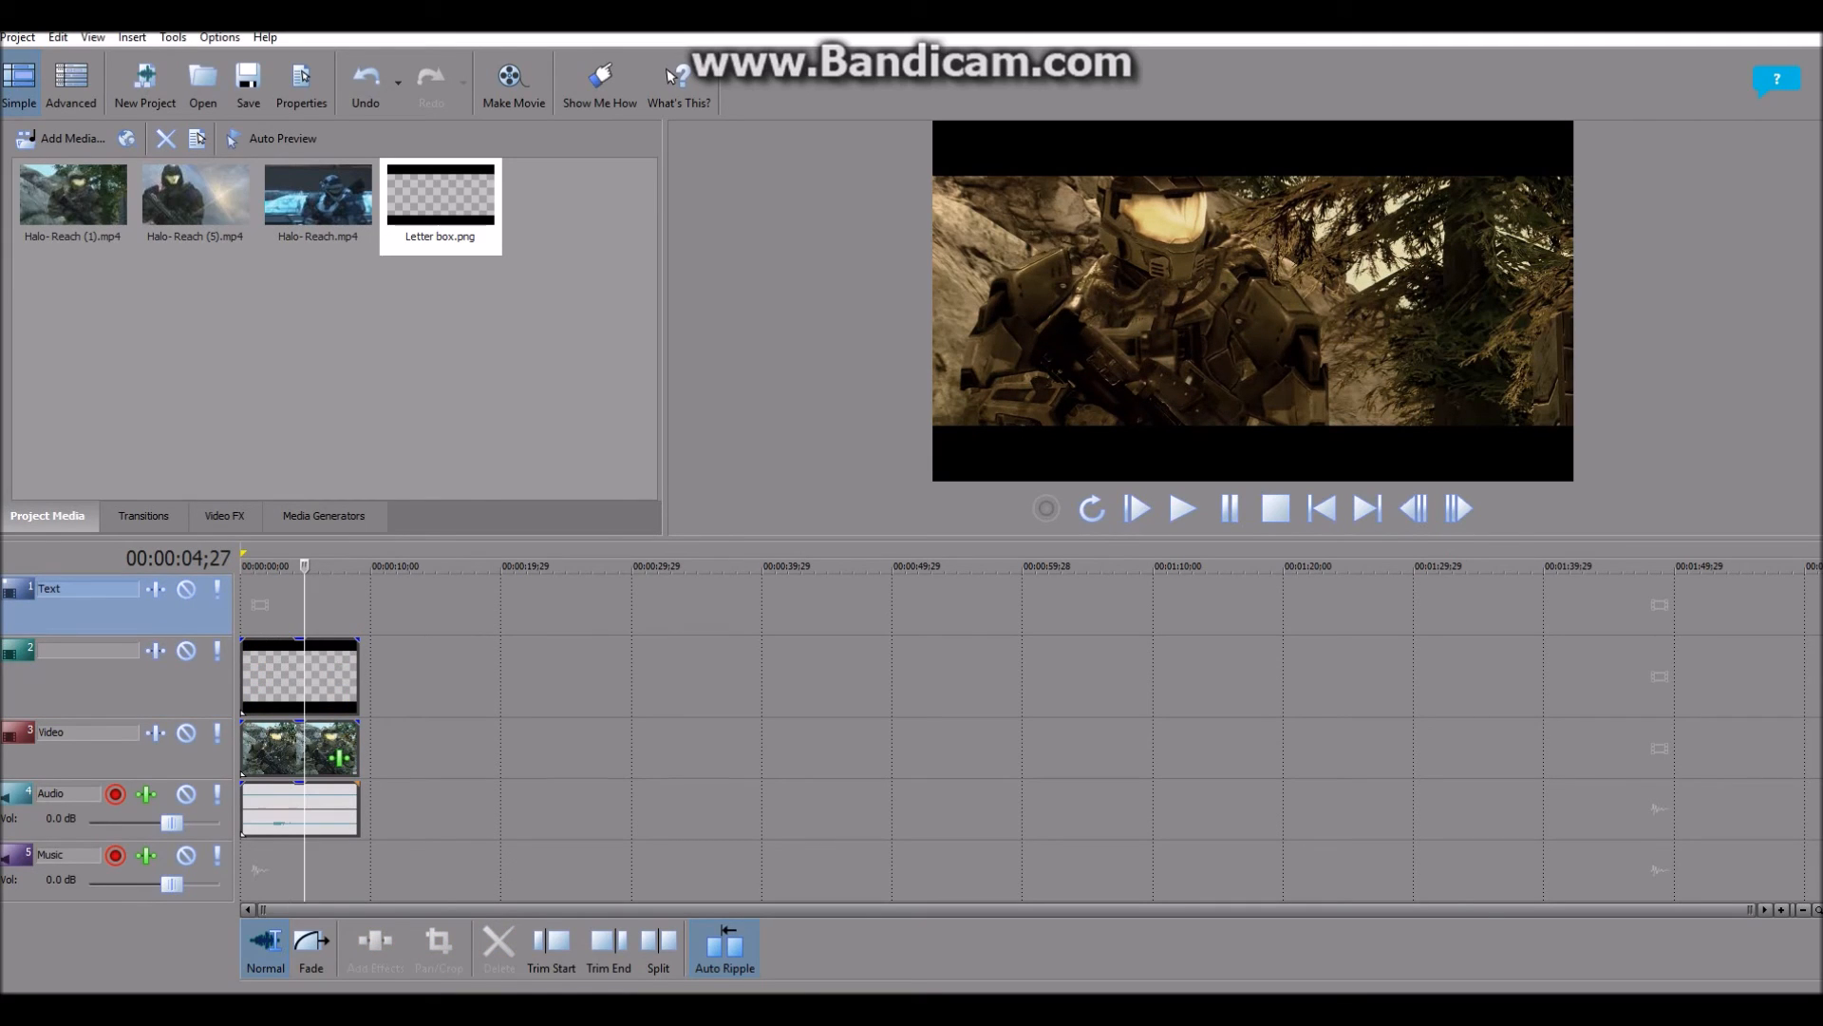
Cancel the Plug-In Chooser for the letterbox event and play the project from the start
right_click(298, 677)
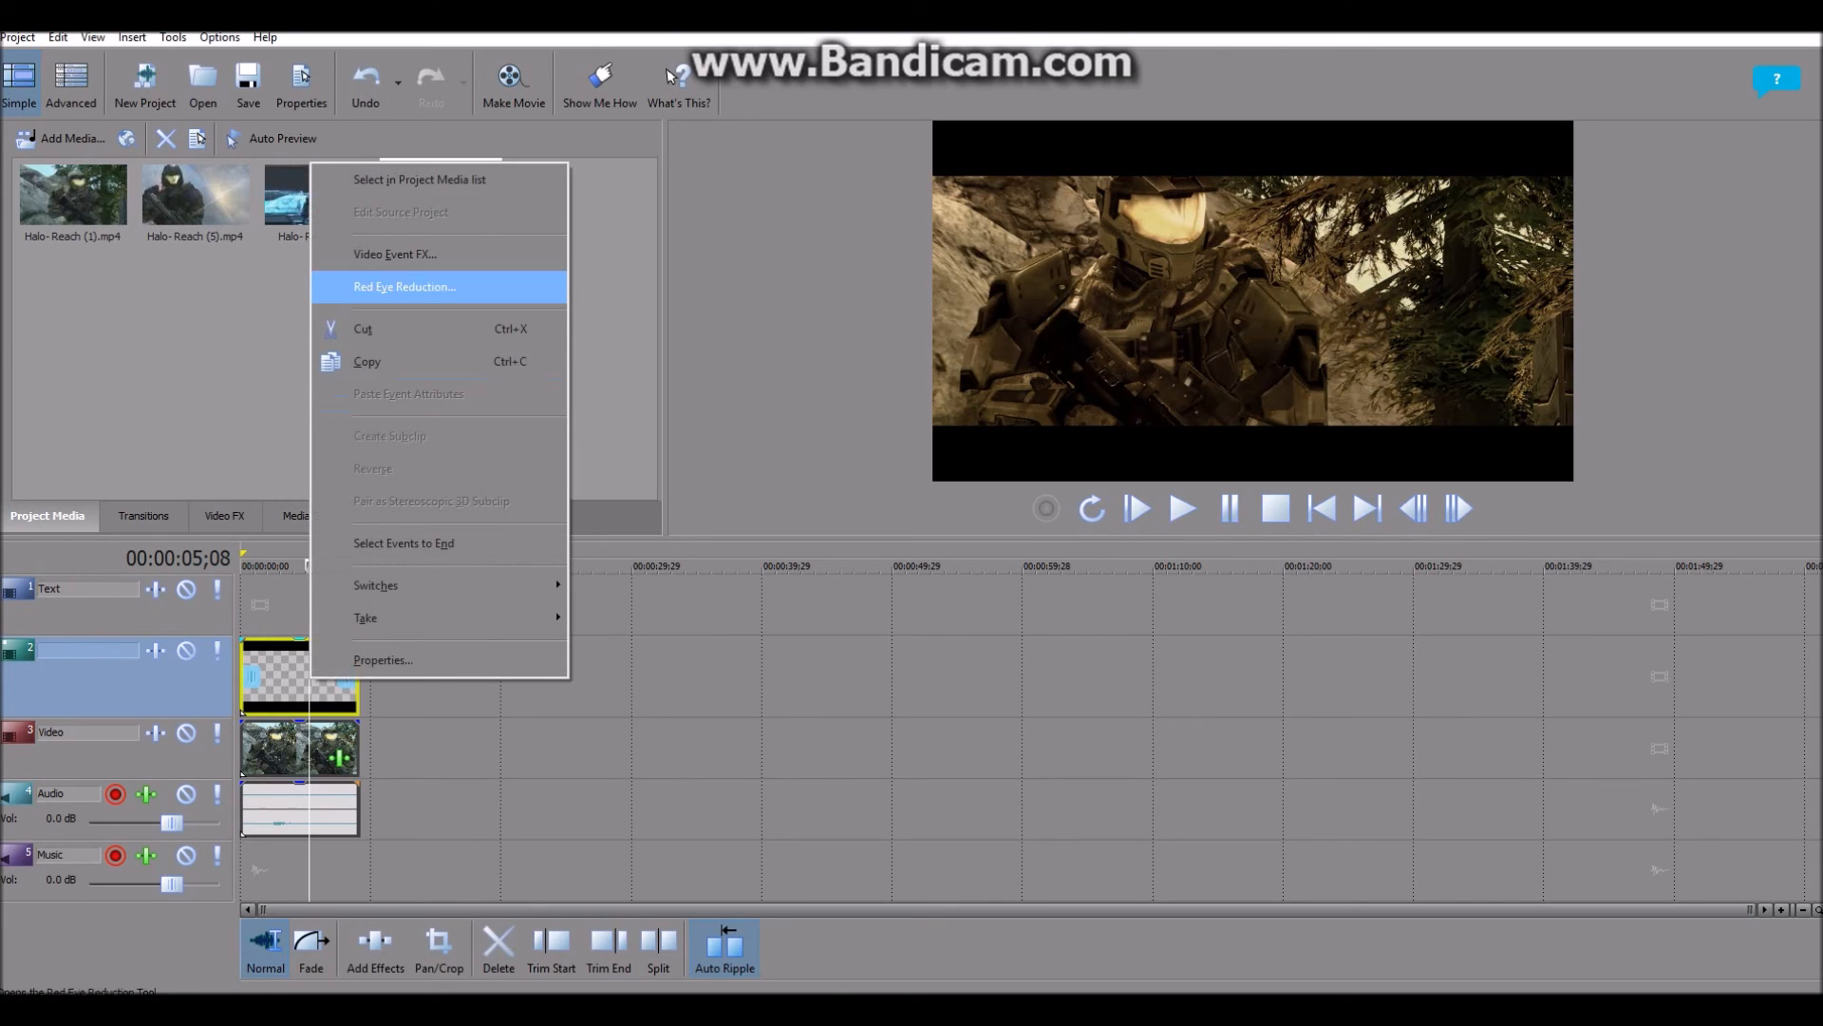
click(395, 252)
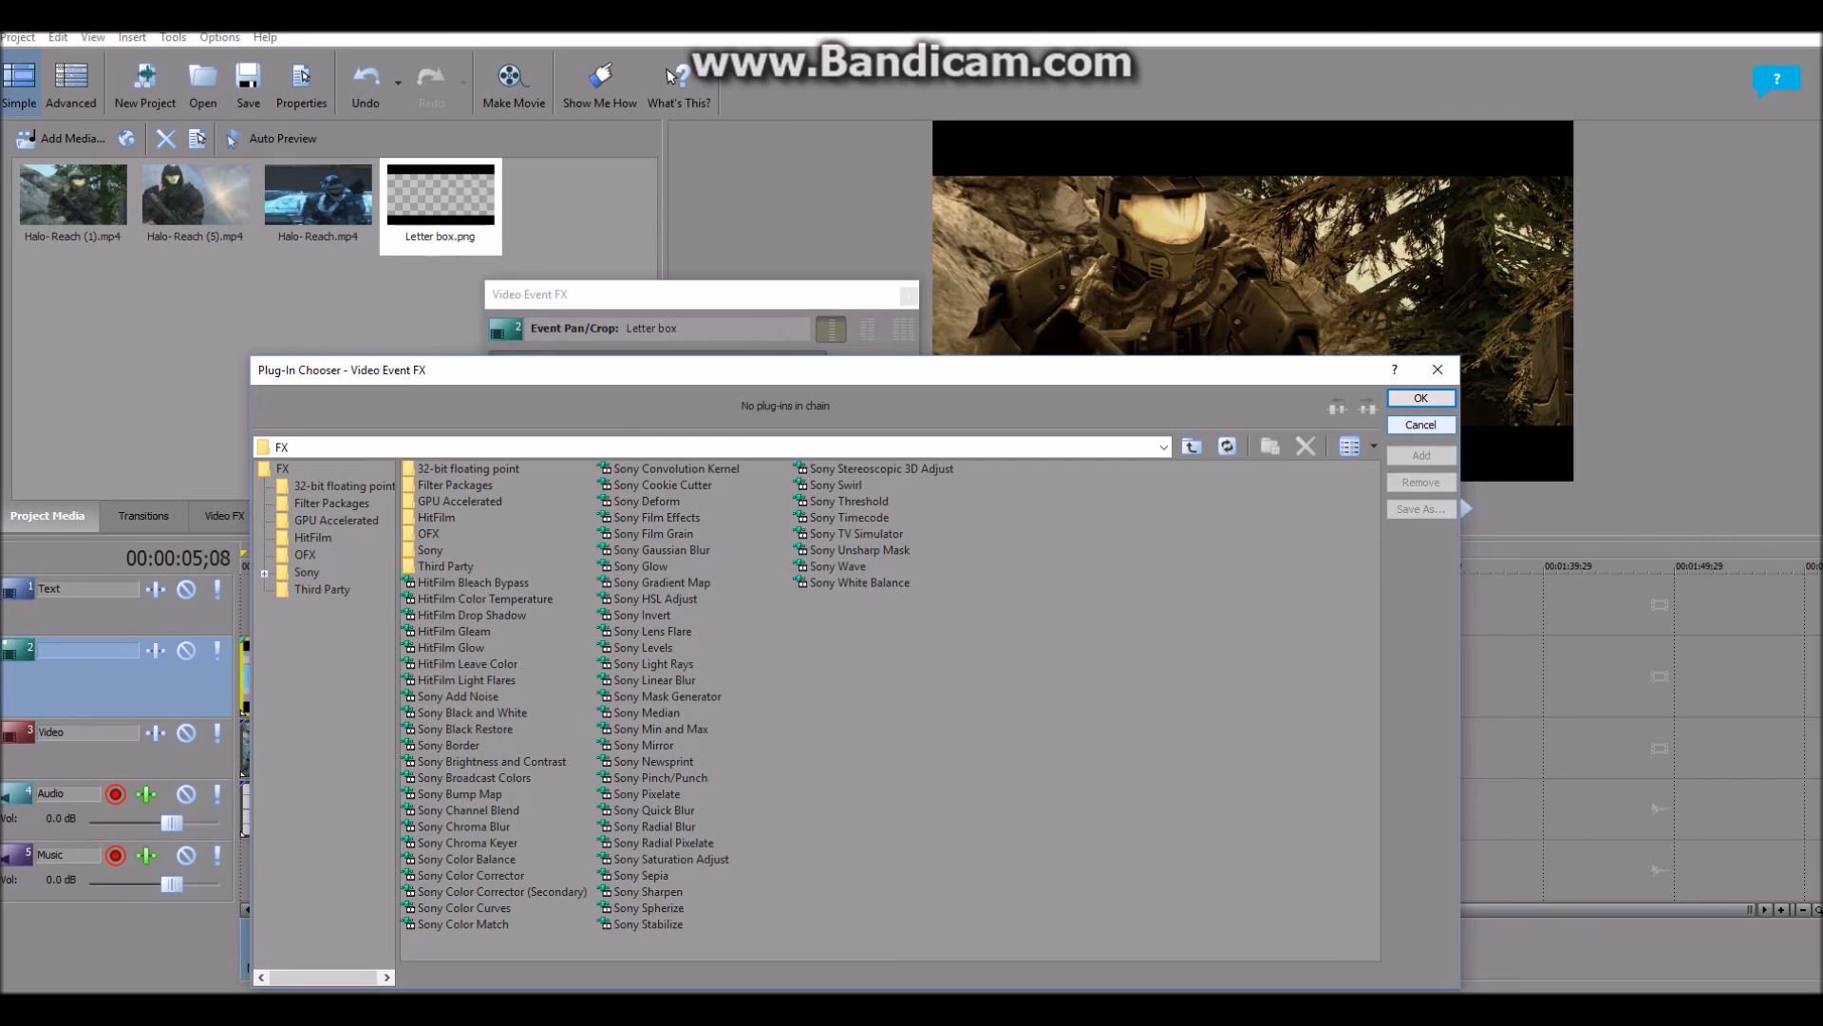
click(1421, 424)
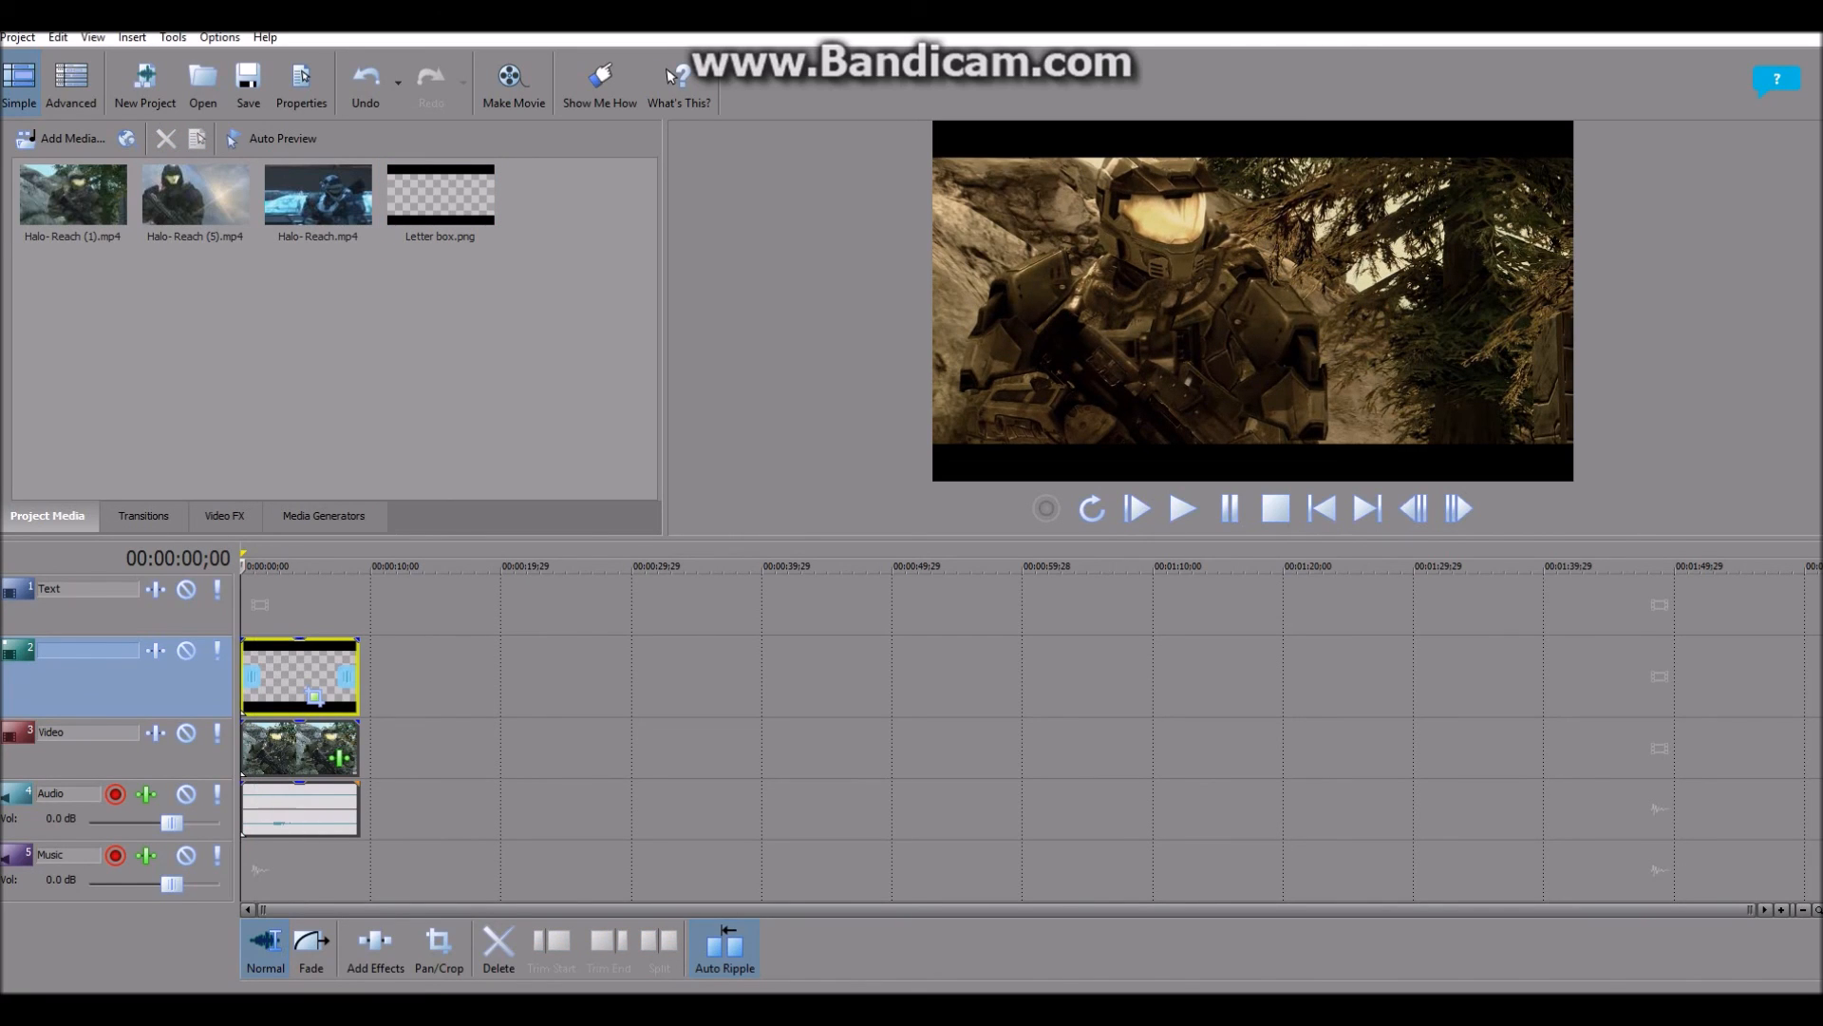
click(1181, 509)
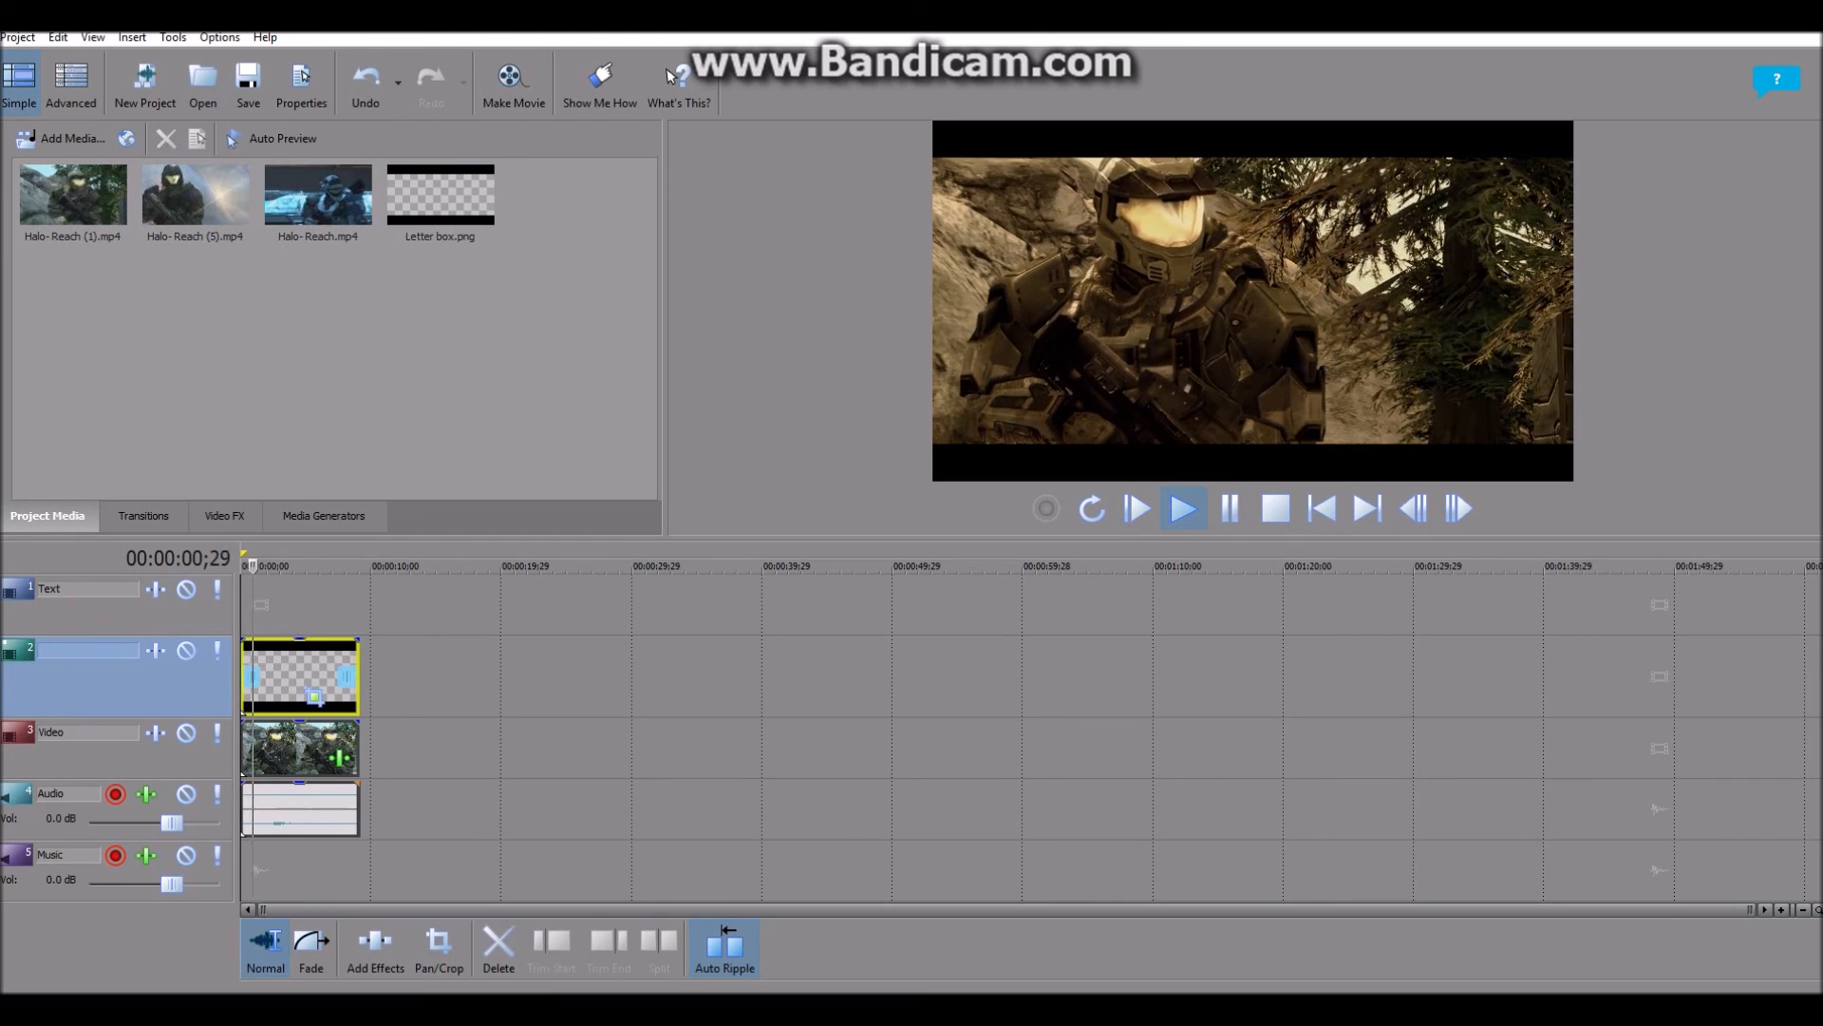